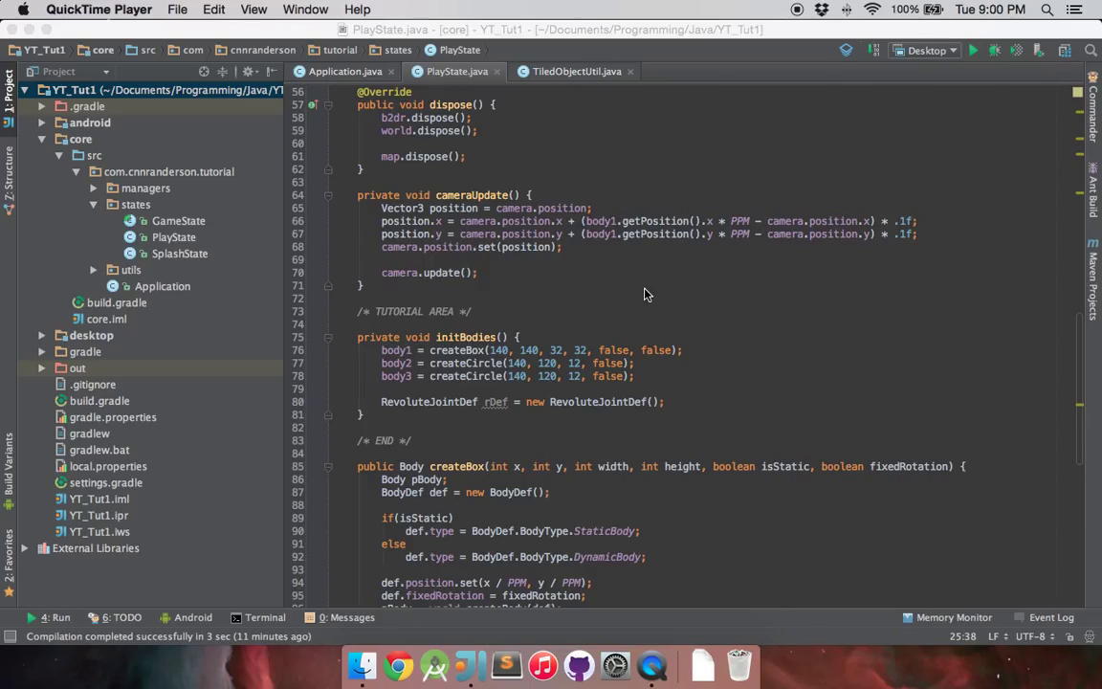
{"action": "mouse_move", "coordinate": [459, 370]}
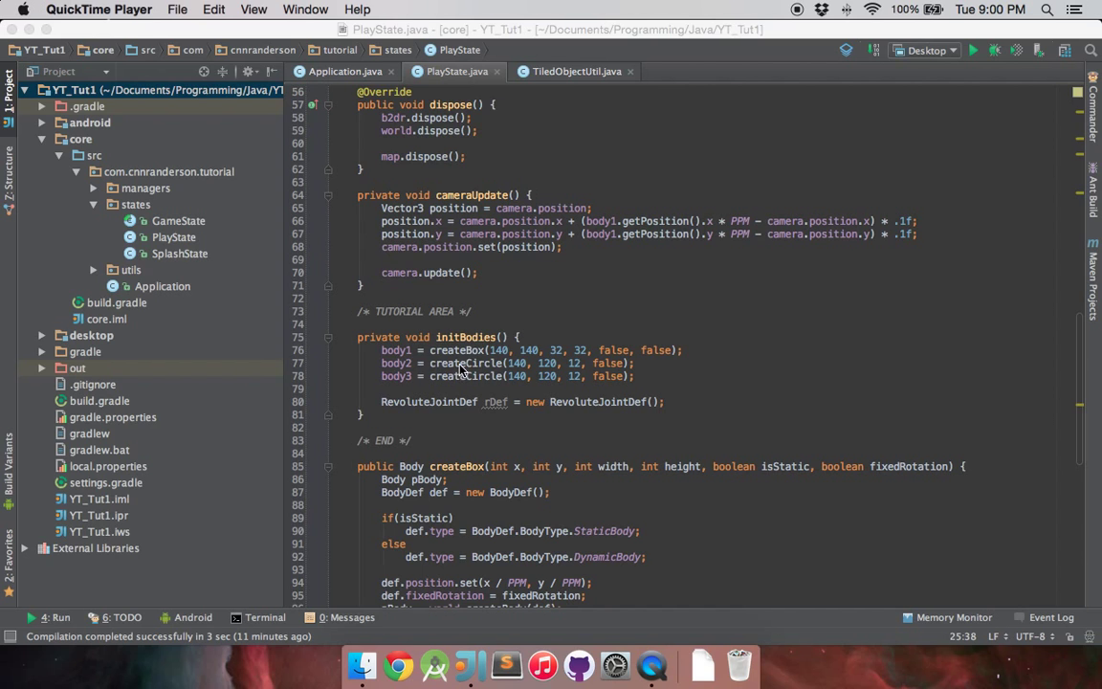
{"action": "mouse_move", "coordinate": [471, 368]}
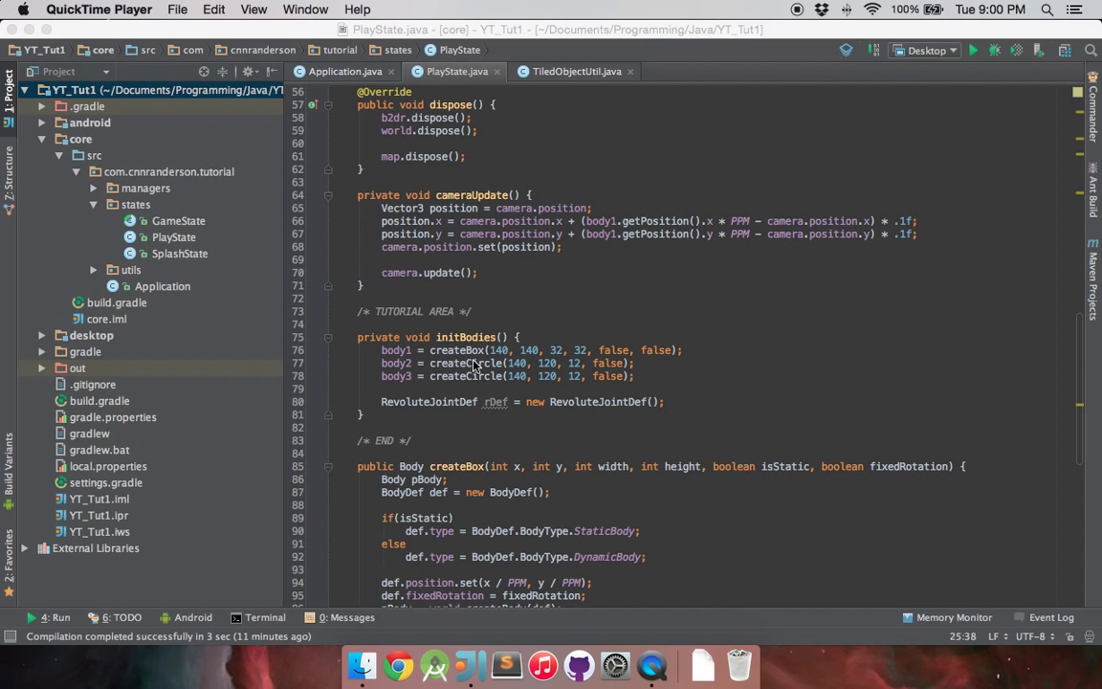
{"action": "mouse_move", "coordinate": [765, 397]}
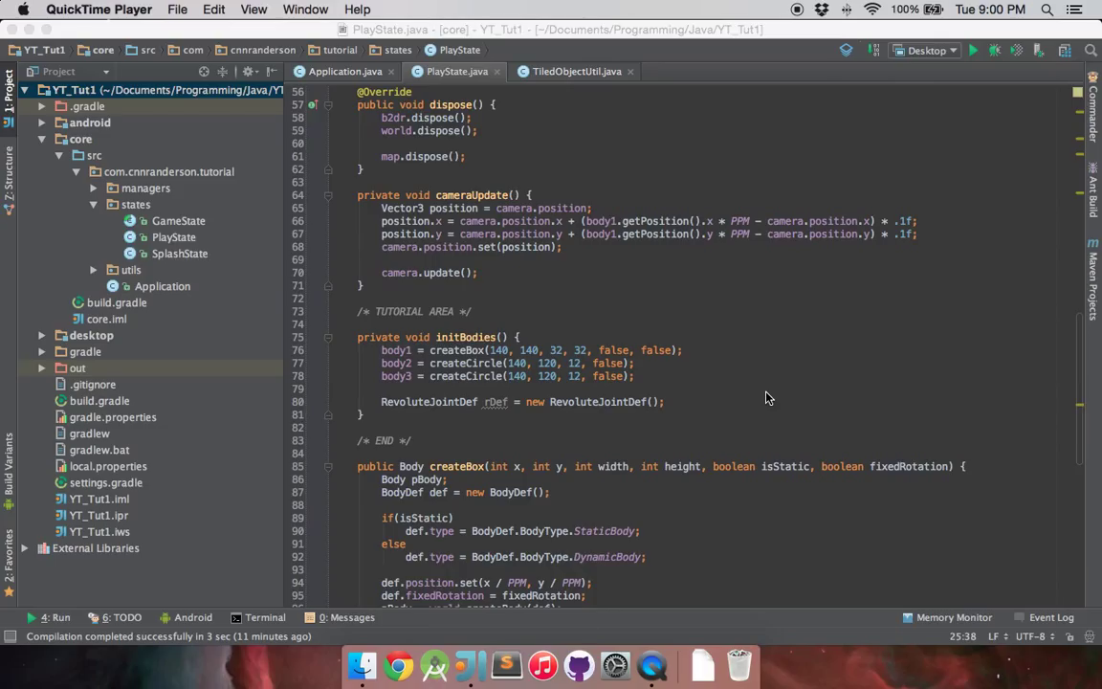
{"action": "mouse_move", "coordinate": [436, 363]}
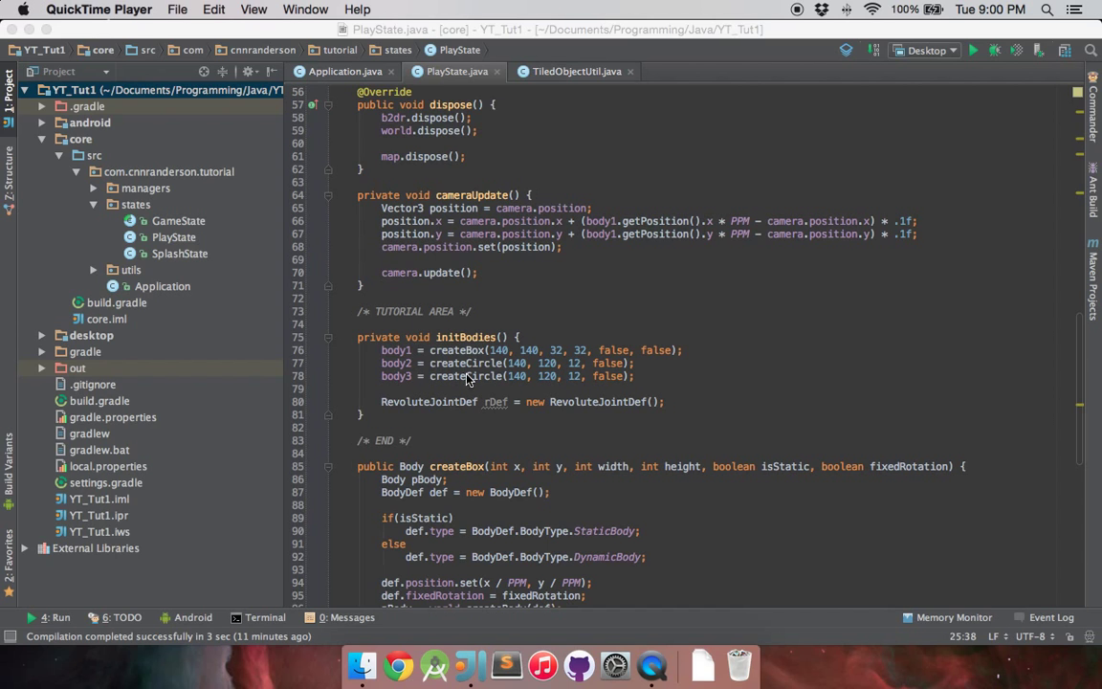
{"action": "mouse_move", "coordinate": [390, 352]}
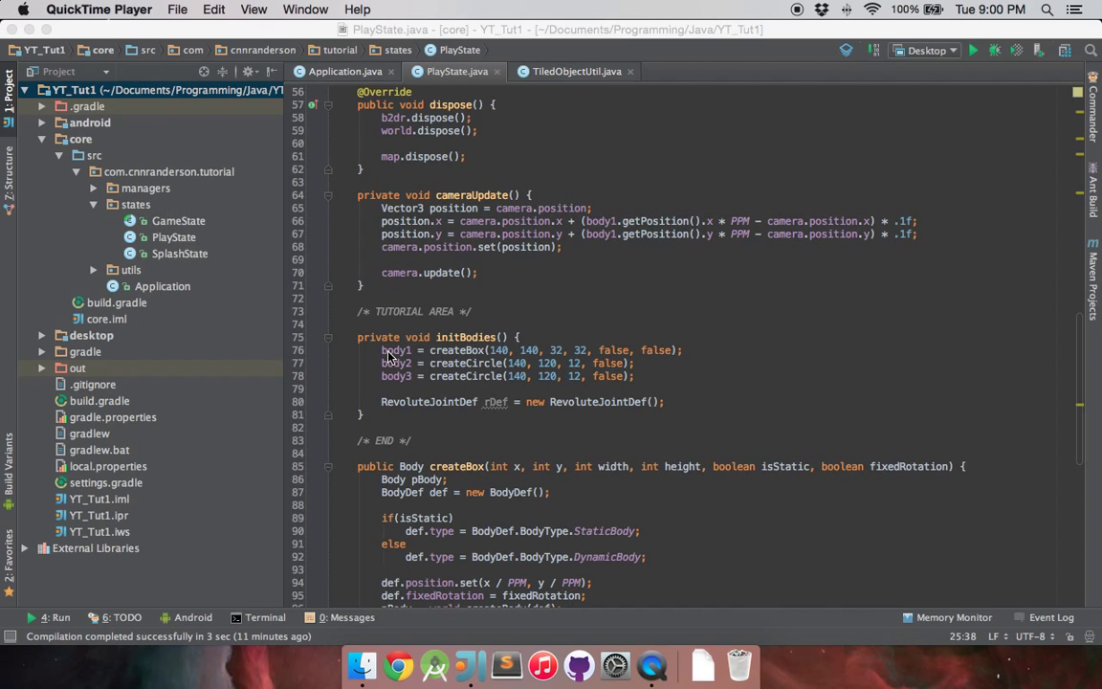
{"action": "mouse_move", "coordinate": [468, 355]}
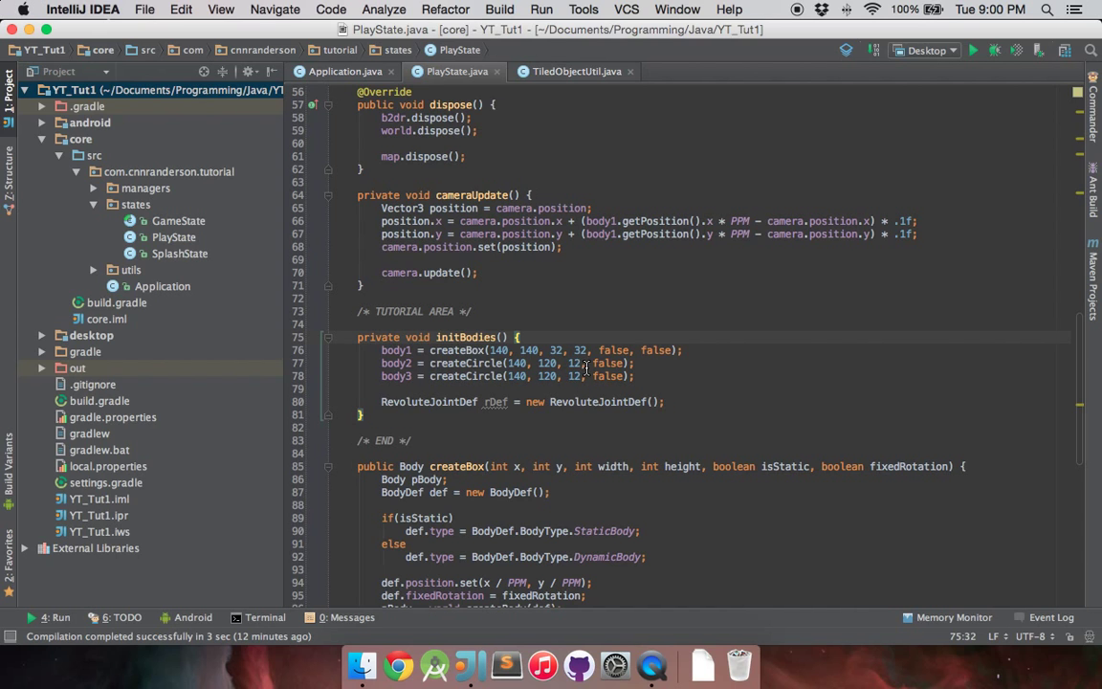
{"action": "mouse_move", "coordinate": [908, 141]}
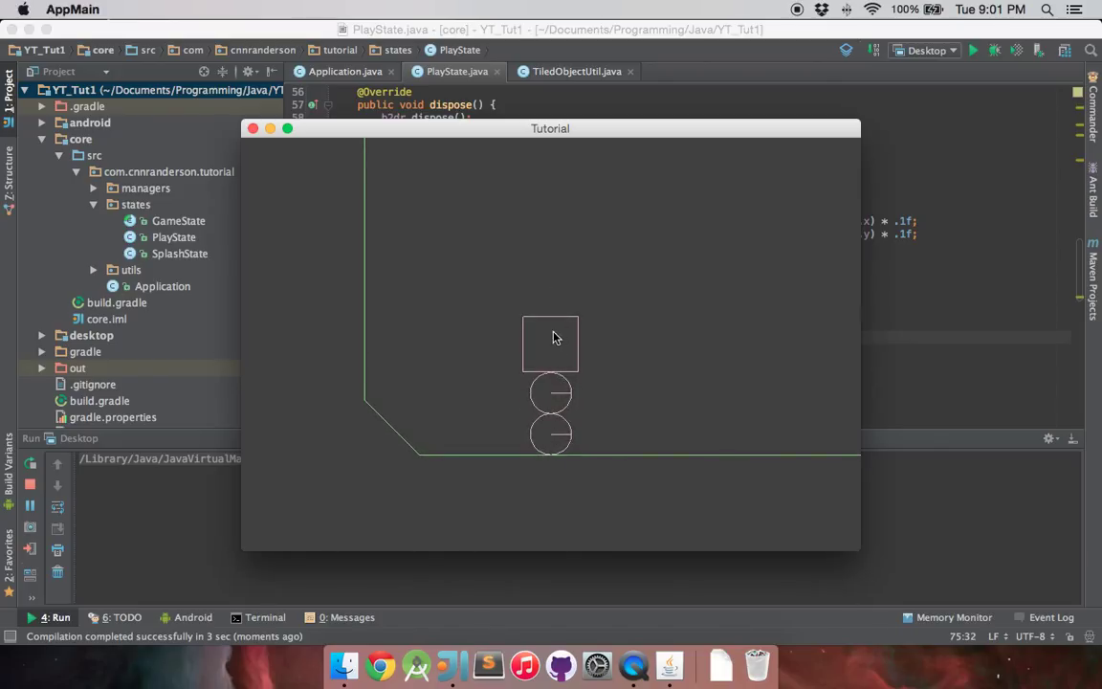
{"action": "mouse_move", "coordinate": [589, 401]}
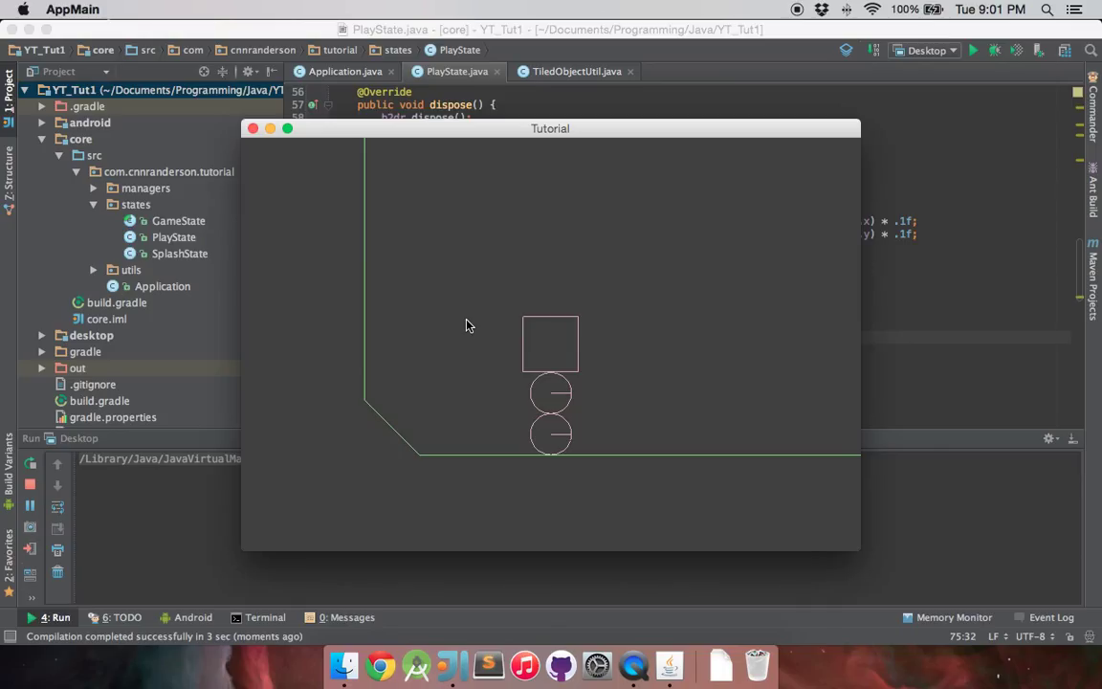
{"action": "mouse_move", "coordinate": [268, 150]}
{"action": "type", "text": "rDef."}
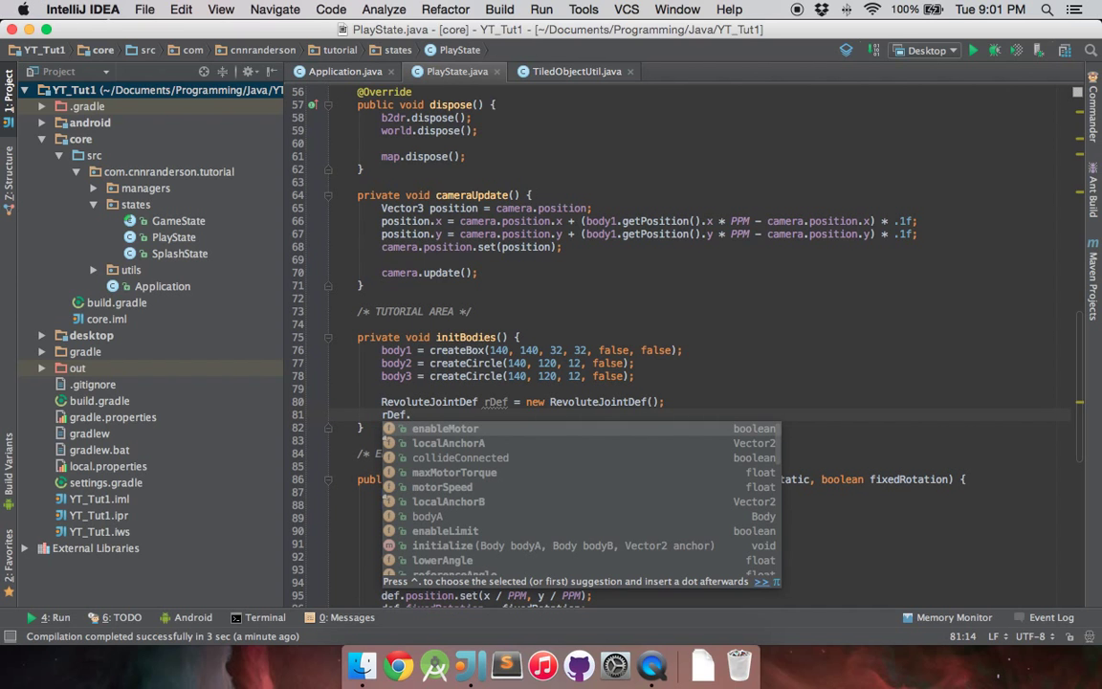
Step: Set rDef.bodyA = body1, rDef.bodyB = body2 and rDef.collideConnected = false in initBodies
{"action": "type", "text": "bodyA"}
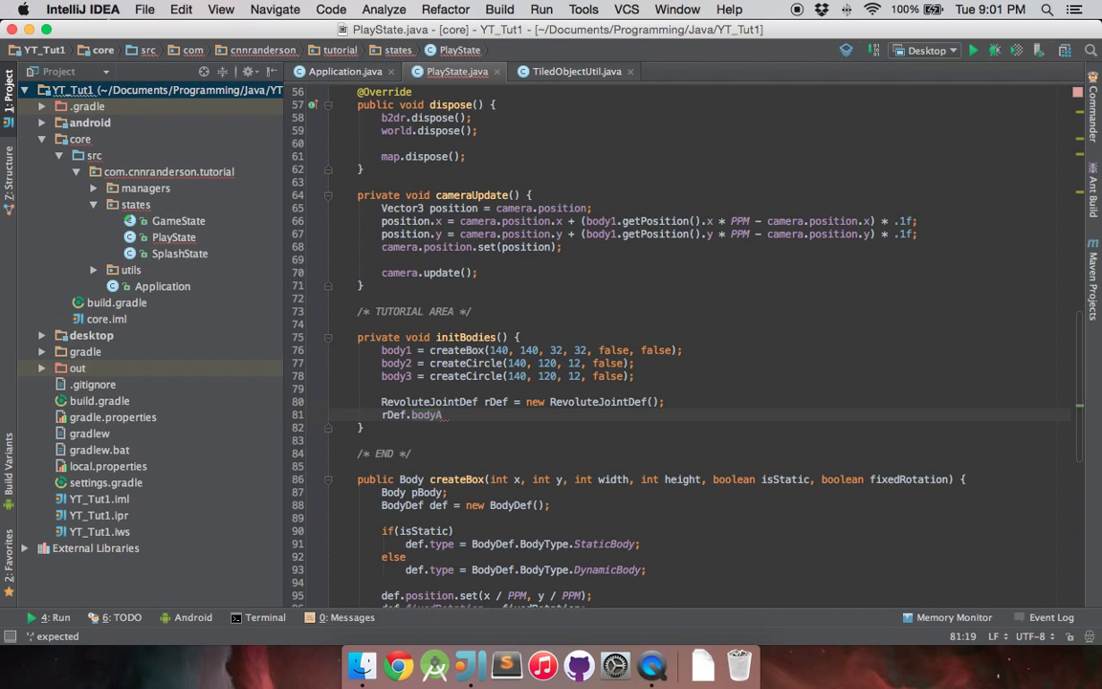
{"action": "type", "text": "= body1;"}
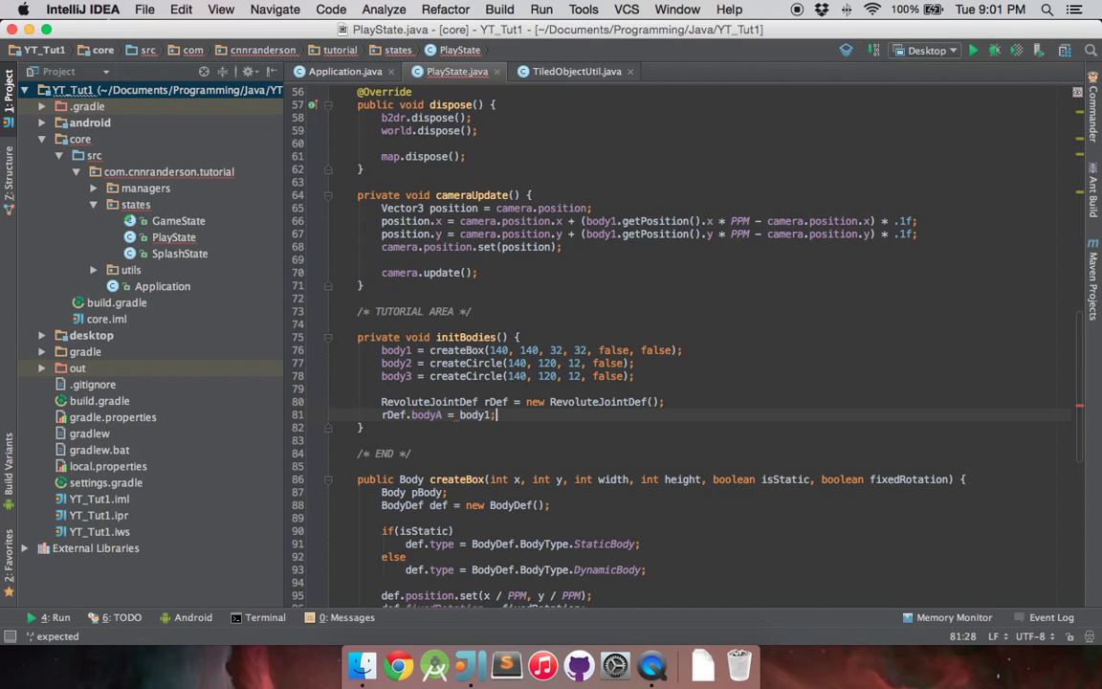
{"action": "type", "text": "rDef."}
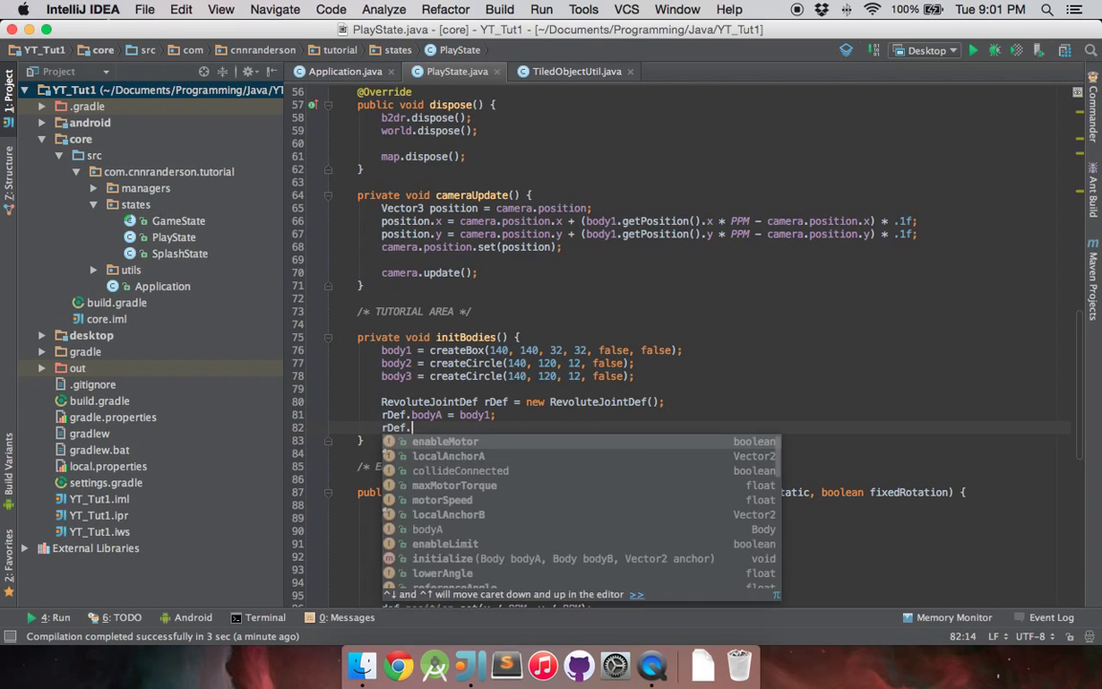
{"action": "type", "text": "bodyB = body2;"}
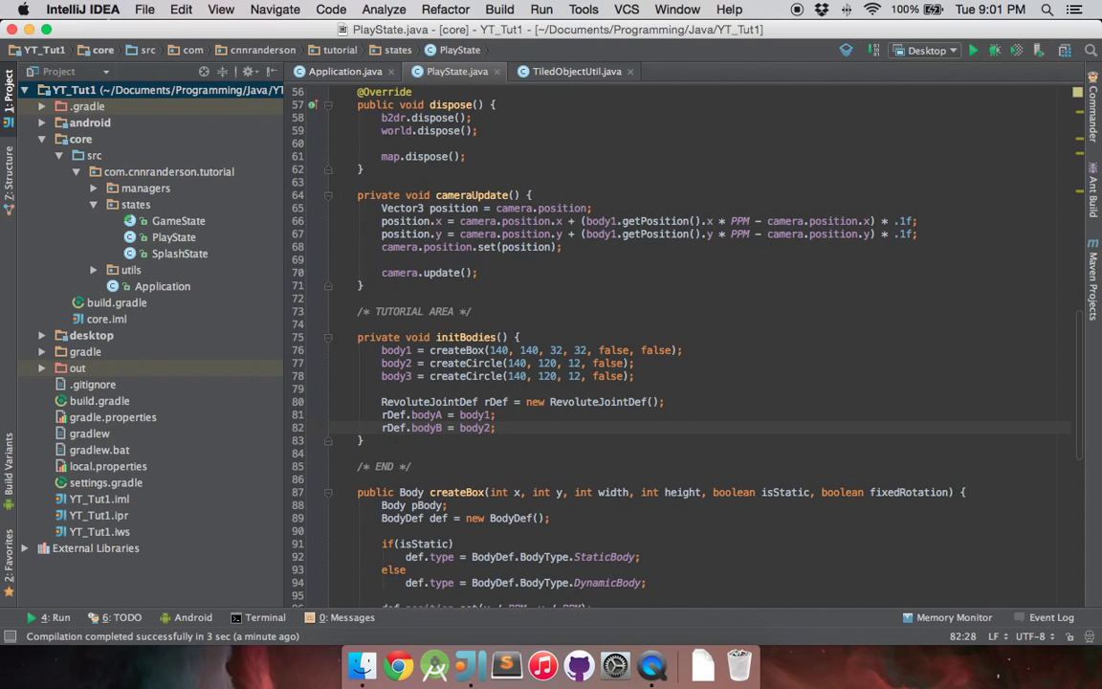
{"action": "type", "text": "rDef.collideConnected"}
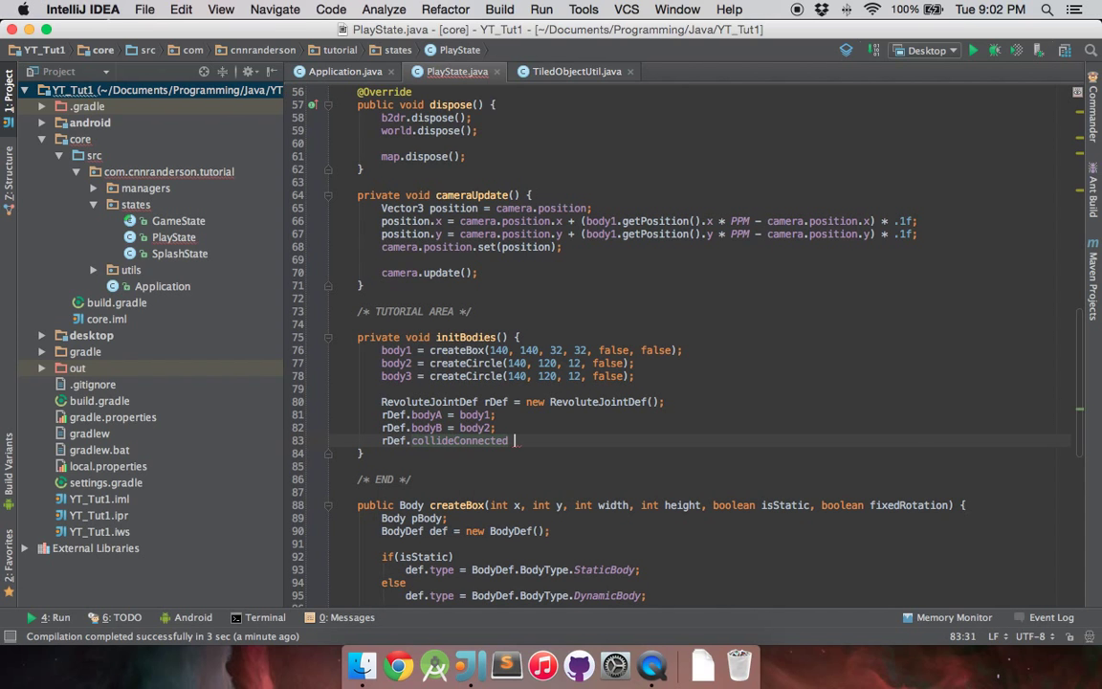
{"action": "type", "text": "= false;"}
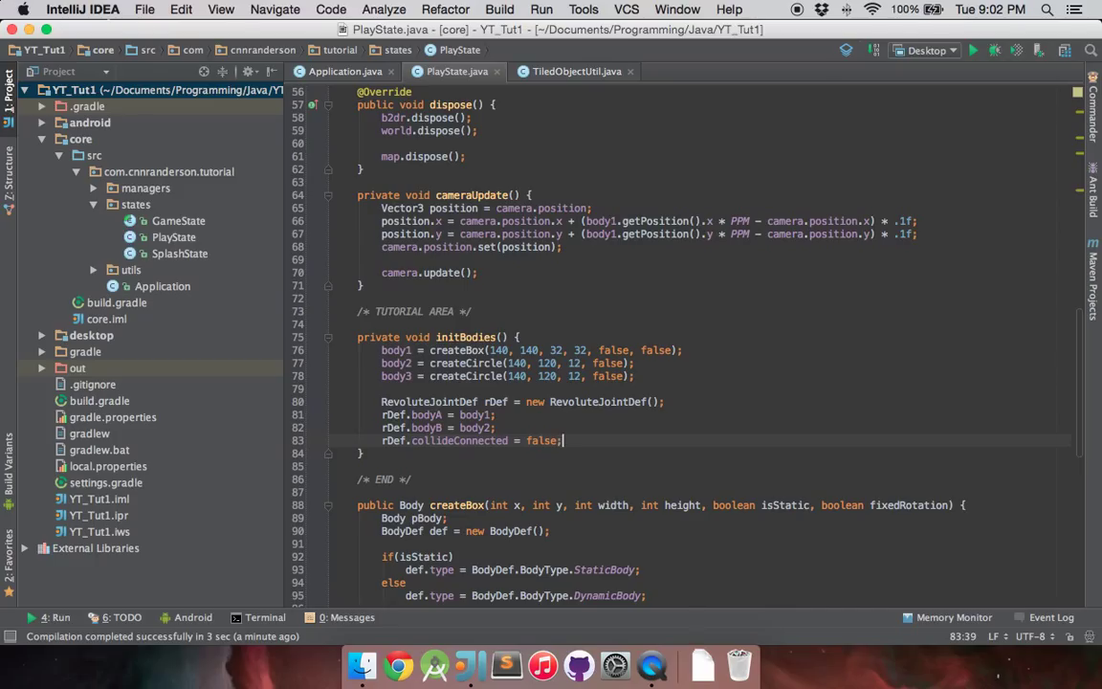
{"action": "key", "text": "Return"}
{"action": "type", "text": "rDef.localAnchorA"}
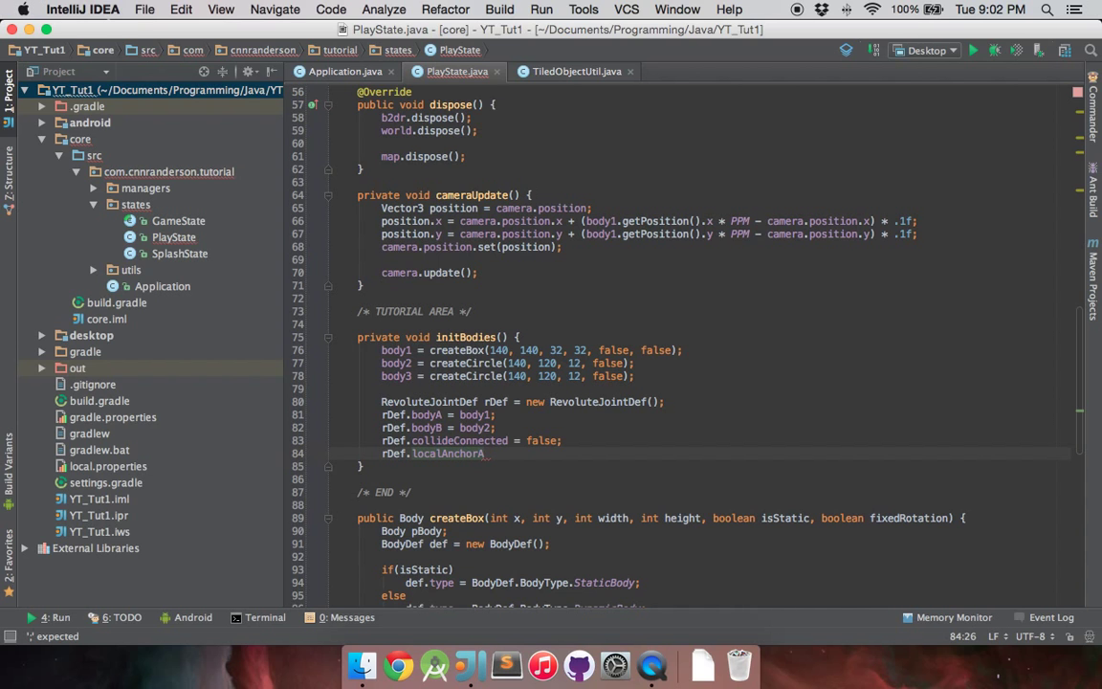
Step: Add rDef.localAnchorA.set(-16 / PPM, -32 / PPM); on a new line
{"action": "type", "text": ".set()"}
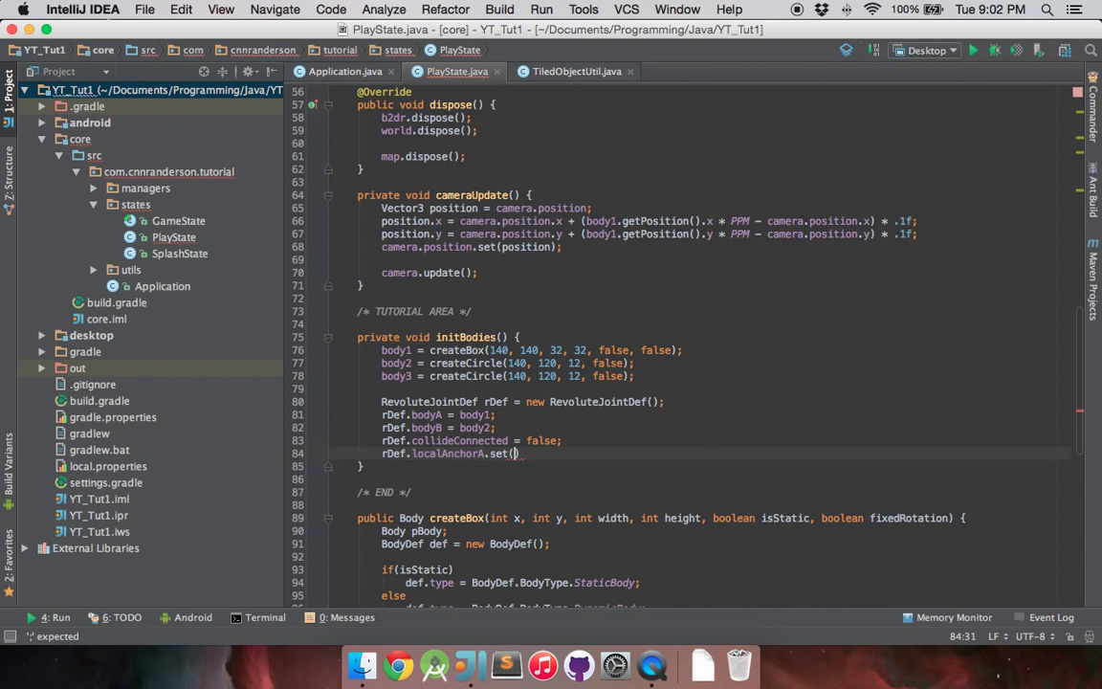
{"action": "type", "text": "-16"}
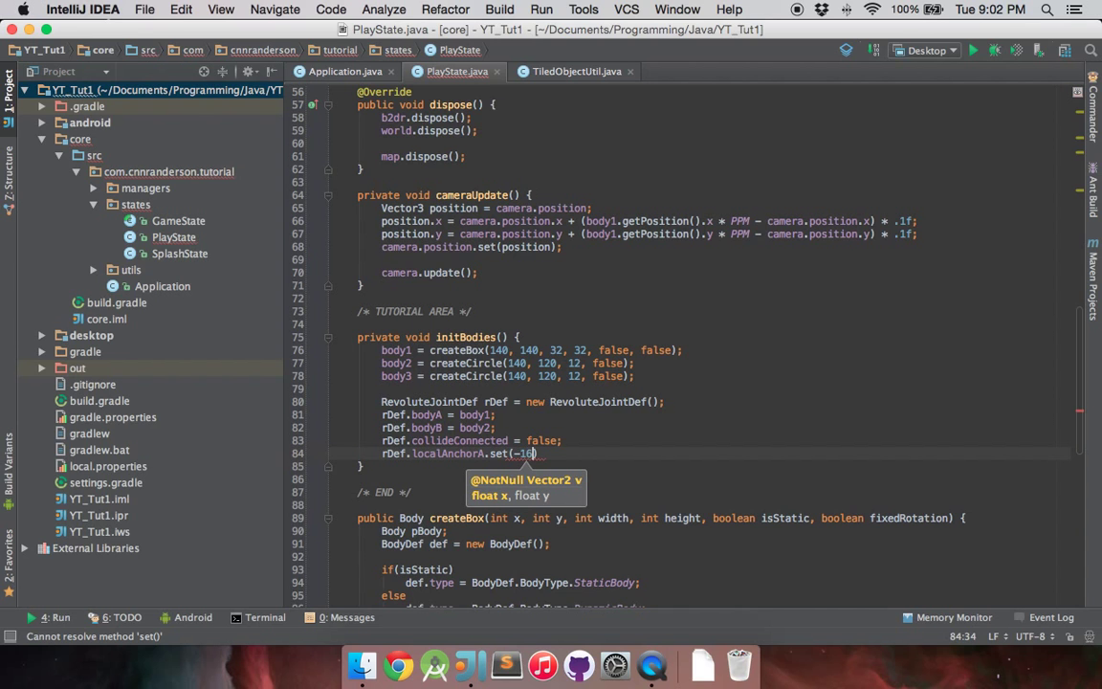
{"action": "type", "text": "/ PPM,"}
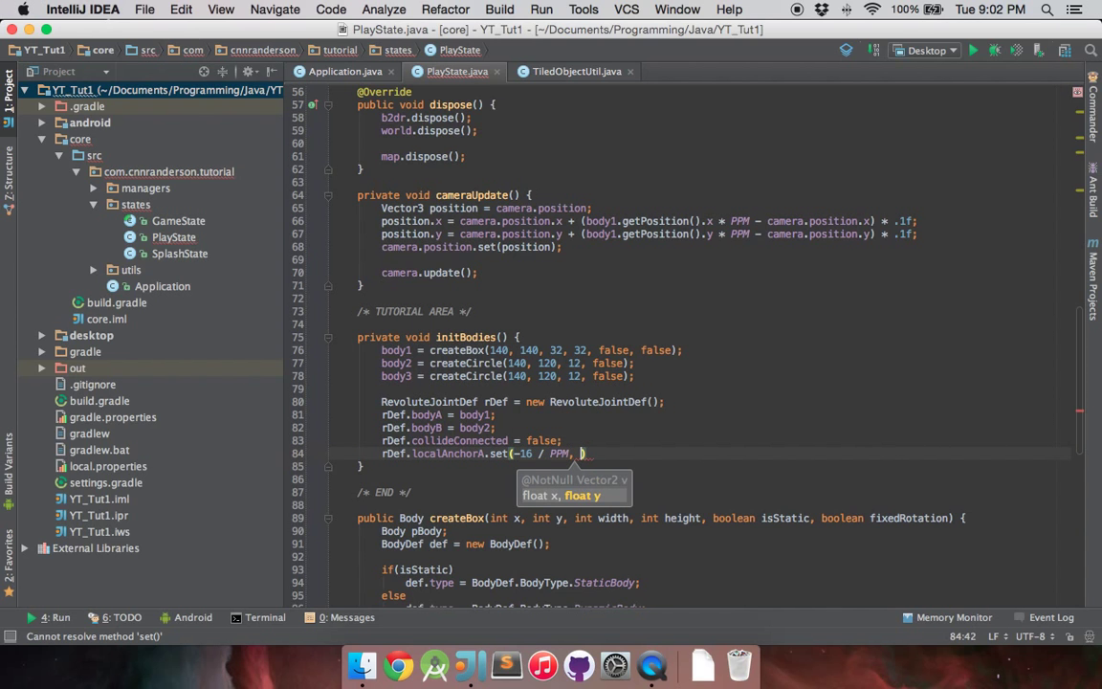
{"action": "type", "text": "-32"}
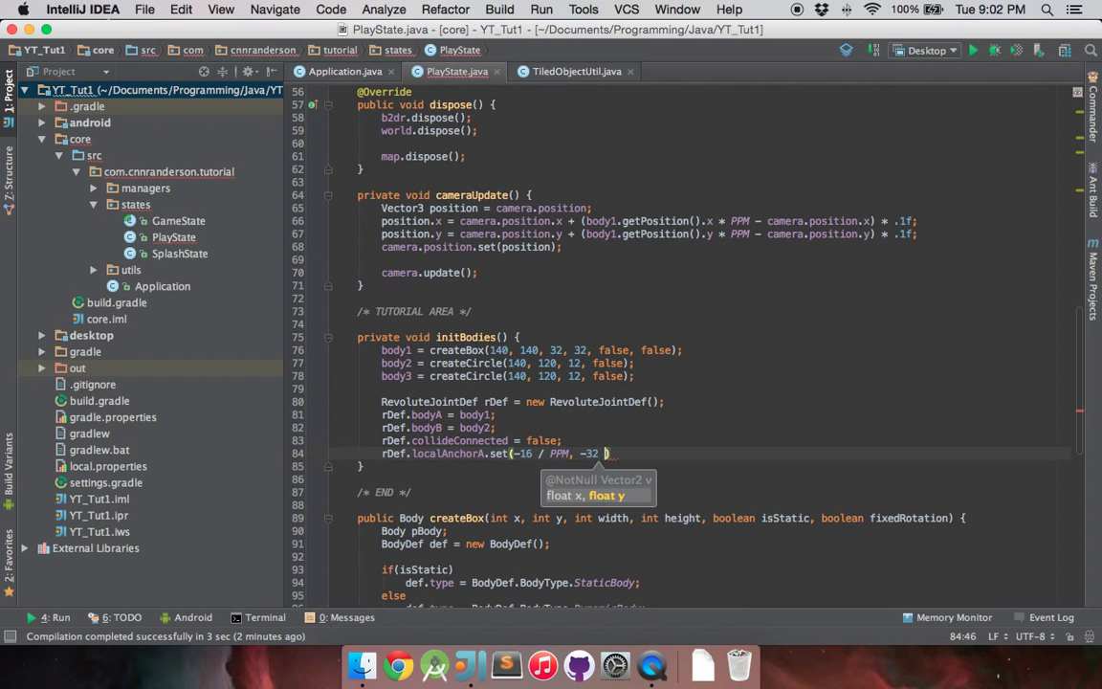
{"action": "type", "text": "/ PPM);"}
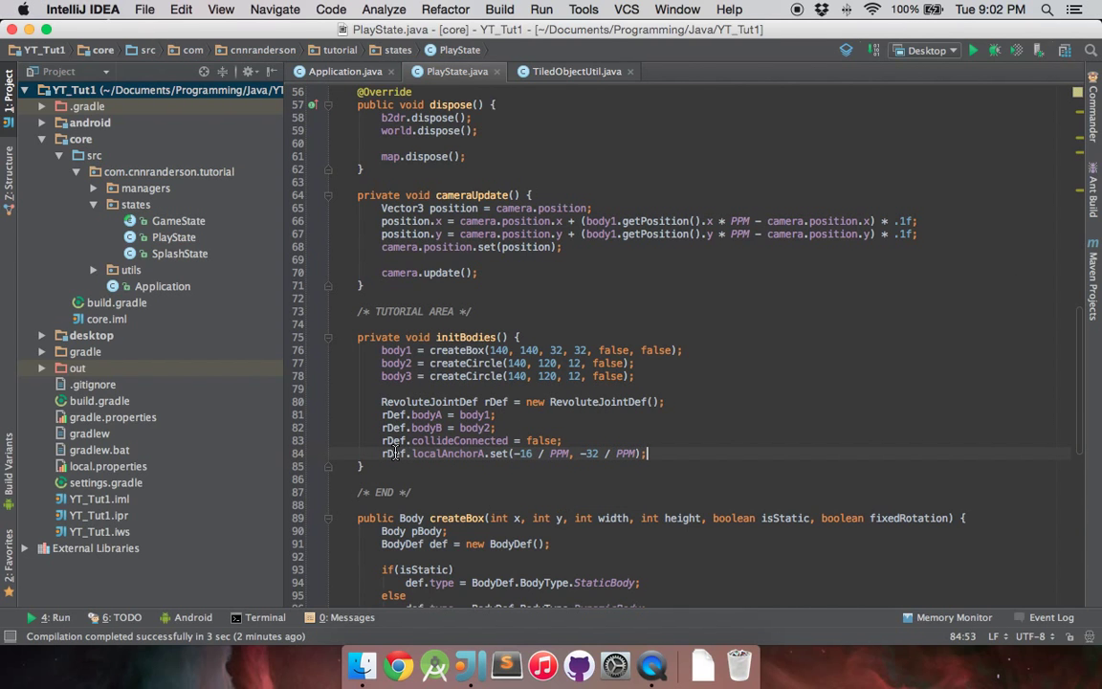
{"action": "mouse_move", "coordinate": [759, 302]}
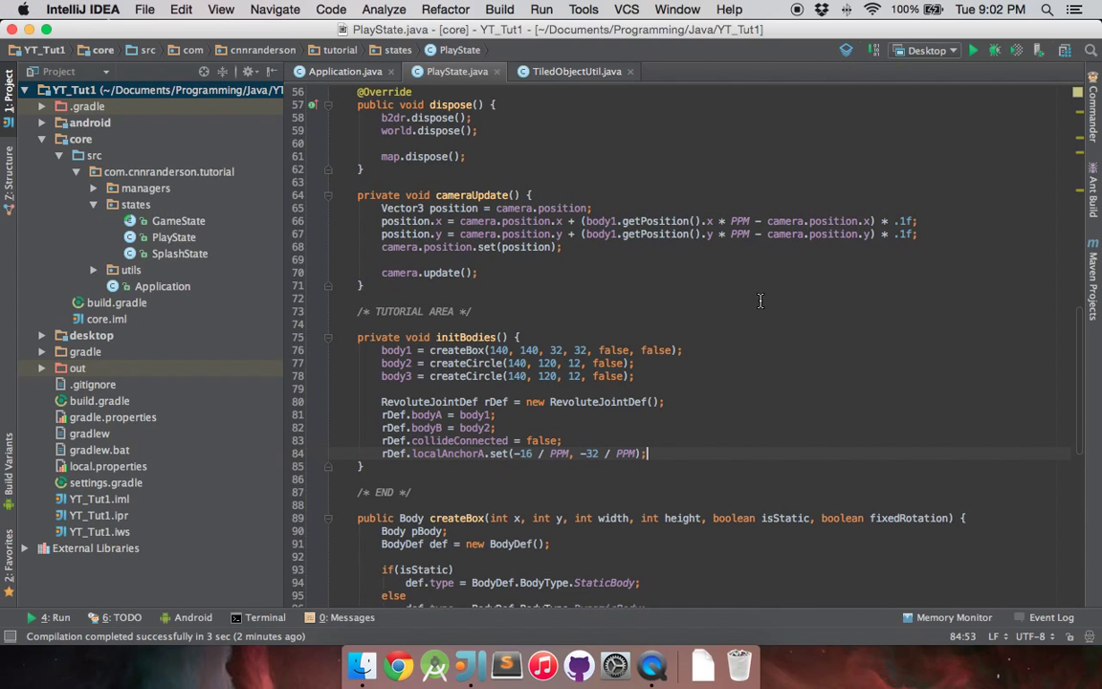
{"action": "mouse_move", "coordinate": [673, 300]}
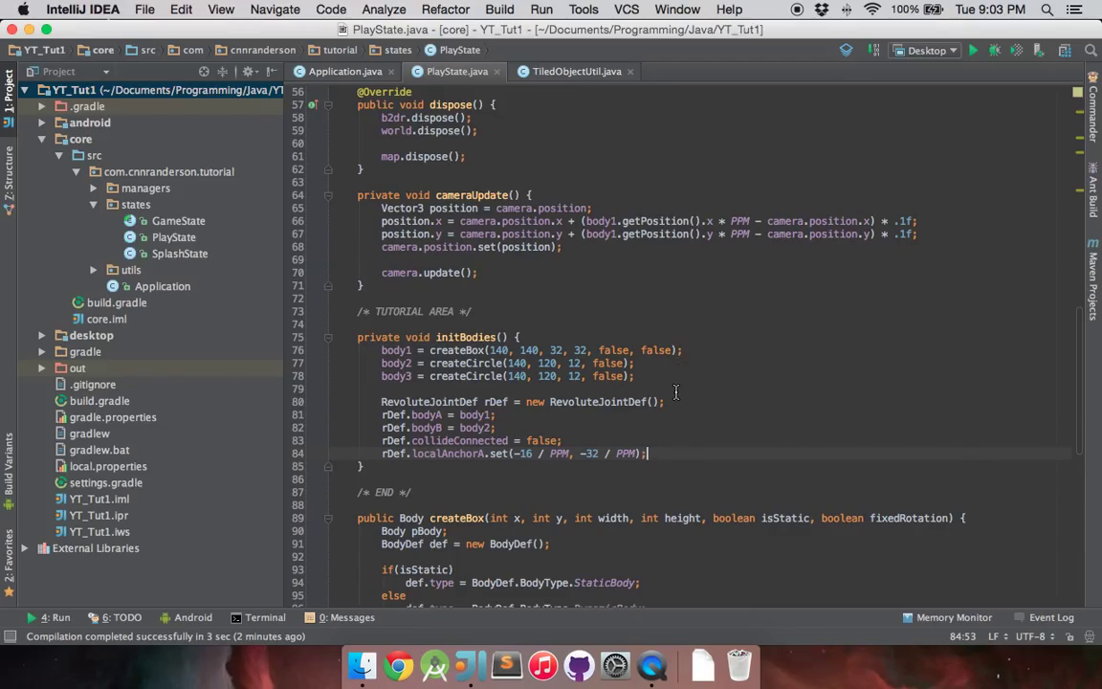
{"action": "mouse_move", "coordinate": [609, 453]}
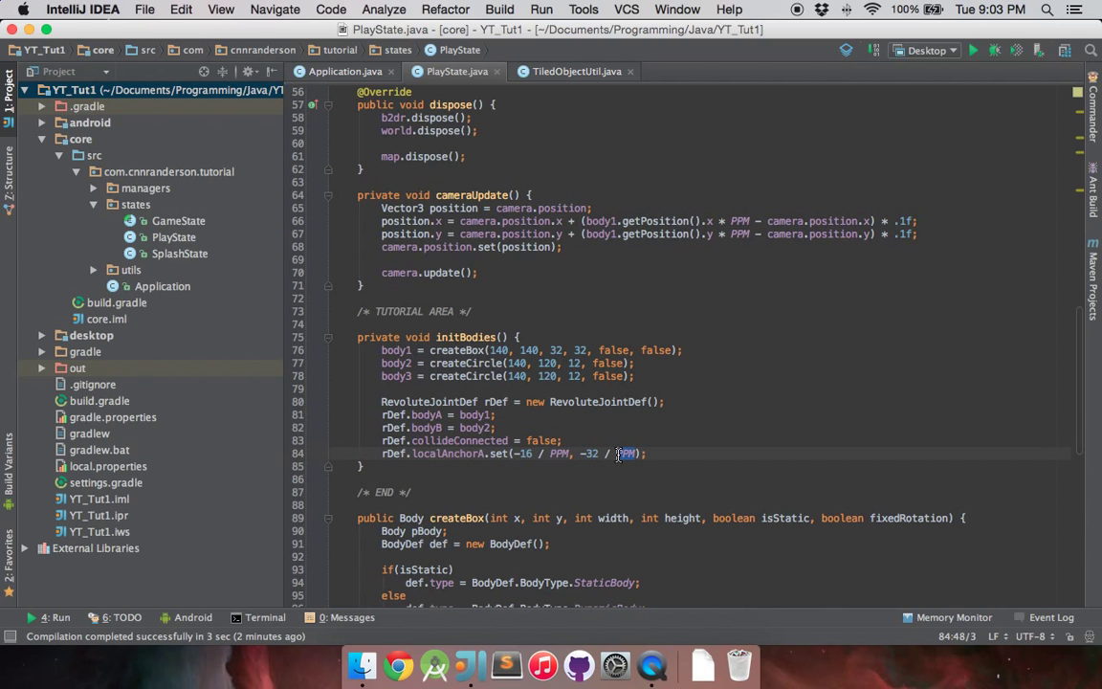
{"action": "left_click", "coordinate": [670, 453]}
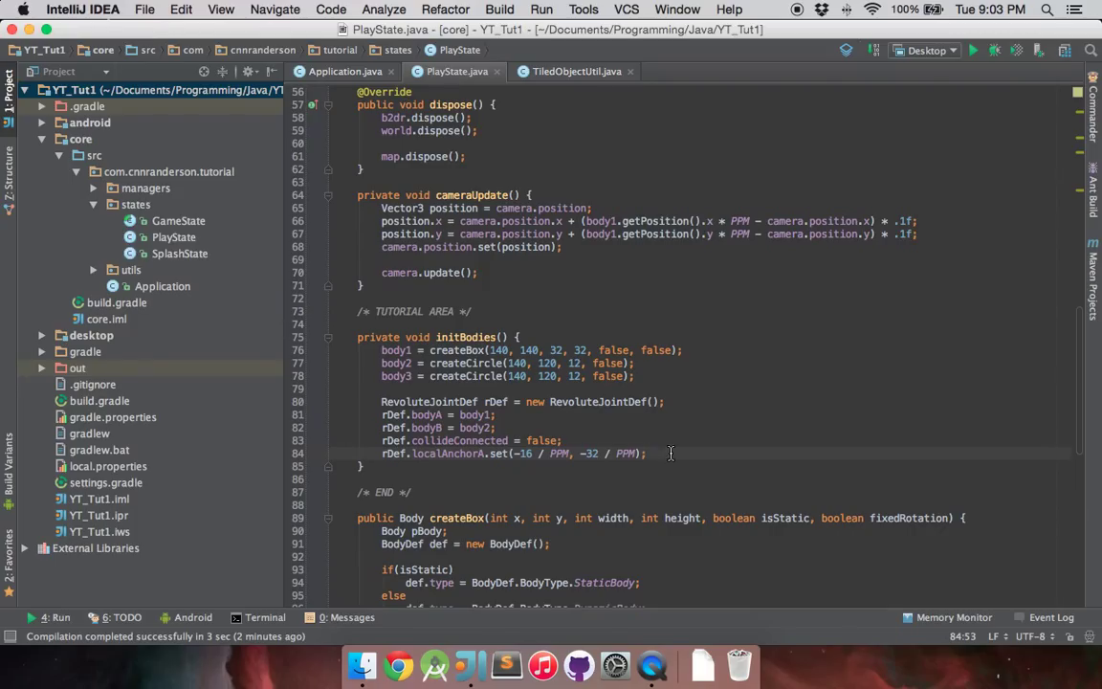
{"action": "mouse_move", "coordinate": [683, 453]}
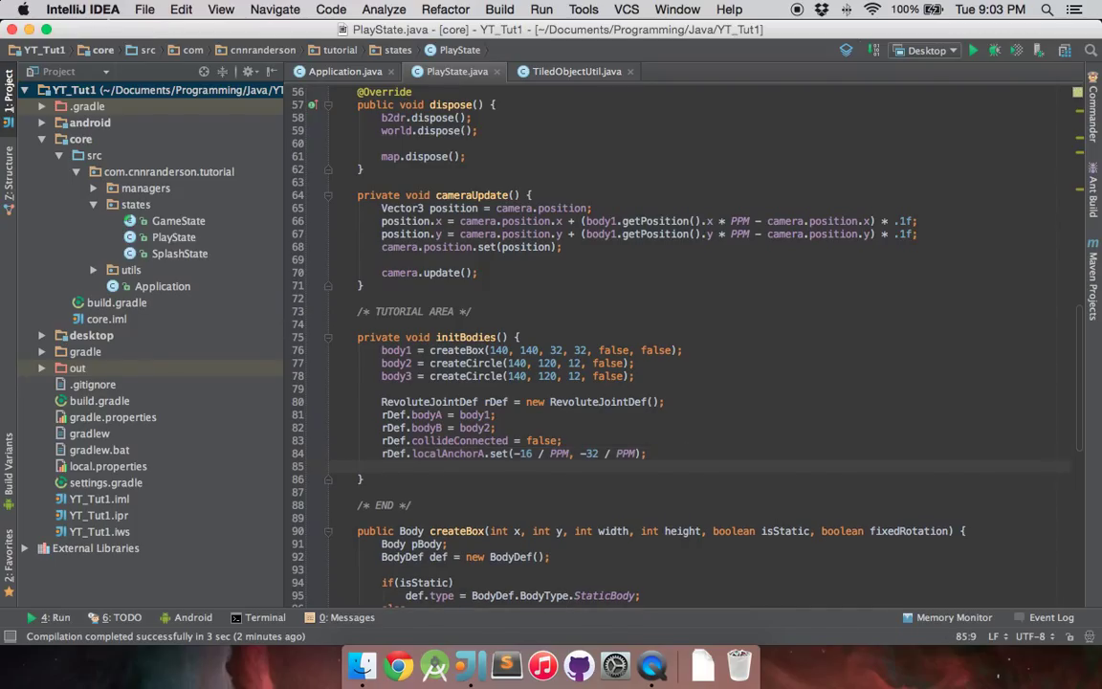
Step: Add world.createJoint(rDef); and change body3's circle y from 120 to 200
{"action": "type", "text": "rld.createJoint(rDef"}
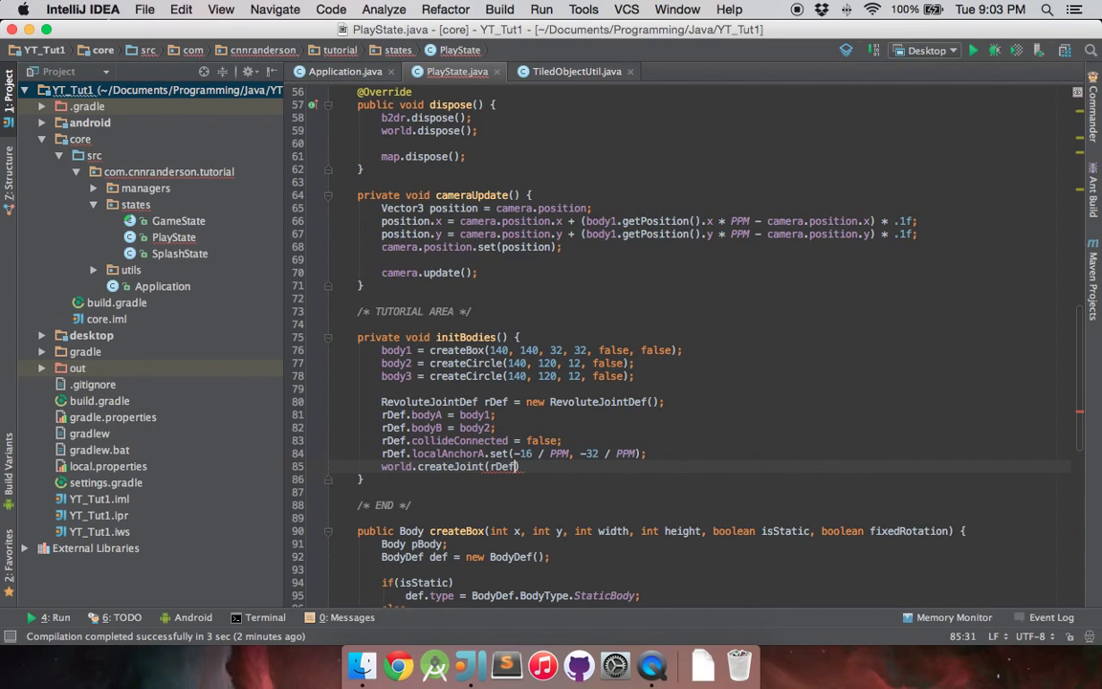
{"action": "type", "text": ");"}
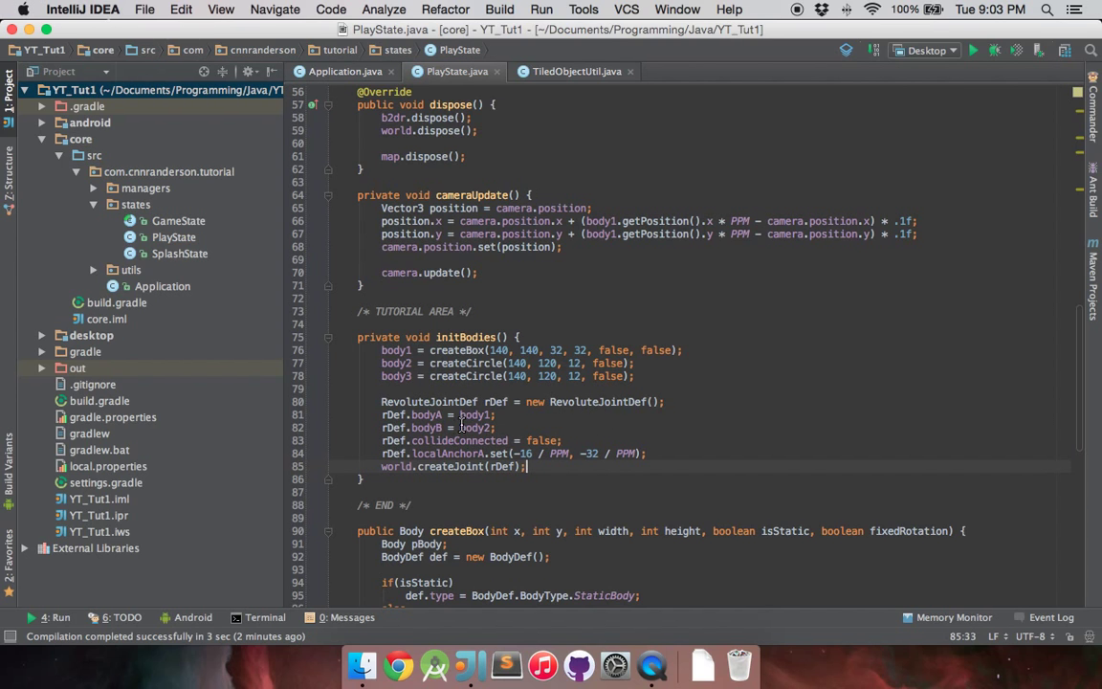
{"action": "mouse_move", "coordinate": [694, 320]}
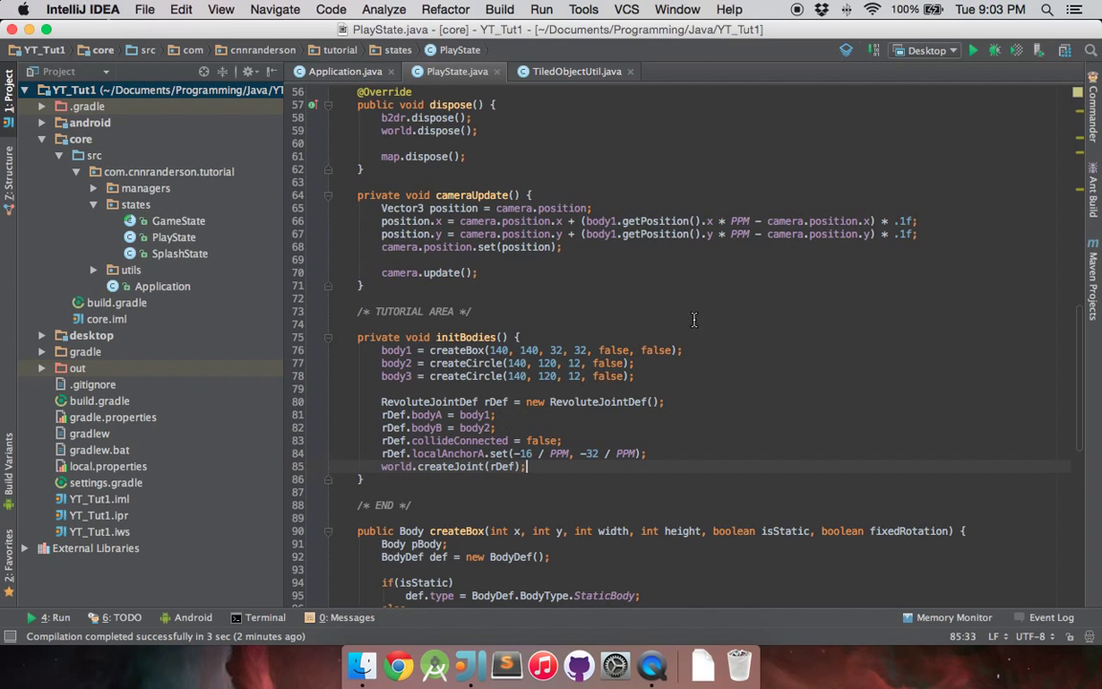
{"action": "mouse_move", "coordinate": [554, 373]}
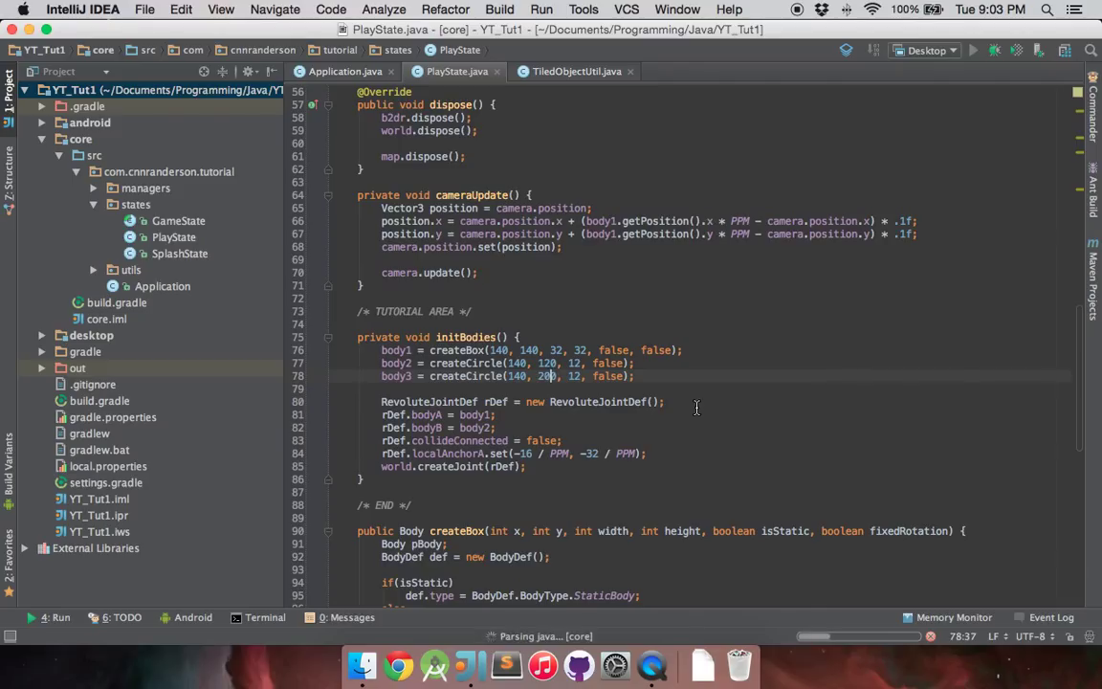
{"action": "left_click", "coordinate": [972, 50]}
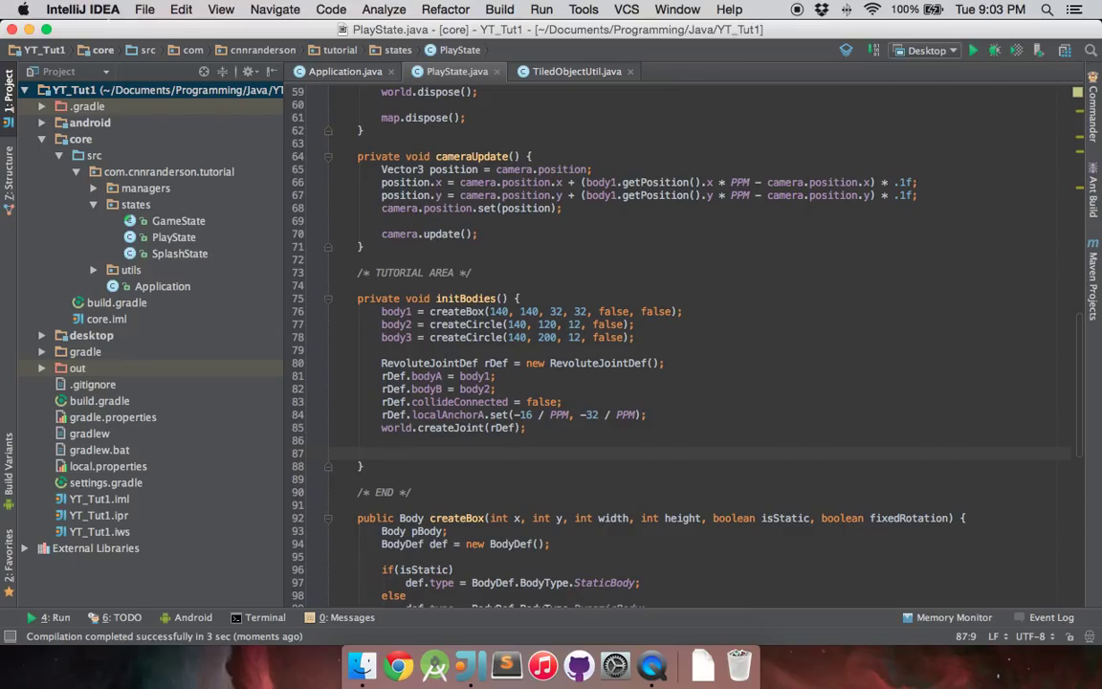
{"action": "mouse_move", "coordinate": [406, 435]}
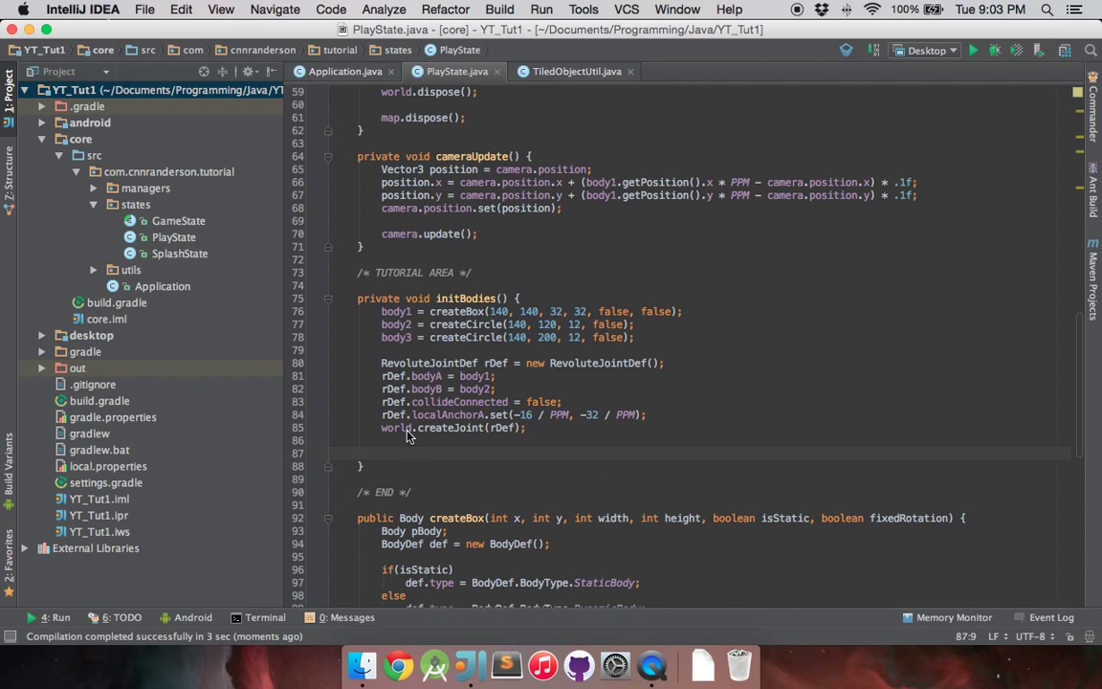
{"action": "mouse_move", "coordinate": [405, 436]}
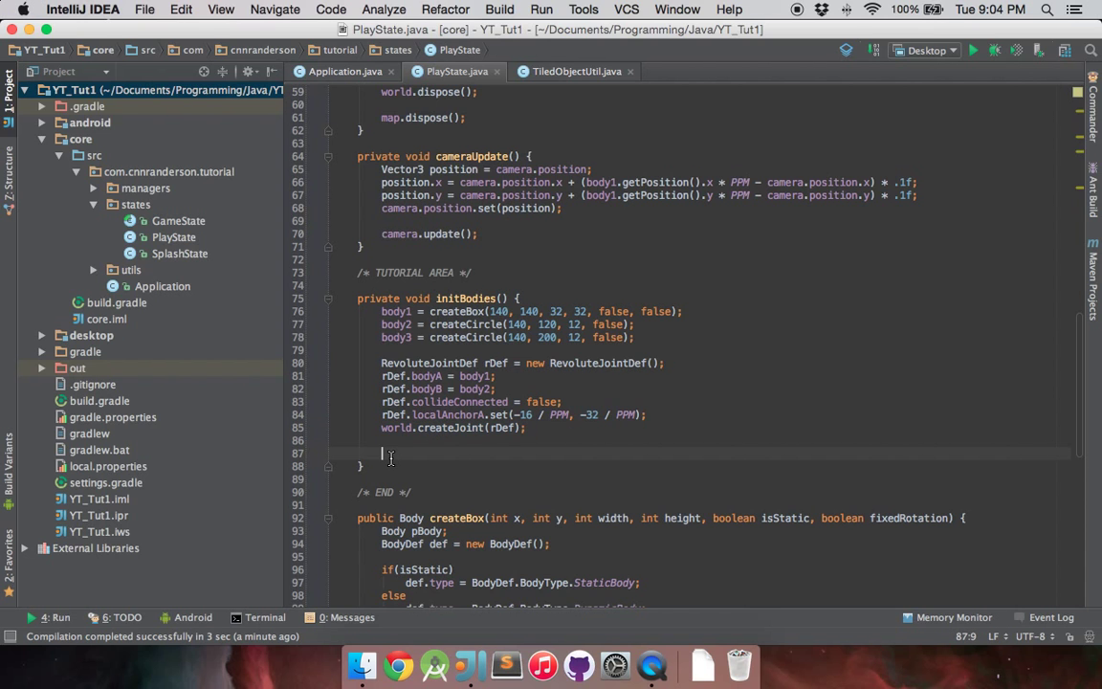
Step: Reassign rDef.bodyB to body3 below the first joint
{"action": "type", "text": "rDef"}
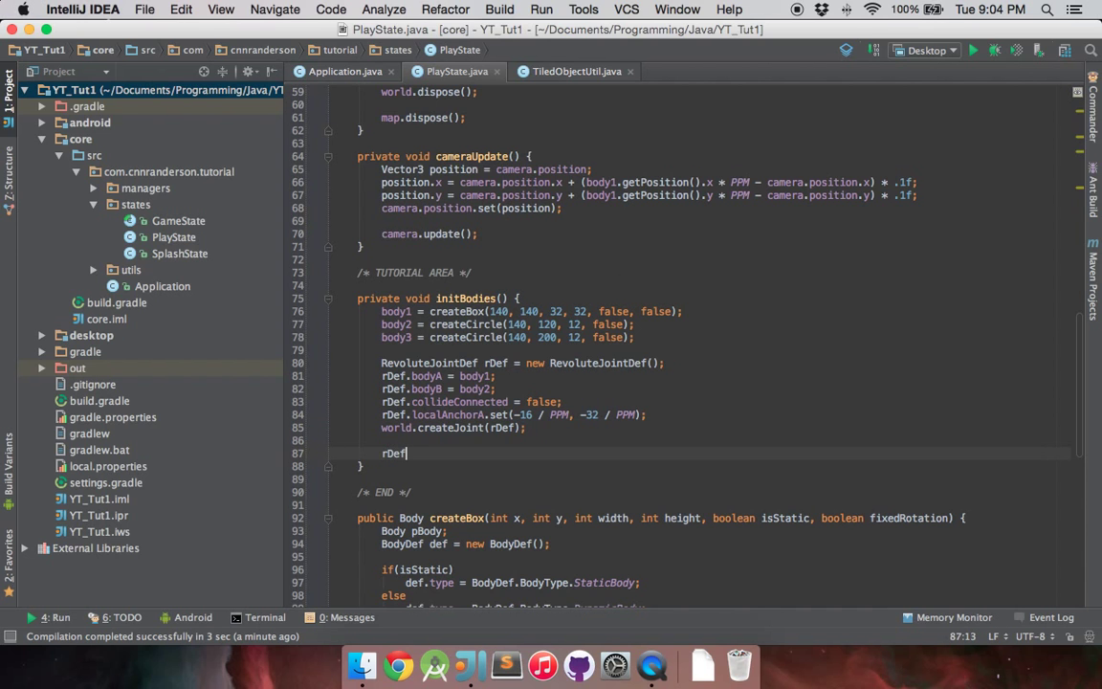
{"action": "type", "text": ".bodyB"}
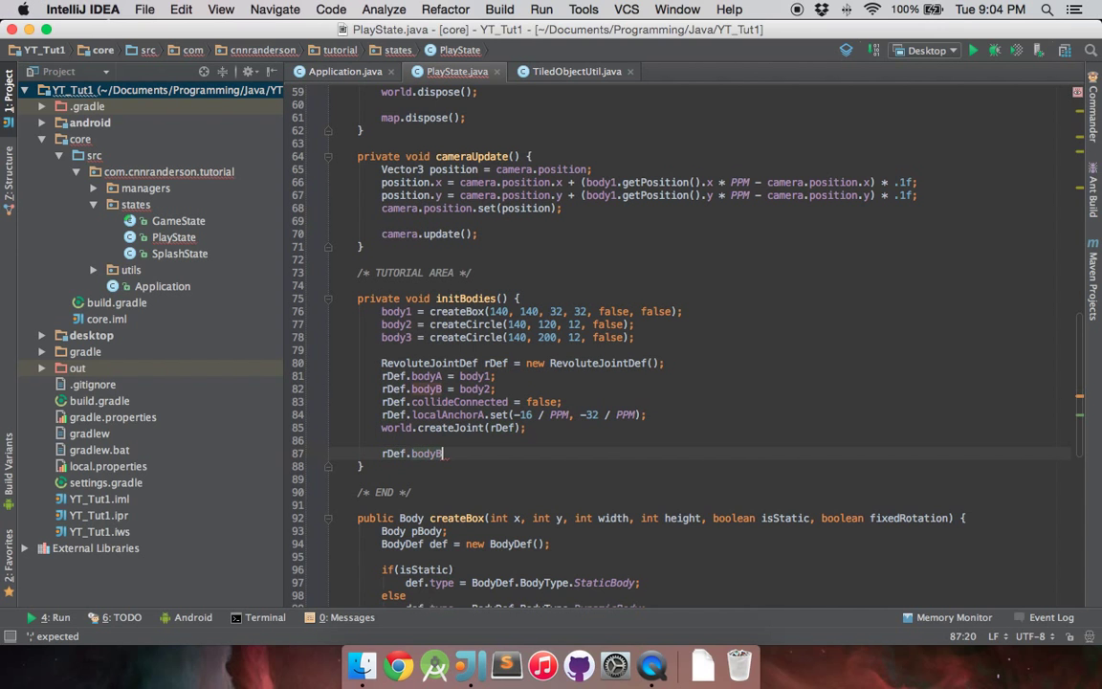
{"action": "type", "text": "= body3"}
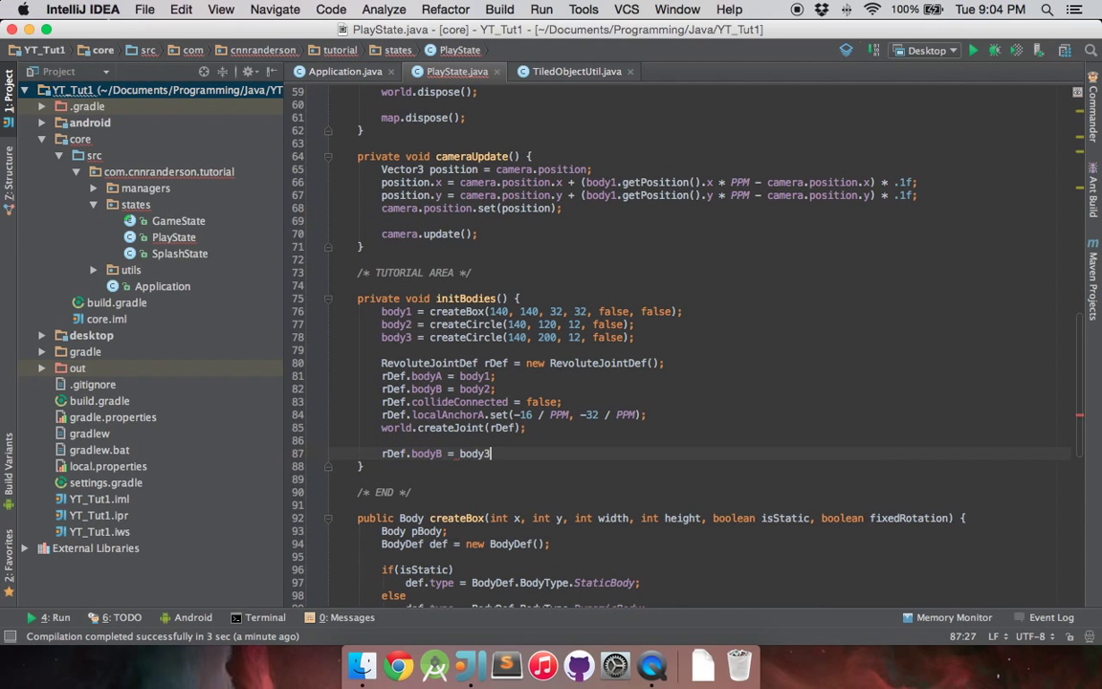
{"action": "type", "text": ";"}
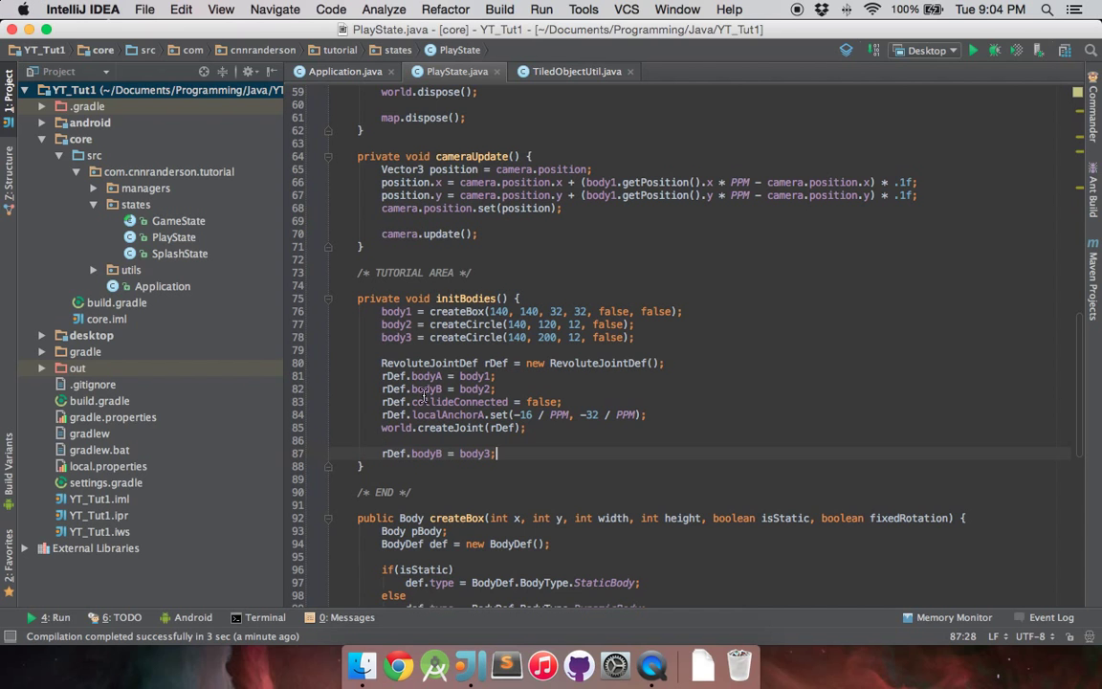
{"action": "left_click", "coordinate": [487, 362]}
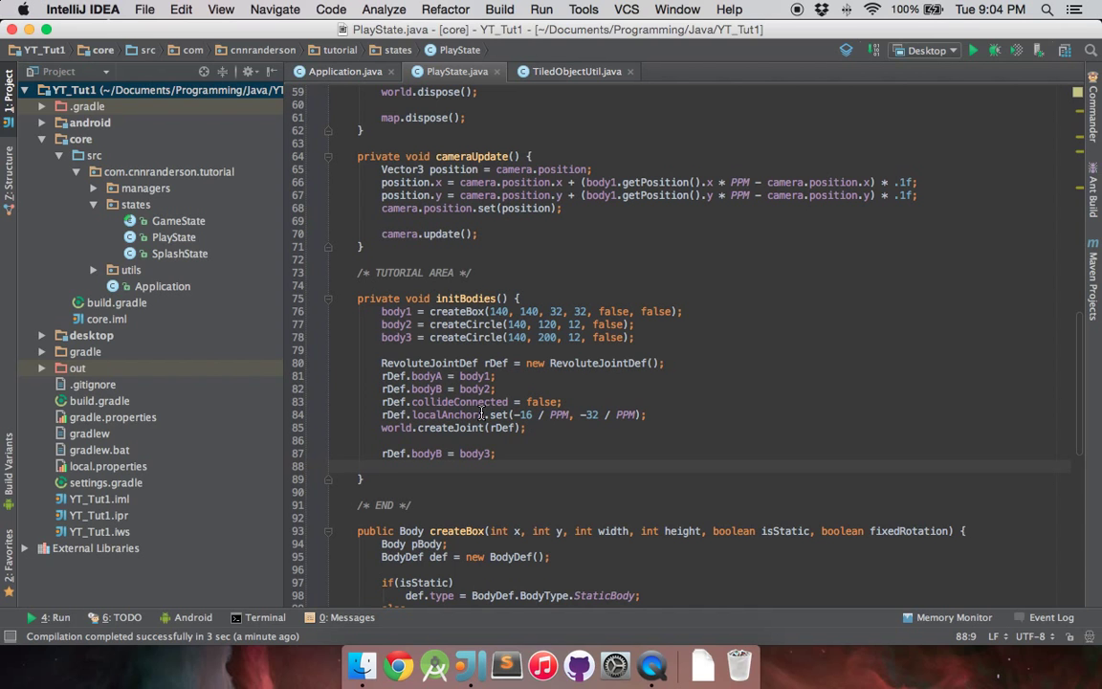
{"action": "mouse_move", "coordinate": [495, 462]}
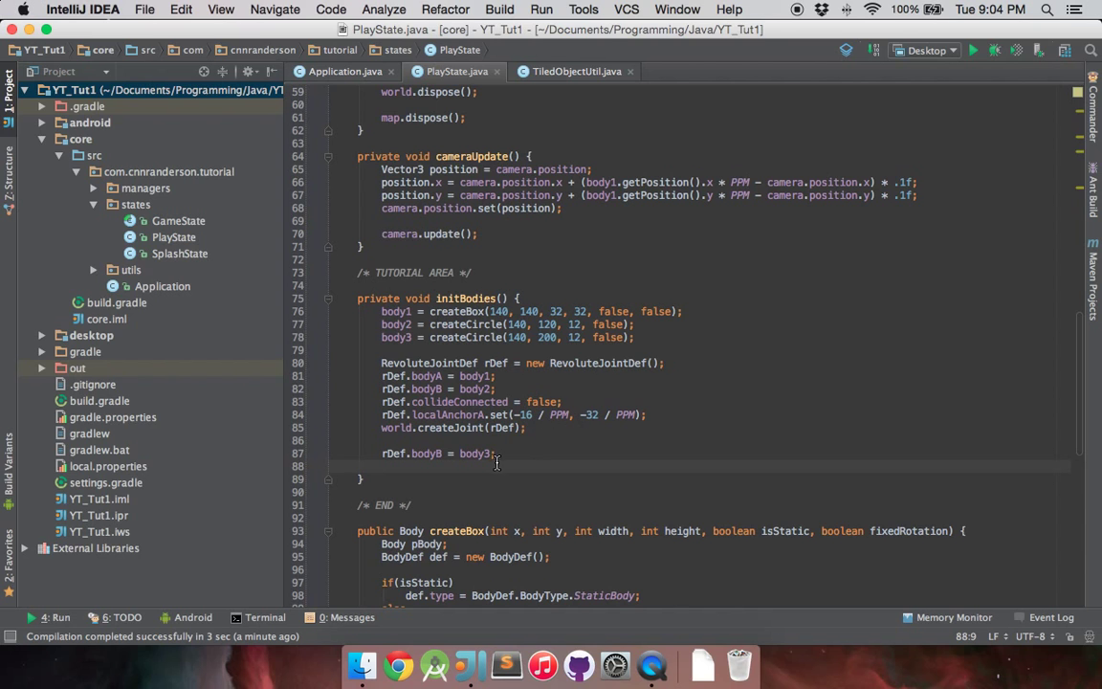
{"action": "mouse_move", "coordinate": [530, 469]}
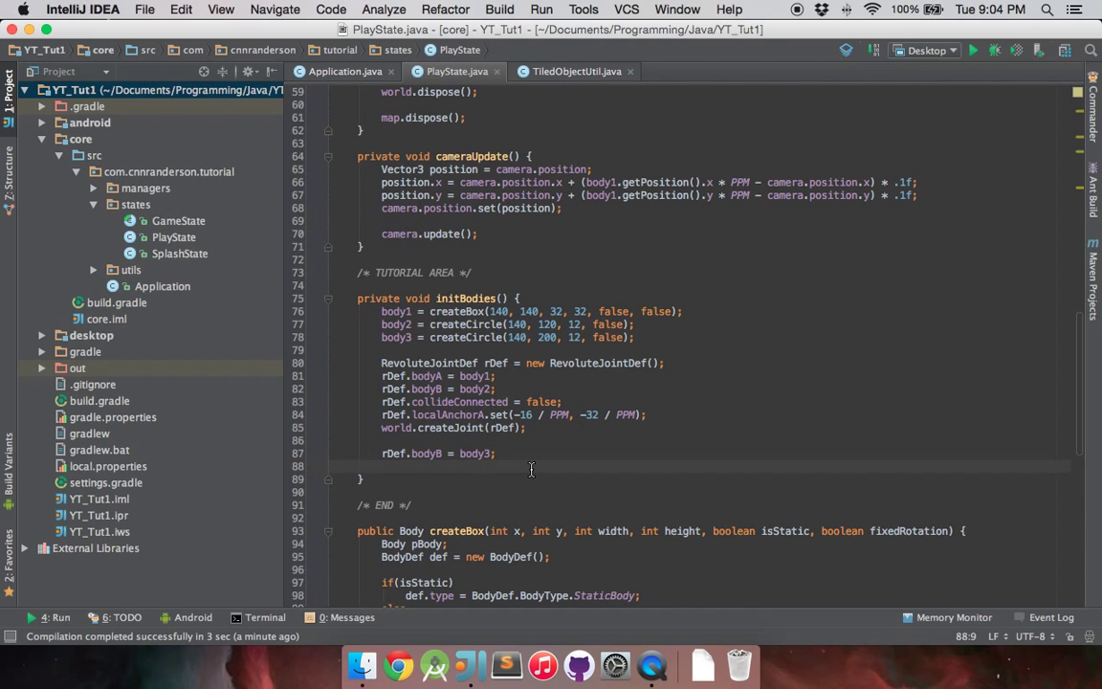
Step: Set rDef.localAnchorA to (16 / PPM, -32 / PPM) and call world.createJoint(rDef) again
{"action": "type", "text": "rDef"}
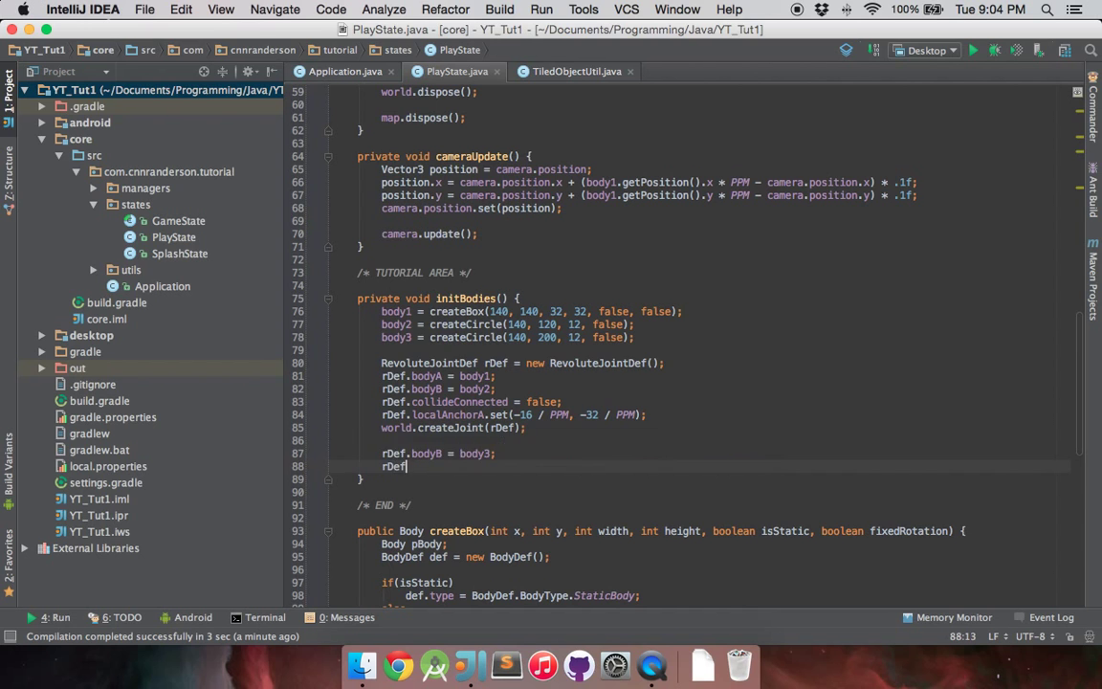
{"action": "type", "text": ".localAnchorA"}
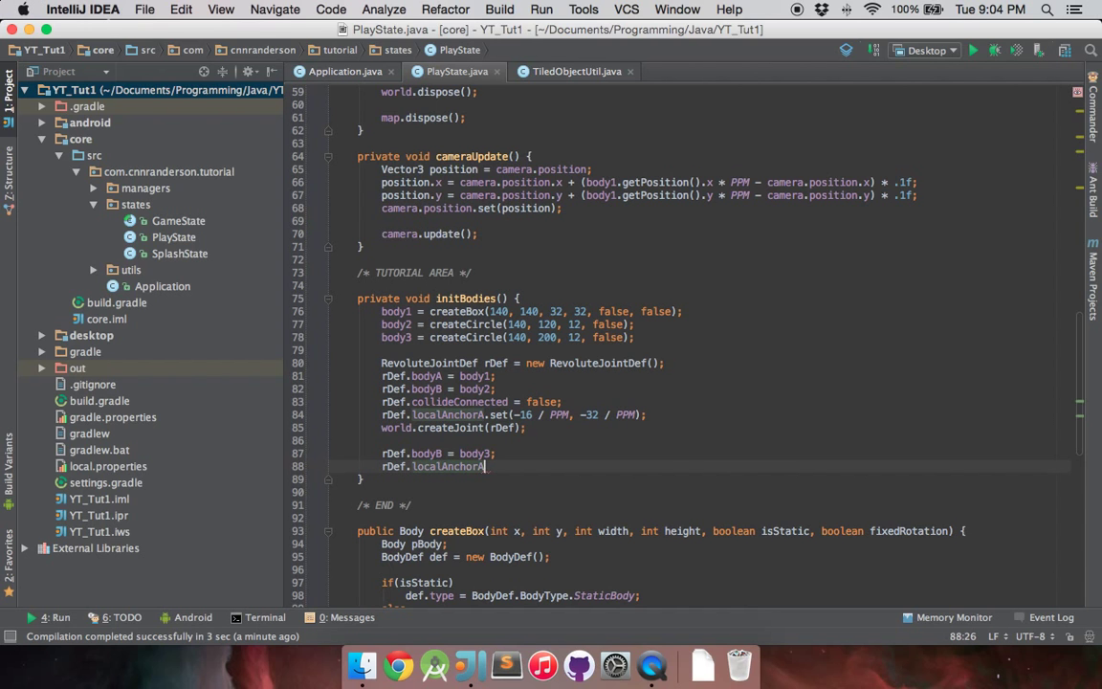
{"action": "type", "text": ".set(16 / PPM, -32 / PPM);"}
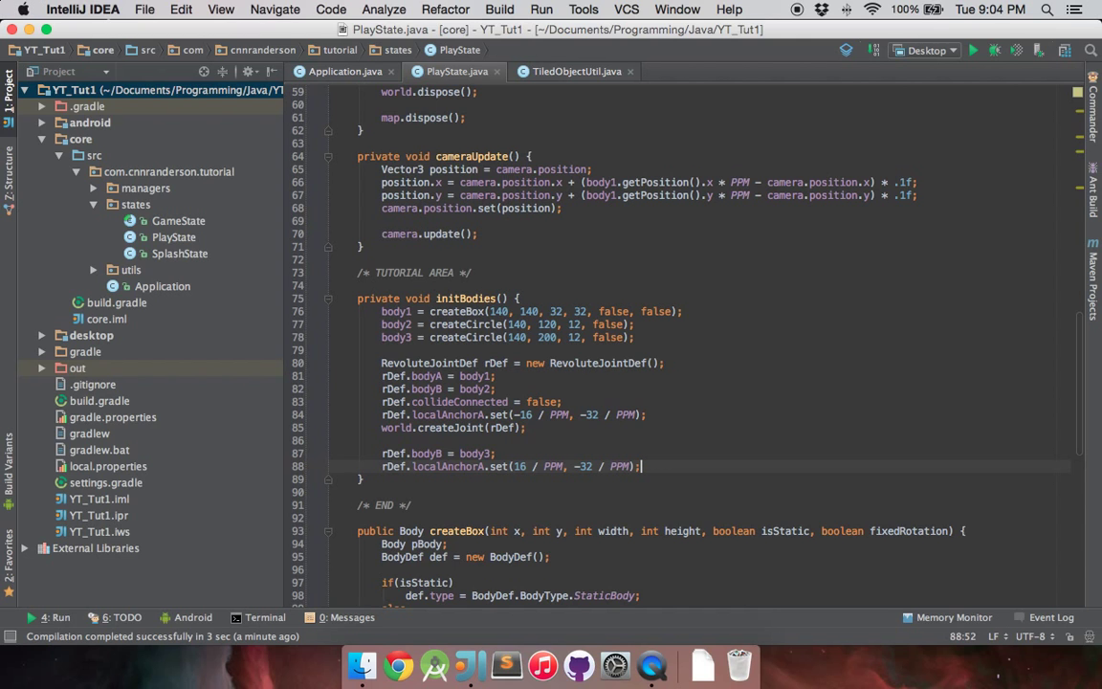
{"action": "type", "text": "world"}
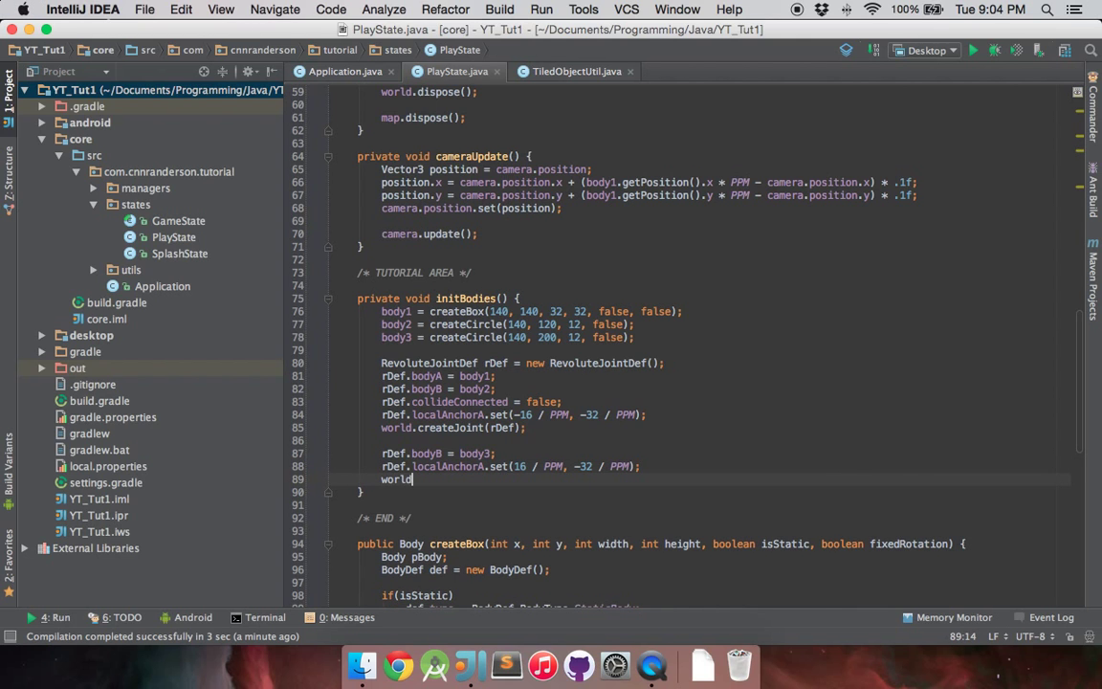
{"action": "type", "text": ".cerat"}
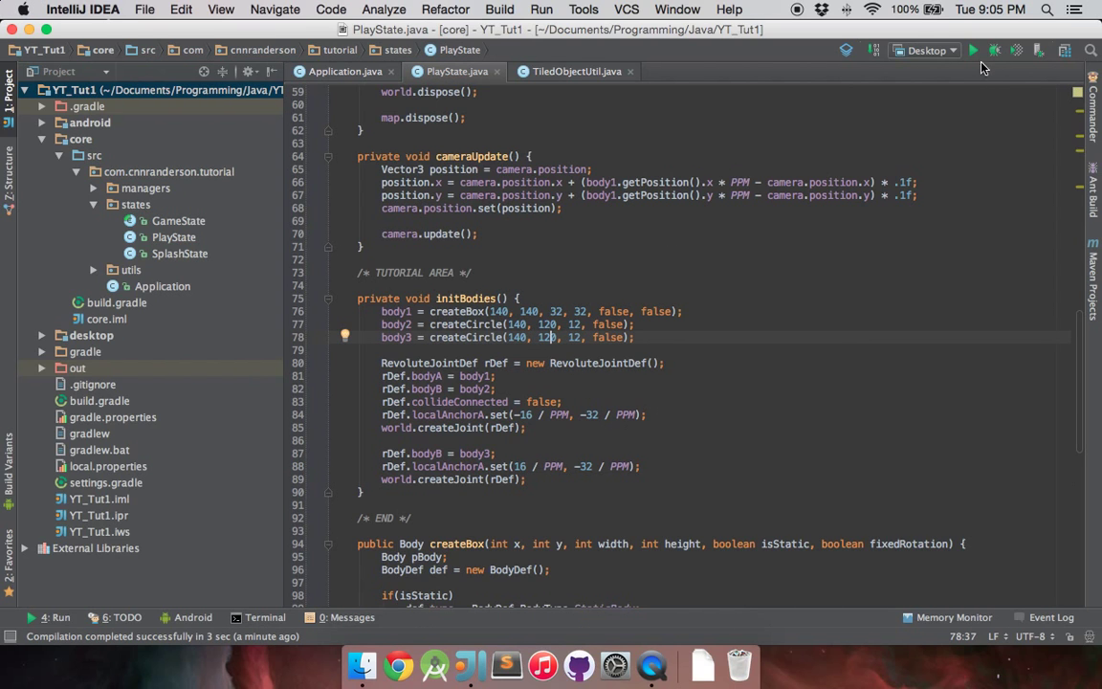
{"action": "mouse_move", "coordinate": [974, 51]}
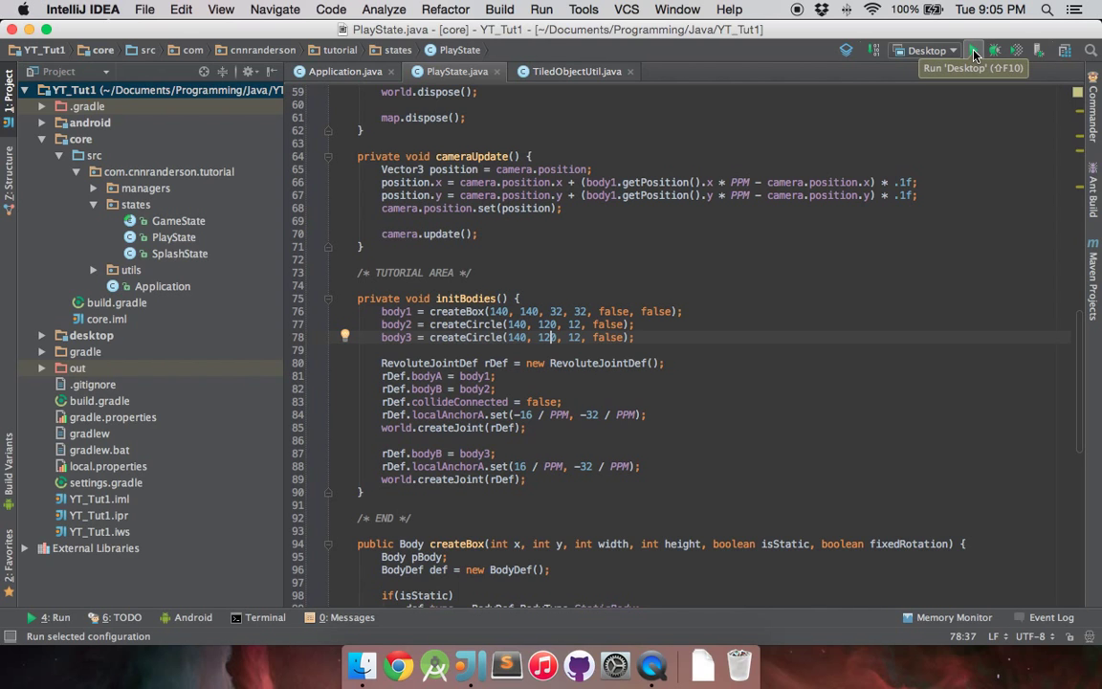
Step: Restore body3's circle y to 120 and launch the Desktop game
{"action": "left_click", "coordinate": [972, 49]}
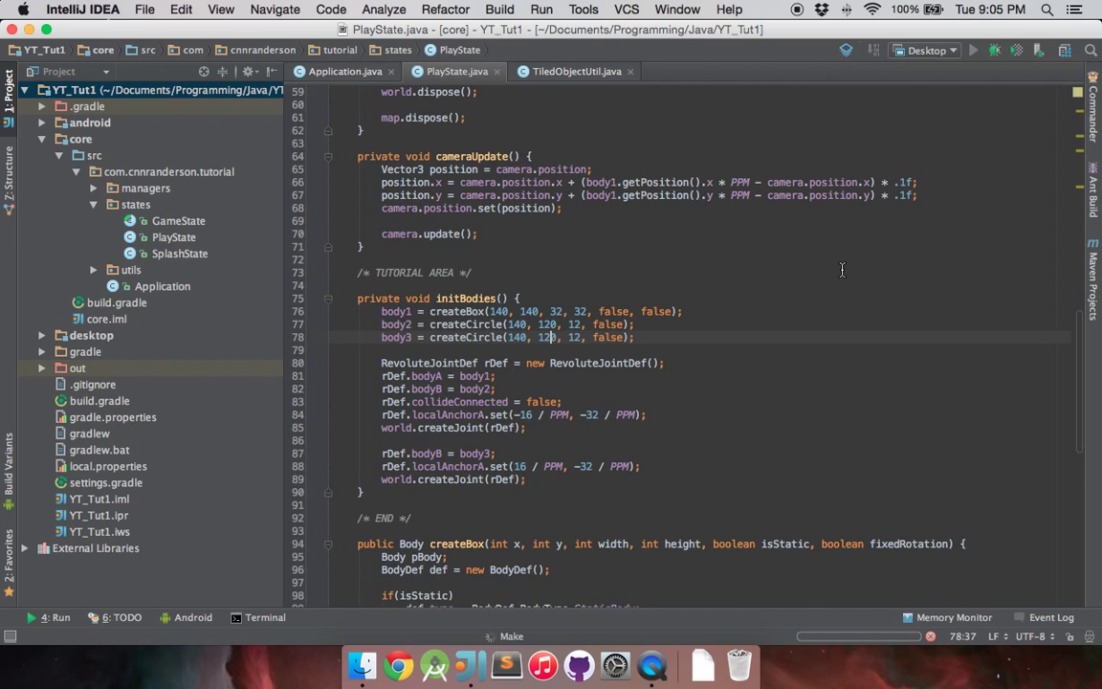
{"action": "left_click", "coordinate": [972, 50]}
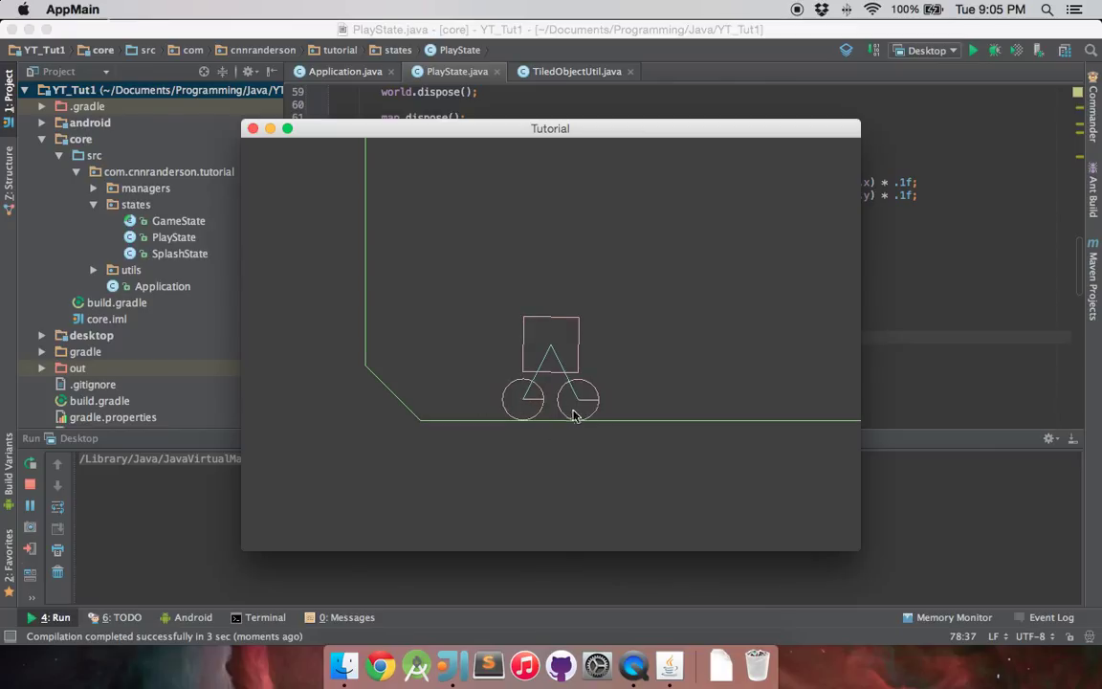
{"action": "mouse_move", "coordinate": [570, 400]}
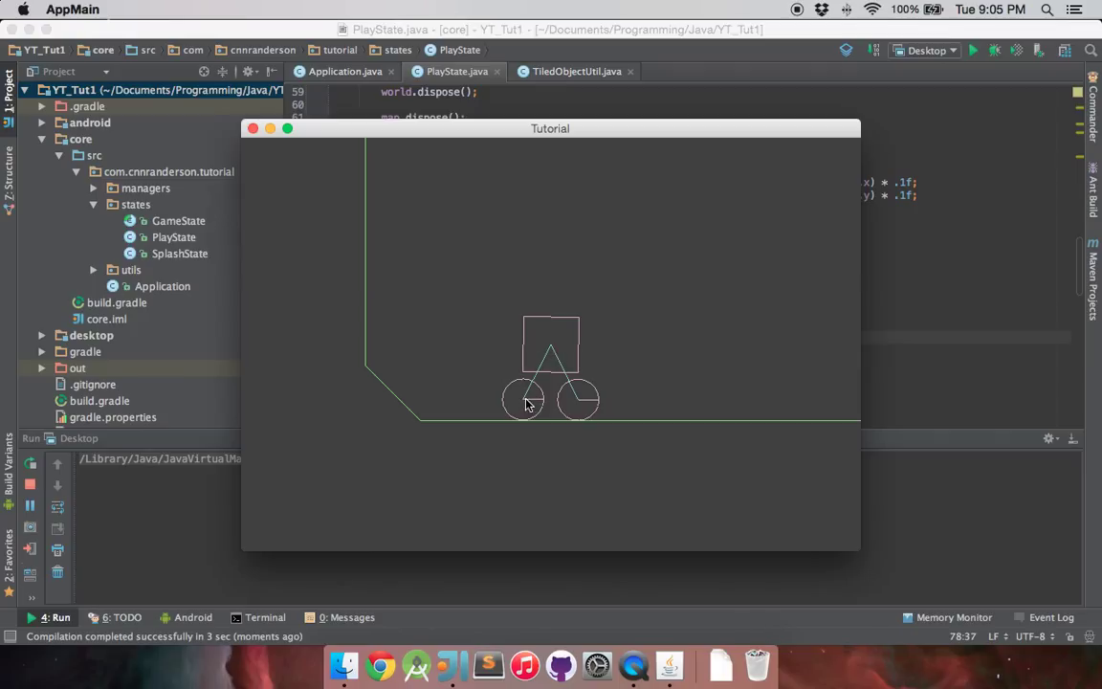
{"action": "mouse_move", "coordinate": [593, 352]}
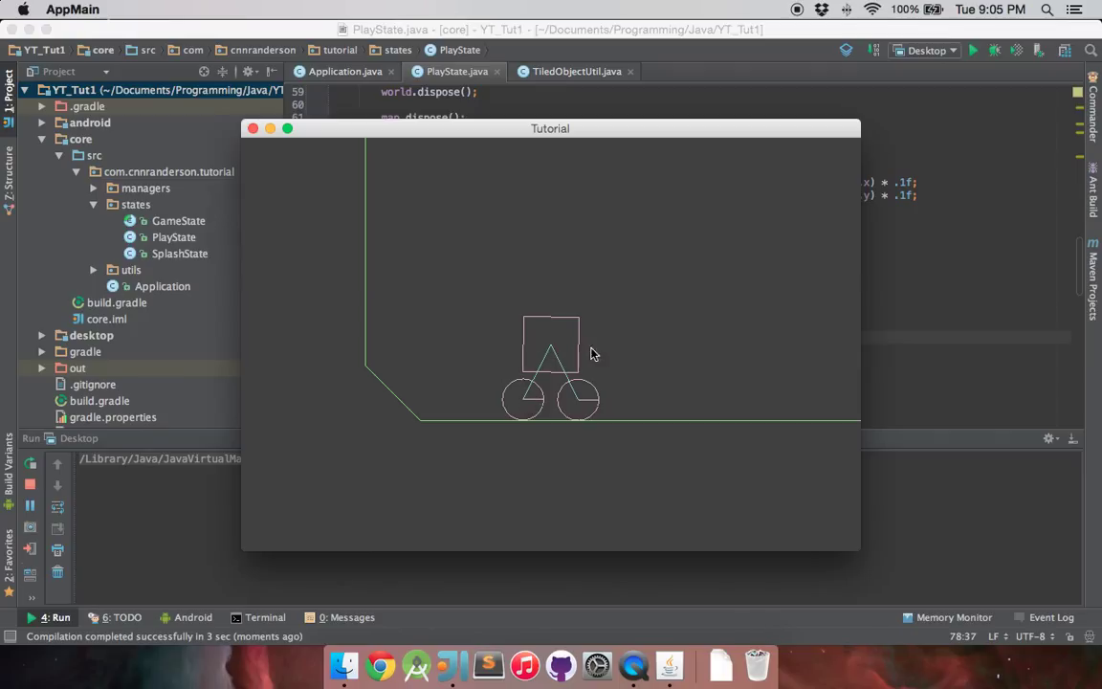
{"action": "mouse_move", "coordinate": [256, 142]}
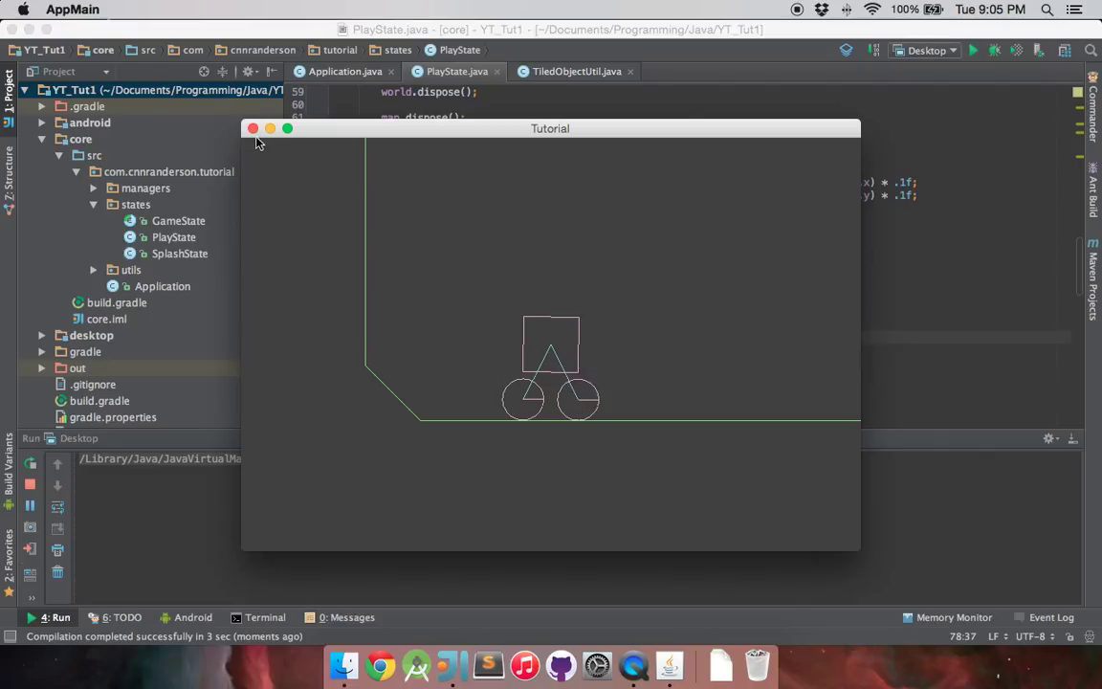
{"action": "mouse_move", "coordinate": [504, 311]}
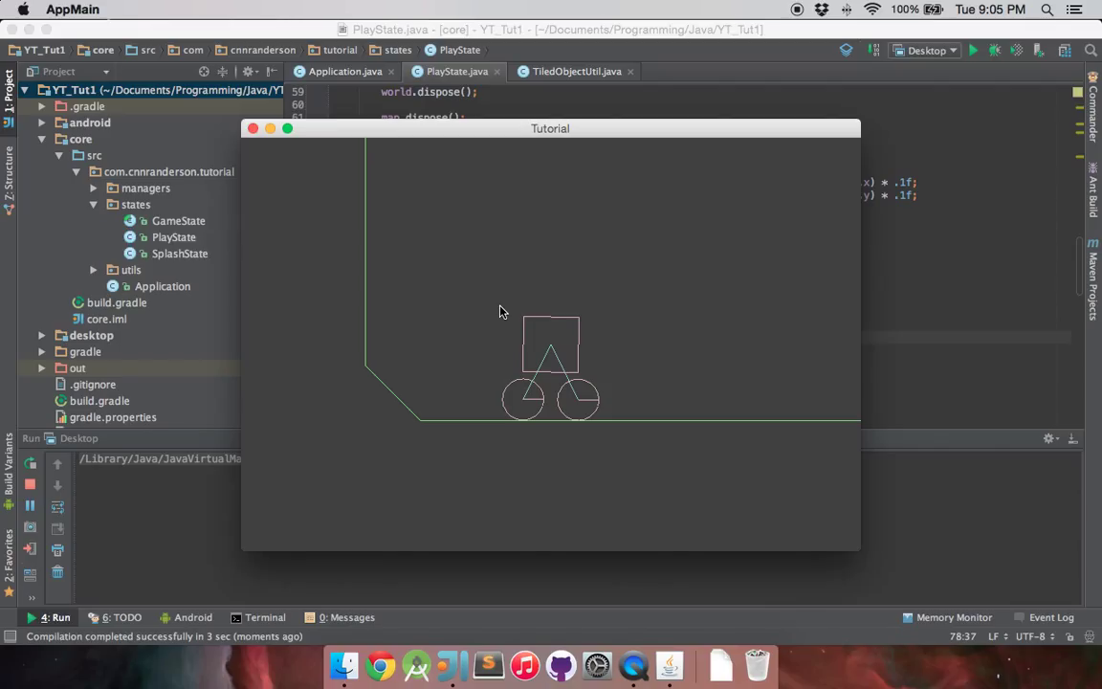
{"action": "mouse_move", "coordinate": [490, 309]}
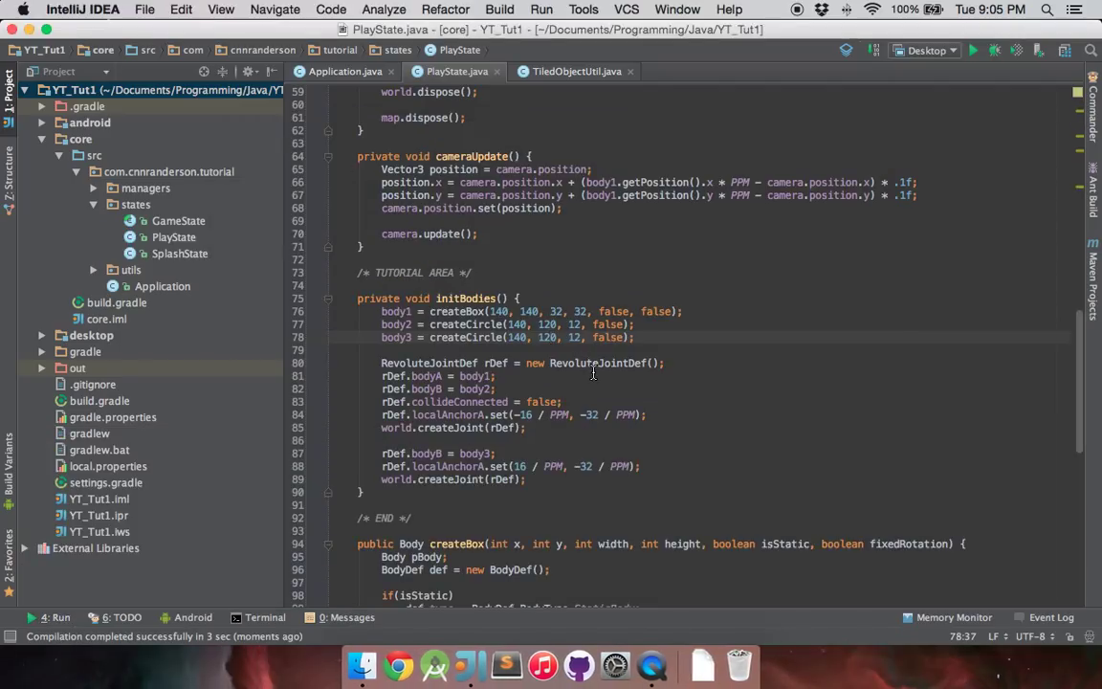
Step: Add rDef.enableMotor = true; and rDef.motorSpeed = 3; after the RevoluteJointDef line
{"action": "left_click", "coordinate": [665, 363]}
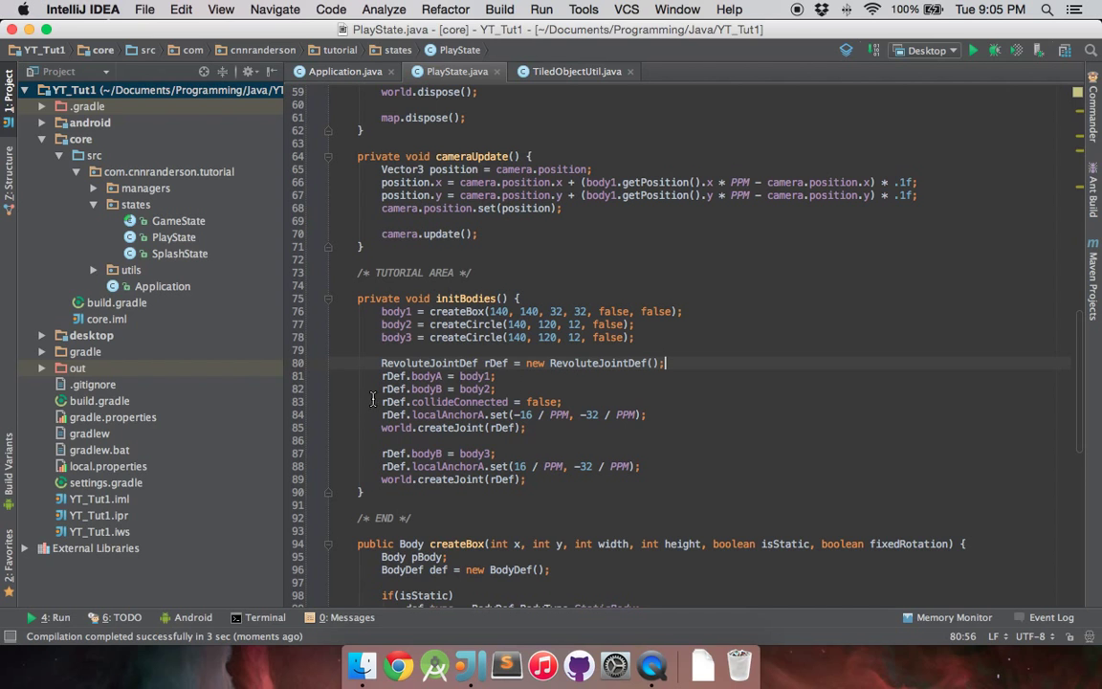
{"action": "mouse_move", "coordinate": [693, 381]}
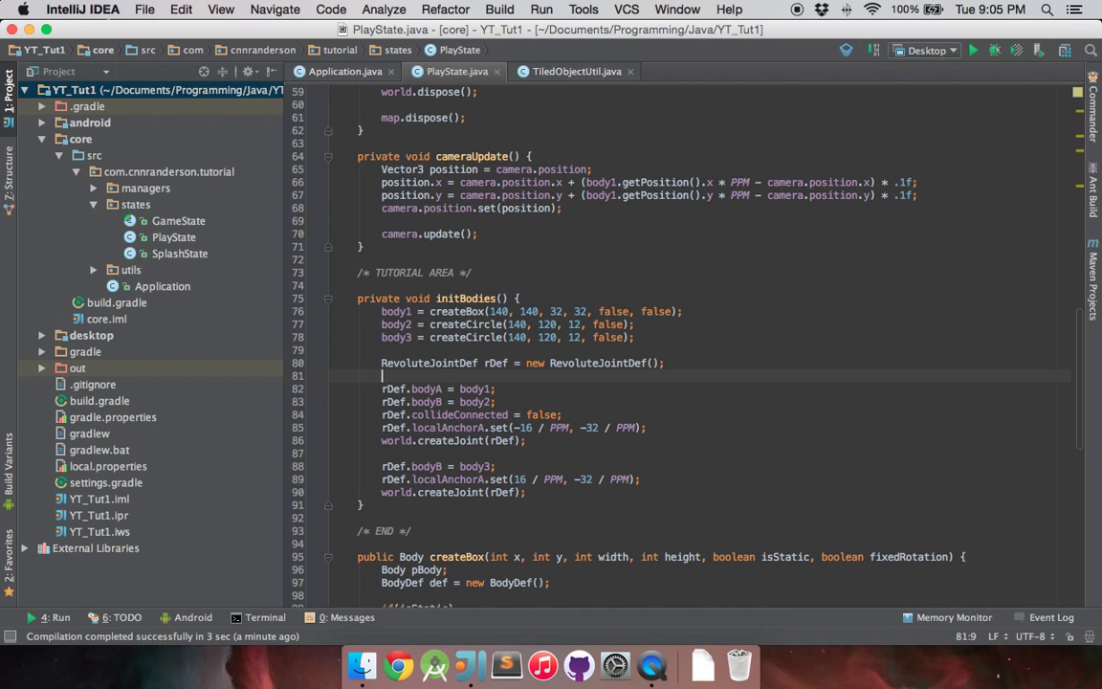
{"action": "type", "text": "r"}
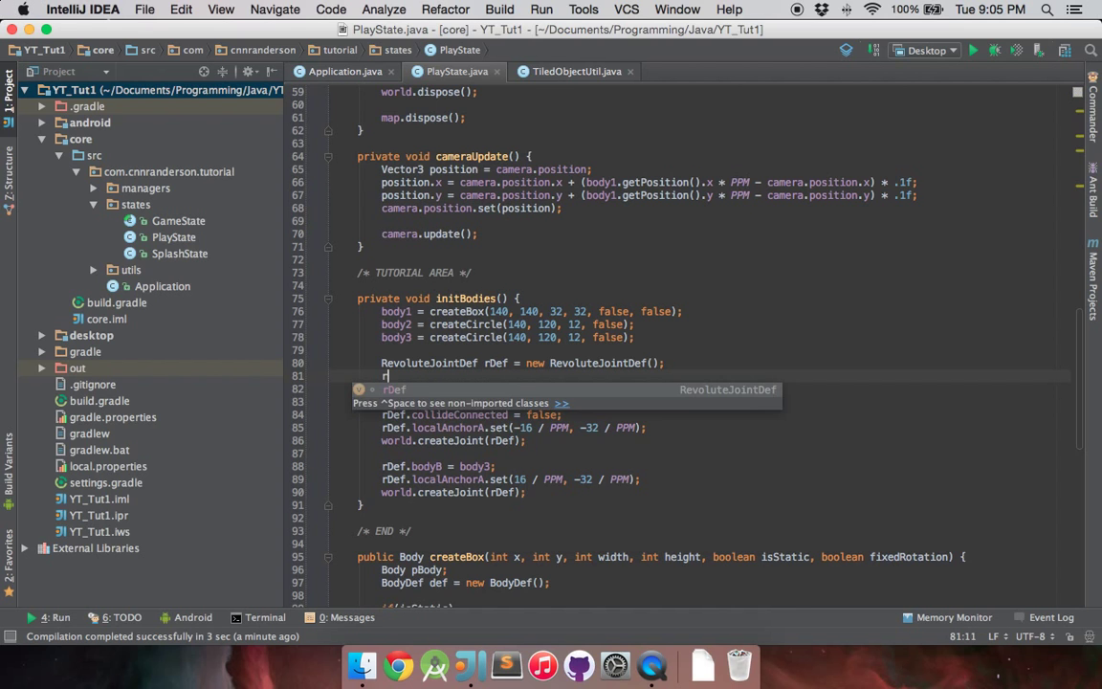
{"action": "type", "text": "m"}
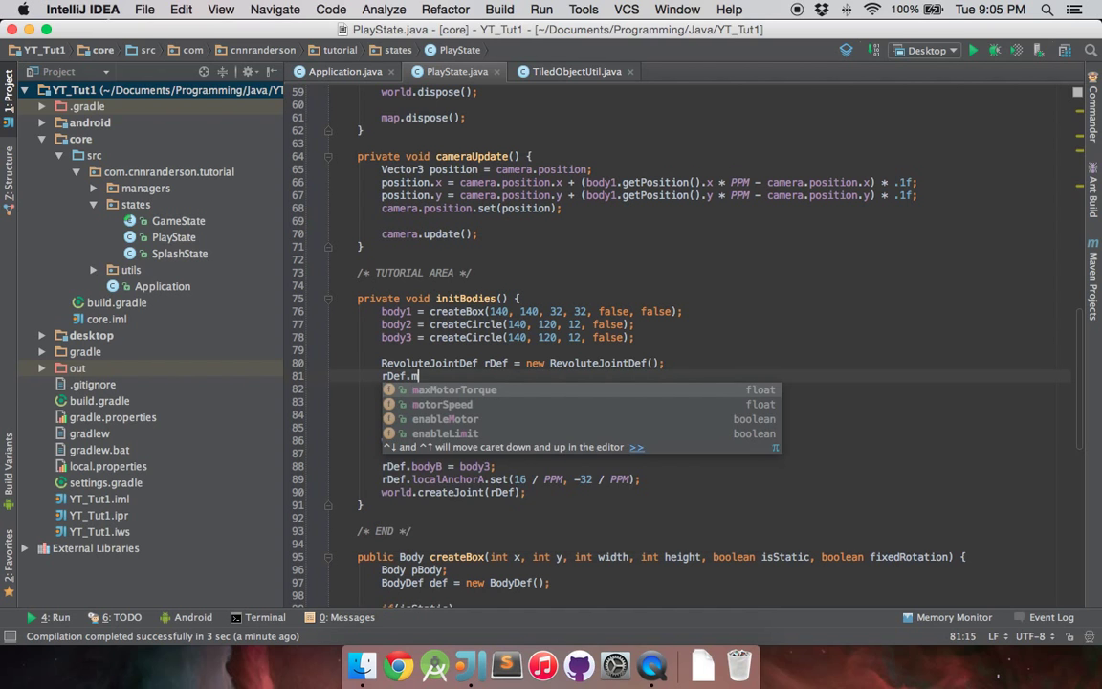
{"action": "left_click", "coordinate": [445, 418]}
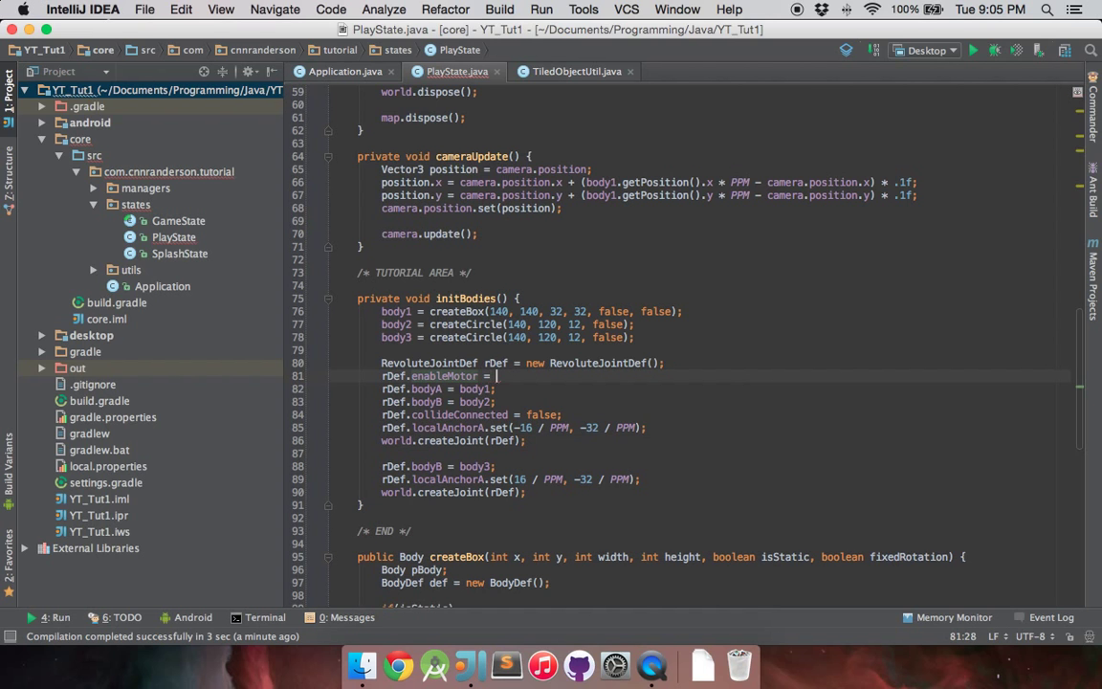
{"action": "type", "text": "true;"}
{"action": "type", "text": "rDef.motorSpeed ="}
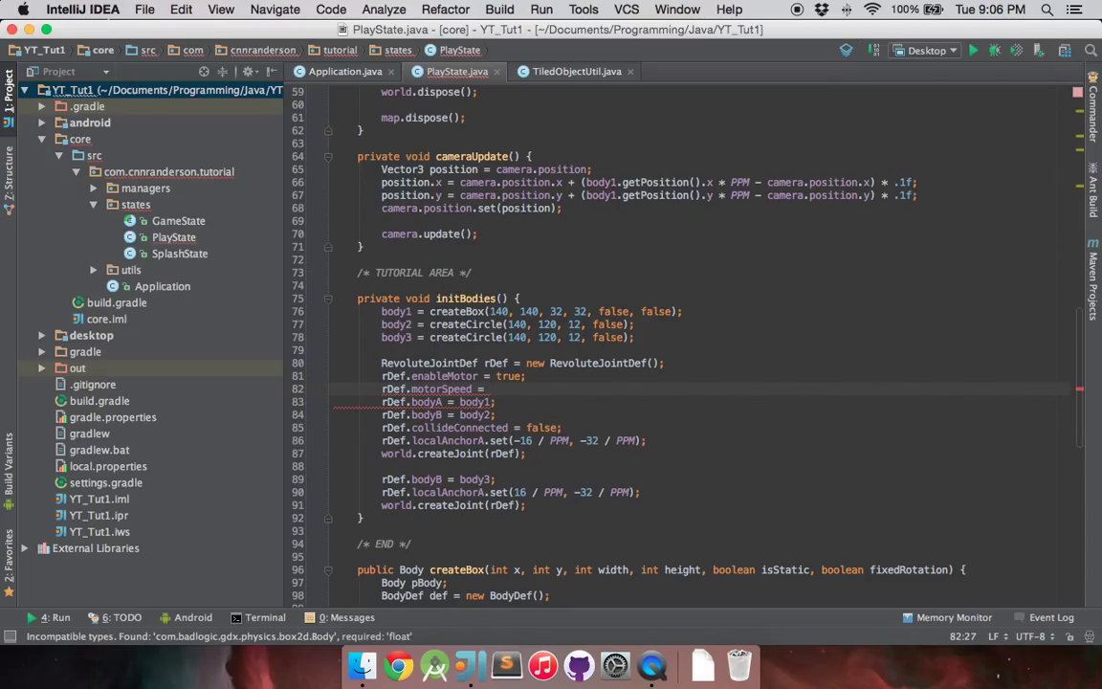
{"action": "type", "text": "3;"}
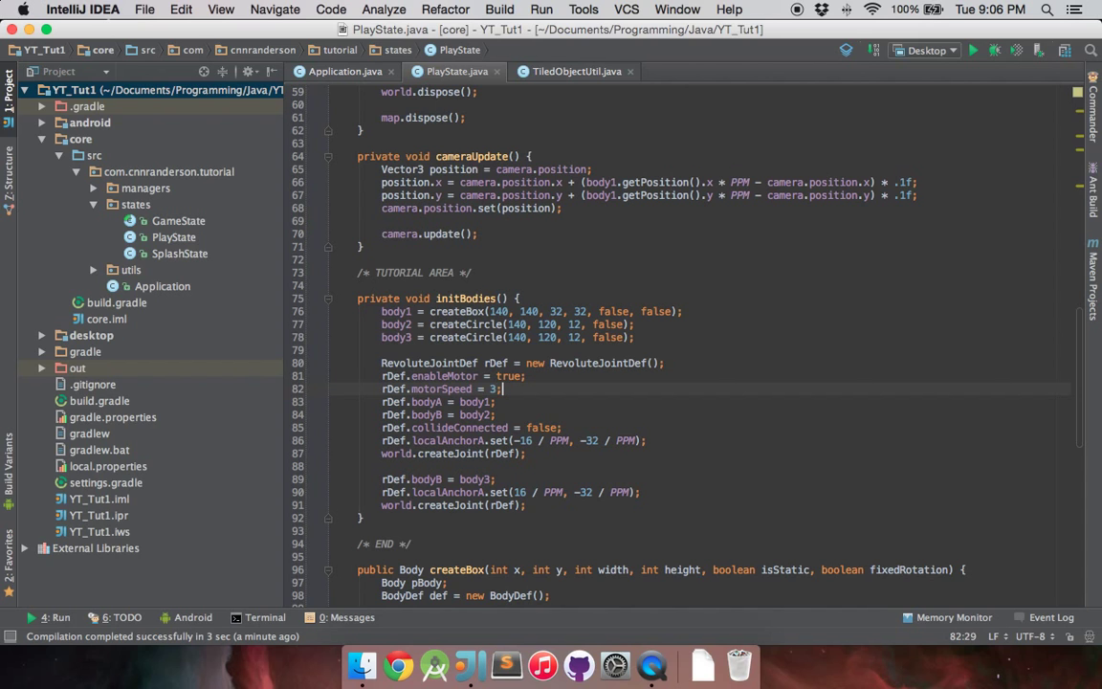
{"action": "mouse_move", "coordinate": [486, 388]}
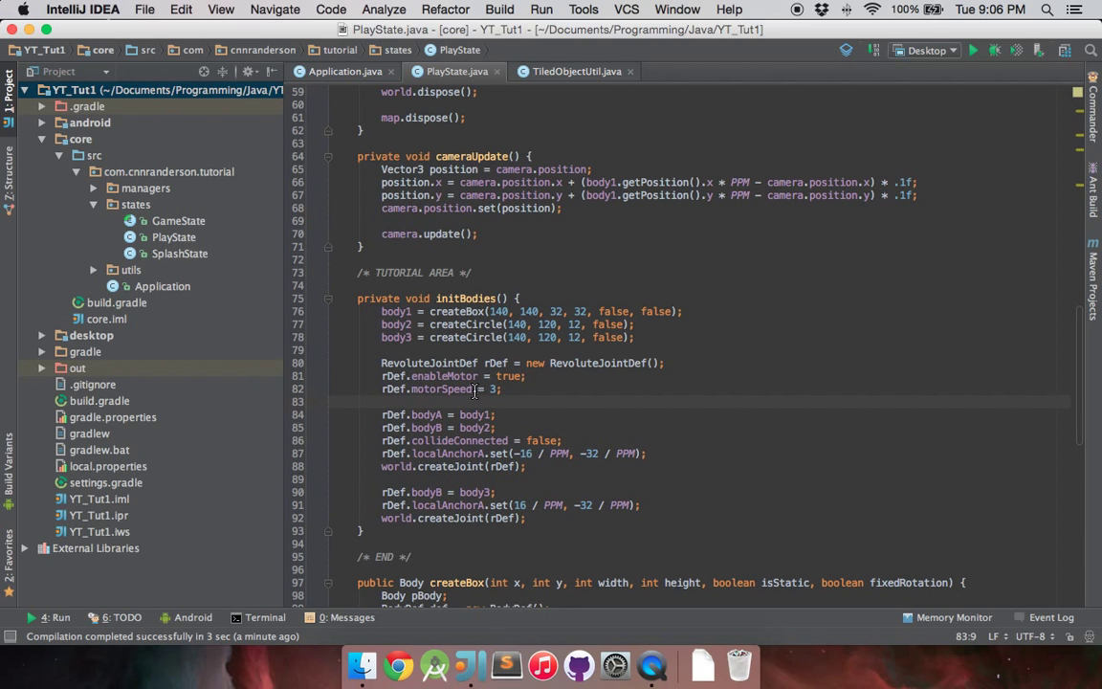
Step: Add rDef.maxMotorTorque = 20; below the motorSpeed line
{"action": "type", "text": "rD"}
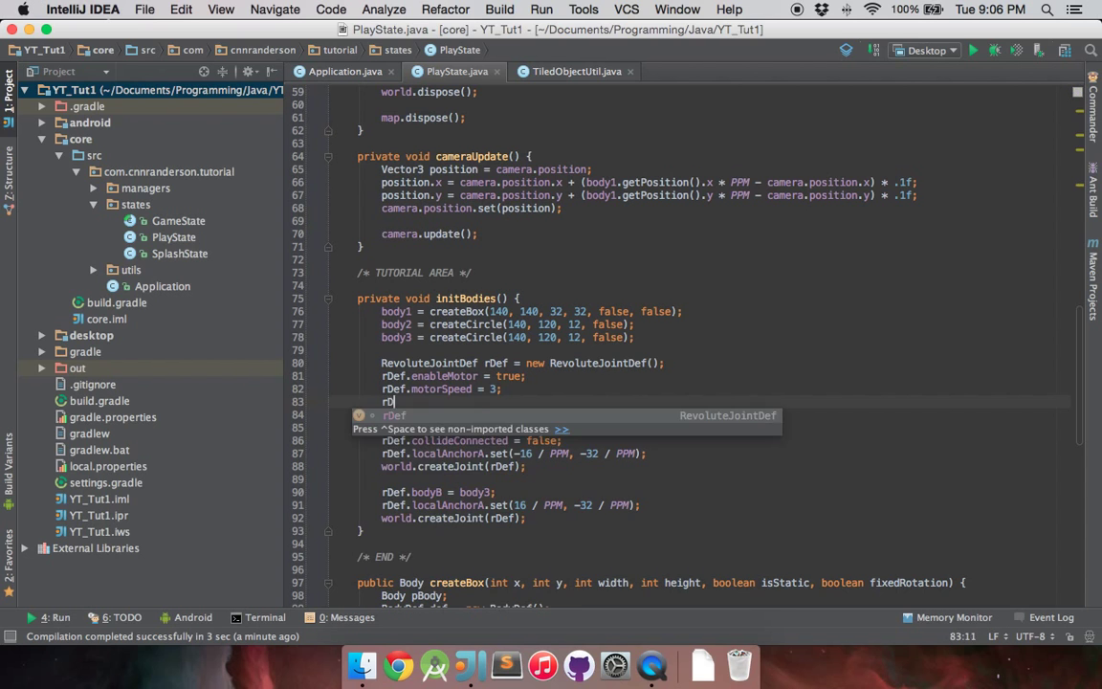
{"action": "type", "text": ".maxMotorTorque = 20;"}
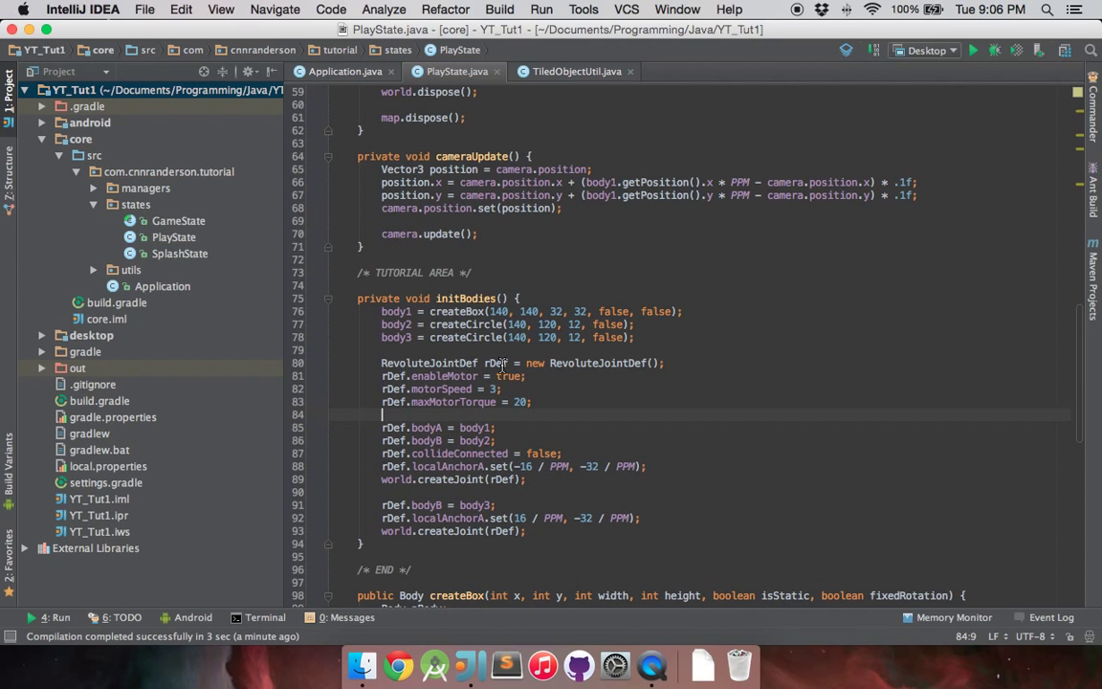
{"action": "mouse_move", "coordinate": [571, 397]}
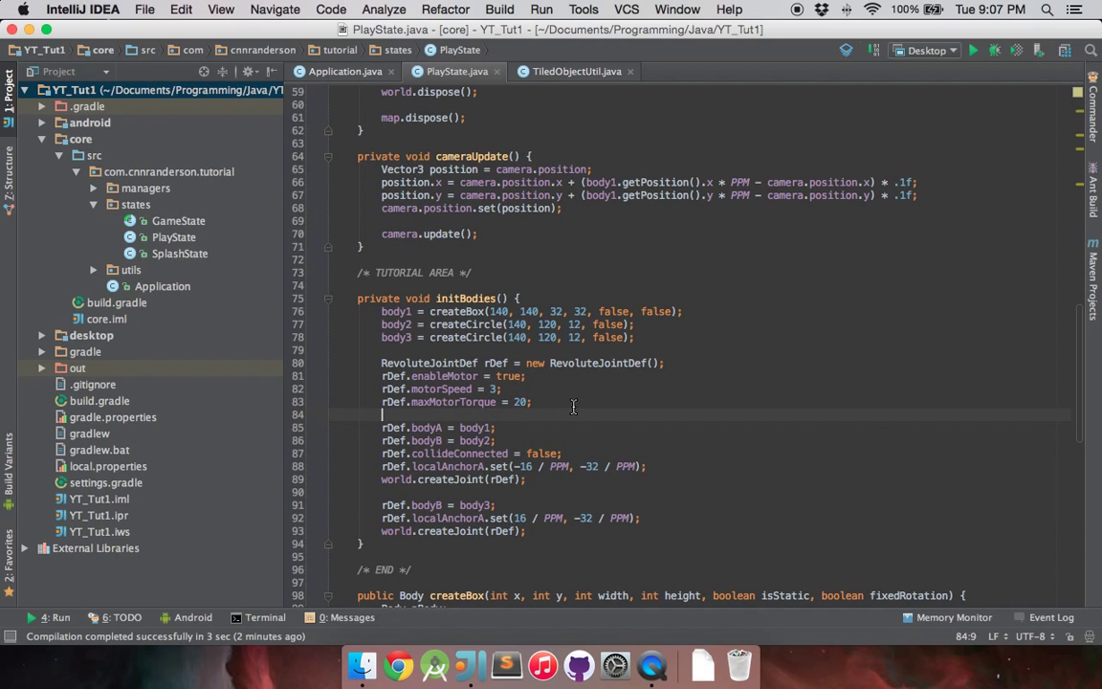
{"action": "mouse_move", "coordinate": [542, 402]}
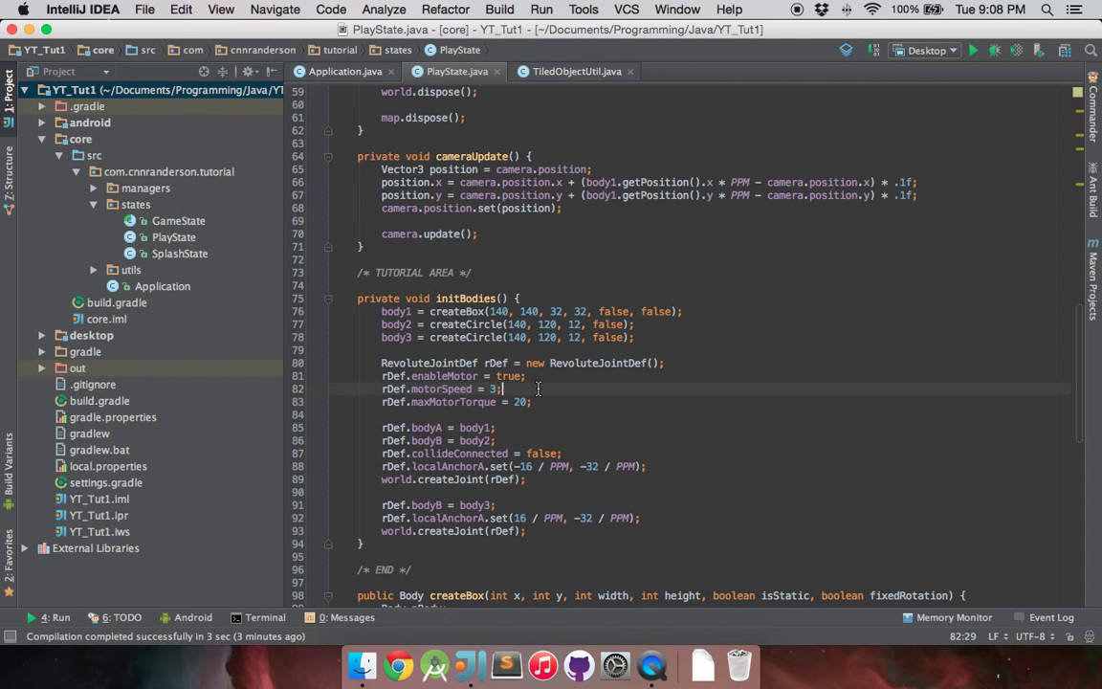
{"action": "mouse_move", "coordinate": [553, 400]}
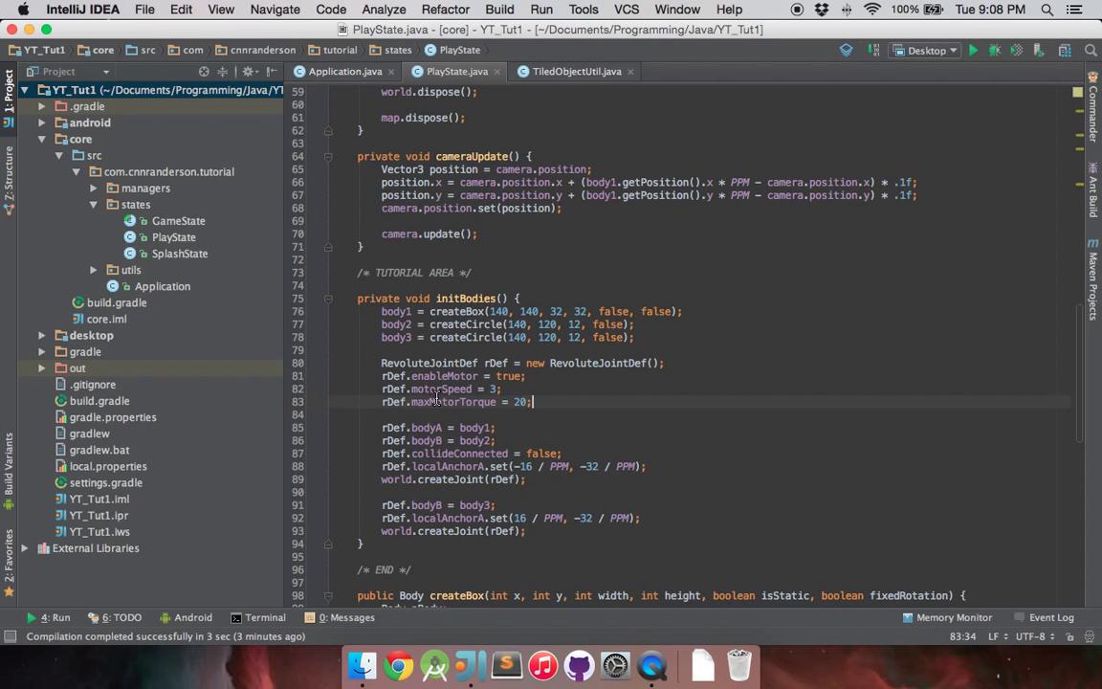
{"action": "double_click", "coordinate": [453, 401]}
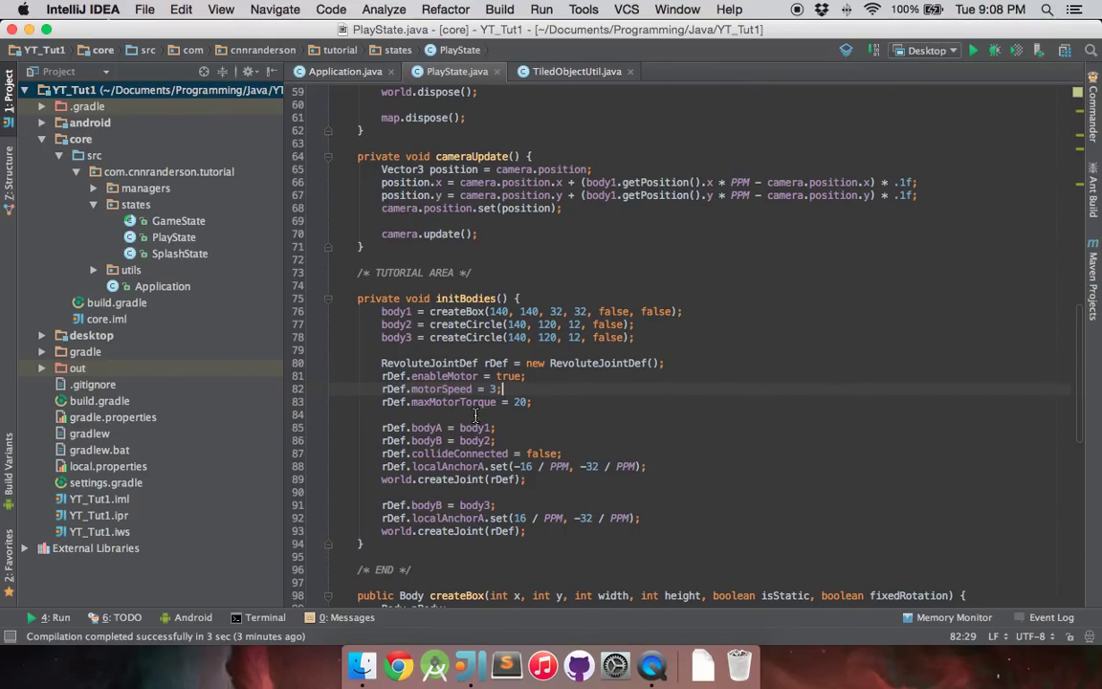
{"action": "mouse_move", "coordinate": [543, 403]}
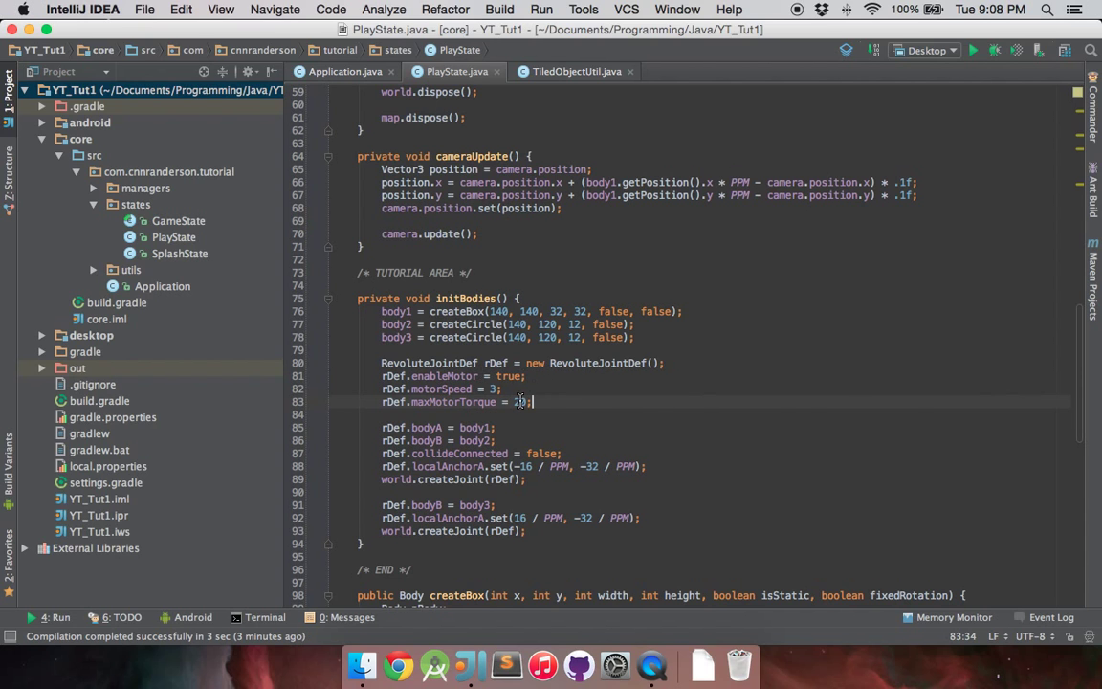
{"action": "type", "text": "0"}
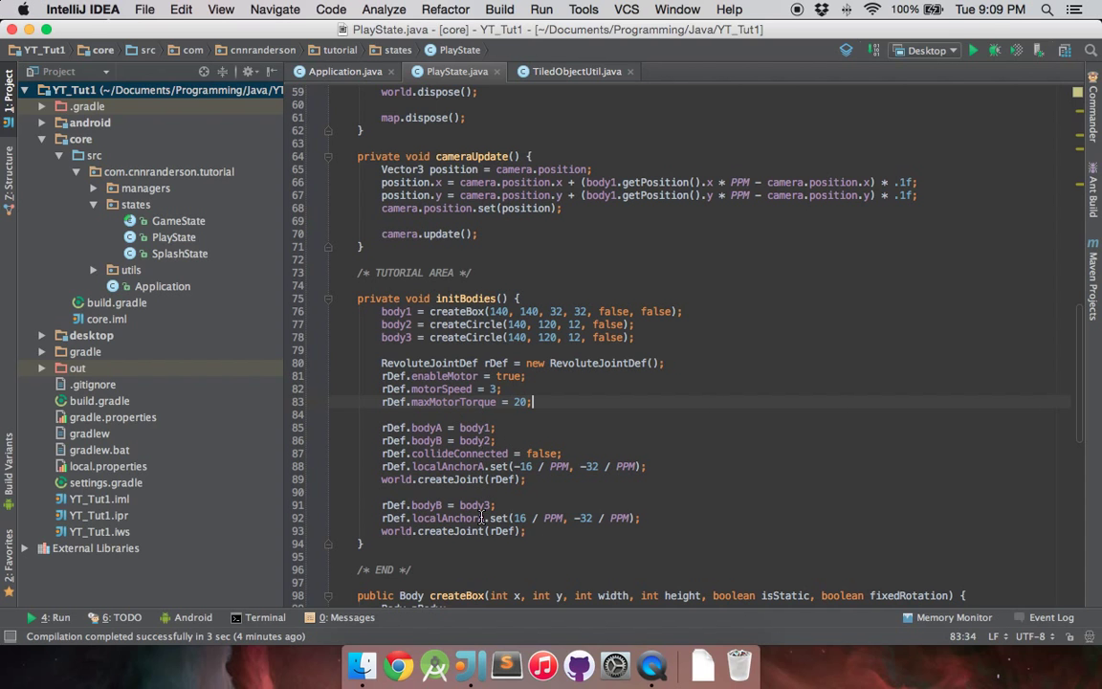
{"action": "mouse_move", "coordinate": [926, 121]}
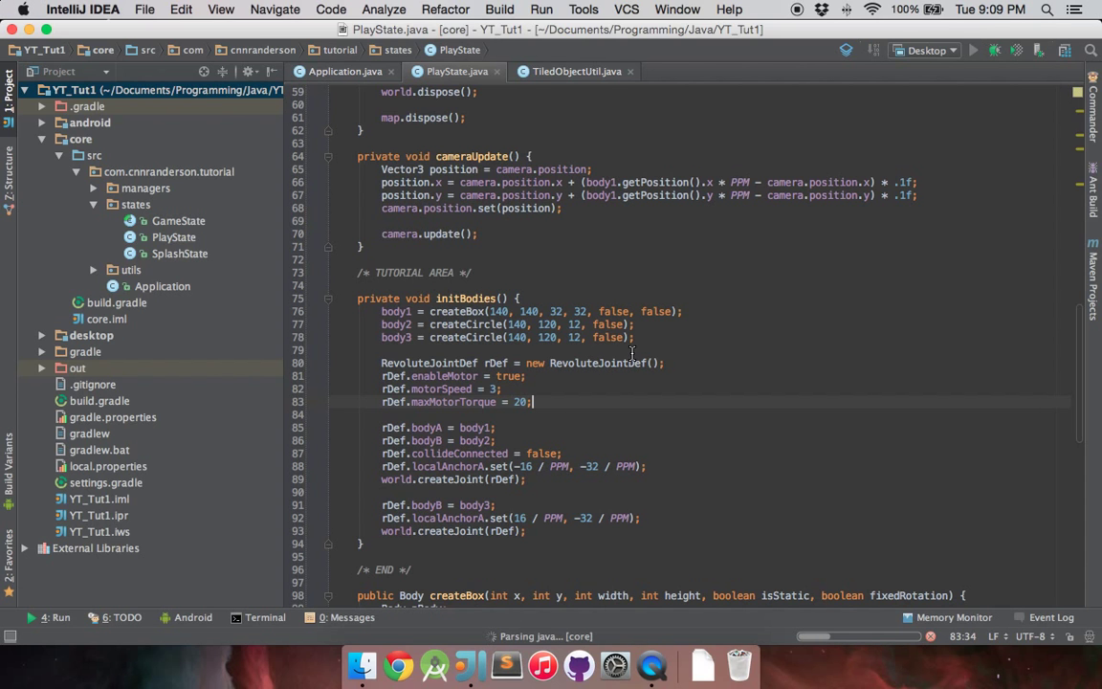
Step: Run the Desktop game and watch the motorised wheels turn on the ground
{"action": "left_click", "coordinate": [973, 50]}
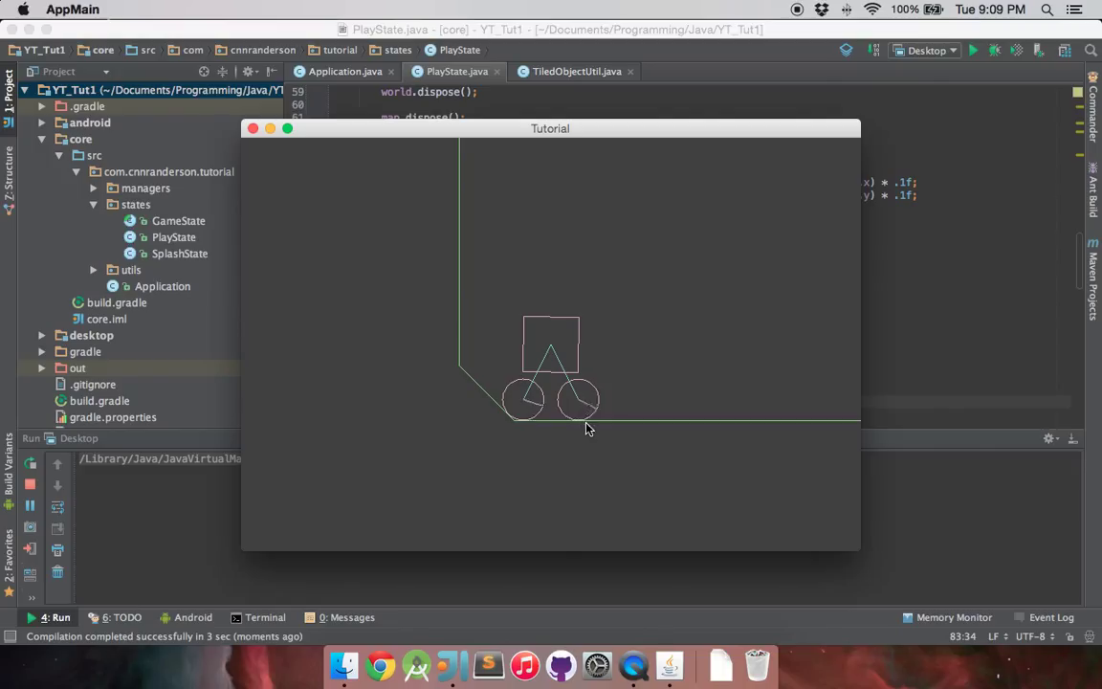
{"action": "mouse_move", "coordinate": [531, 435]}
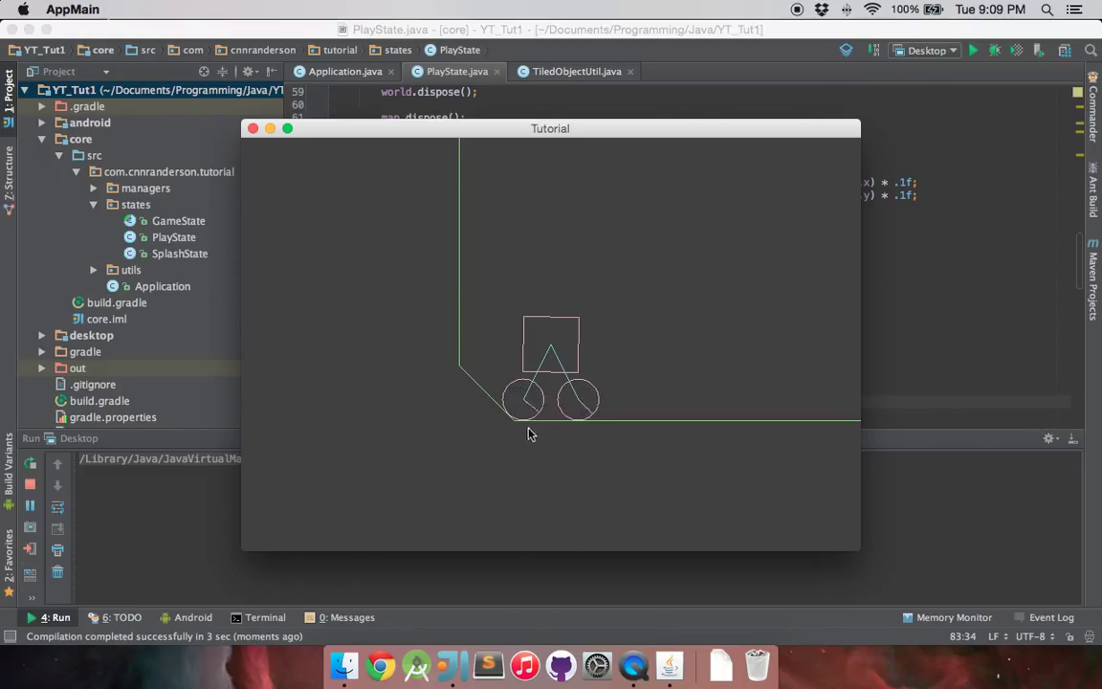
{"action": "mouse_move", "coordinate": [539, 396]}
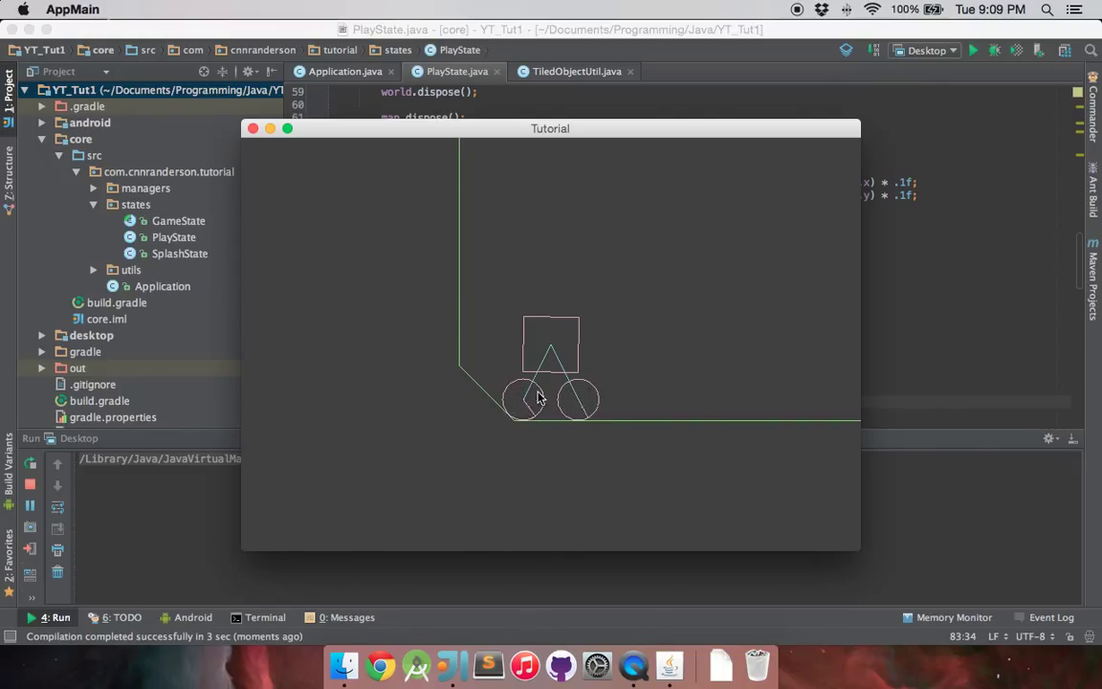
{"action": "mouse_move", "coordinate": [528, 407]}
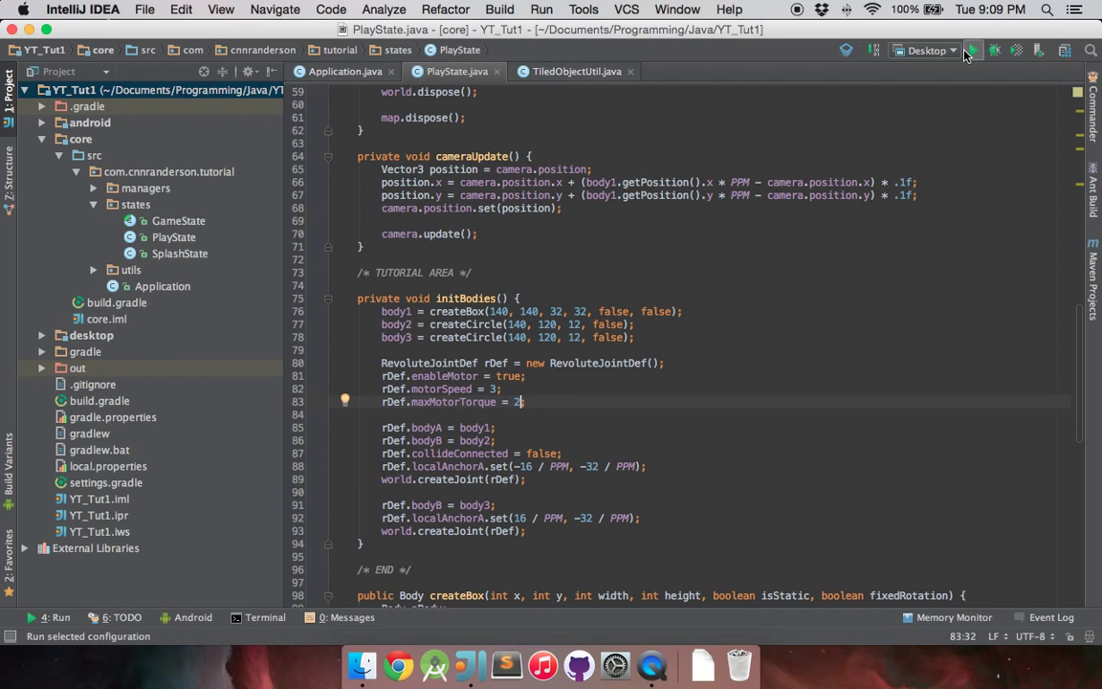
Step: Relaunch the Desktop game with maxMotorTorque reduced from 20 to 2
{"action": "left_click", "coordinate": [973, 50]}
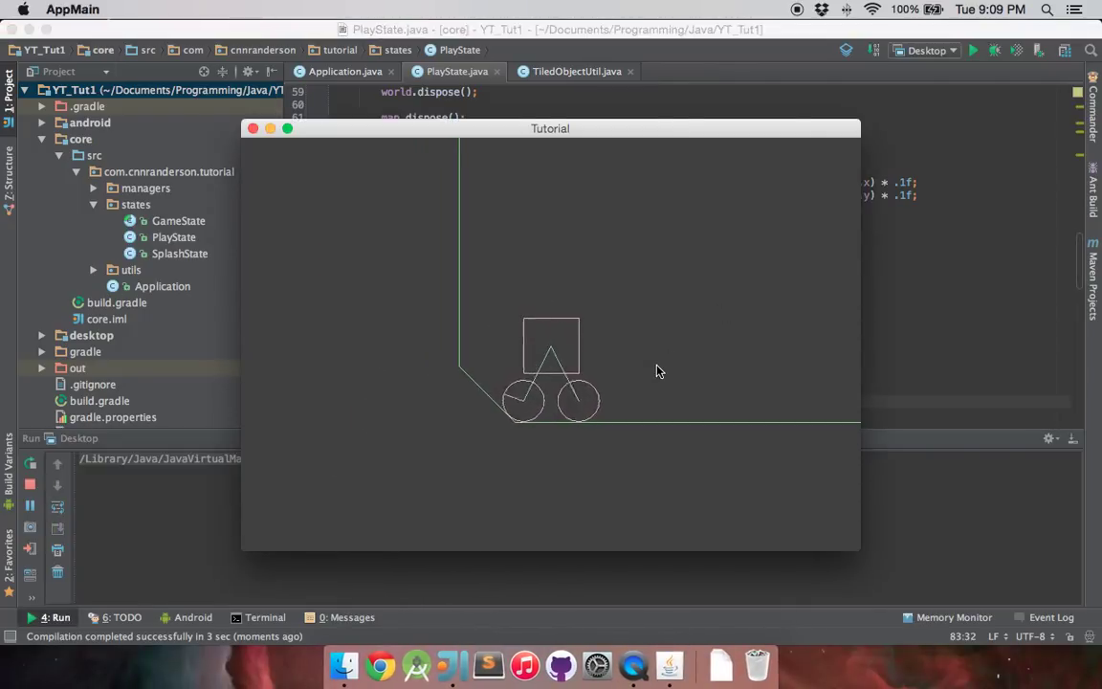
{"action": "mouse_move", "coordinate": [342, 198]}
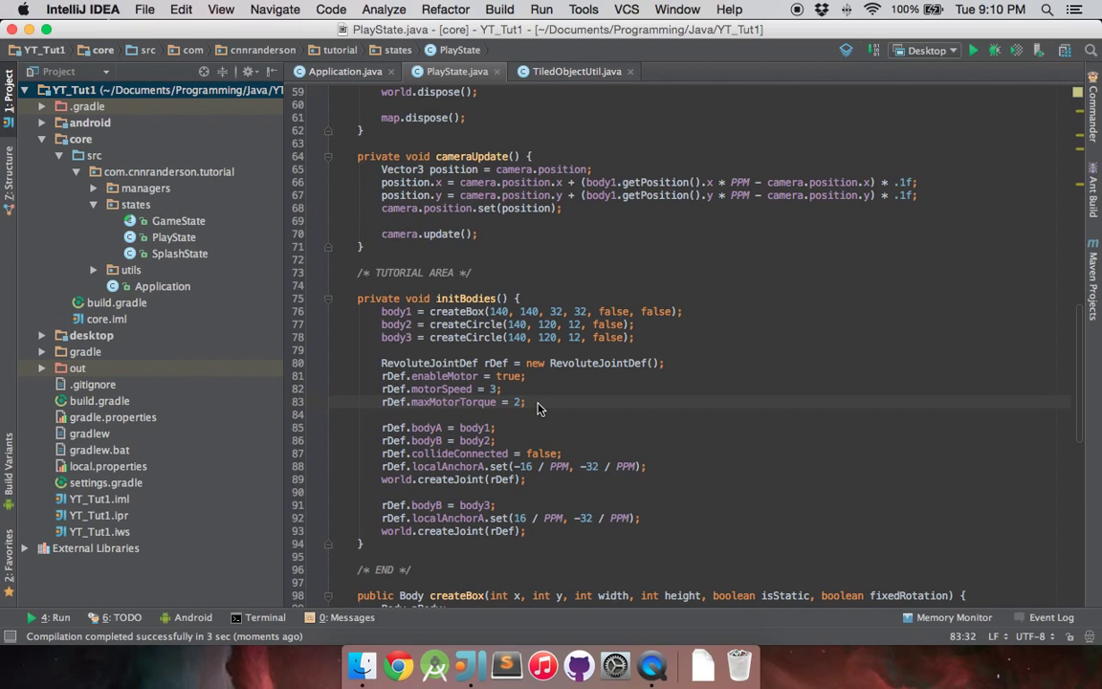
{"action": "mouse_move", "coordinate": [550, 349]}
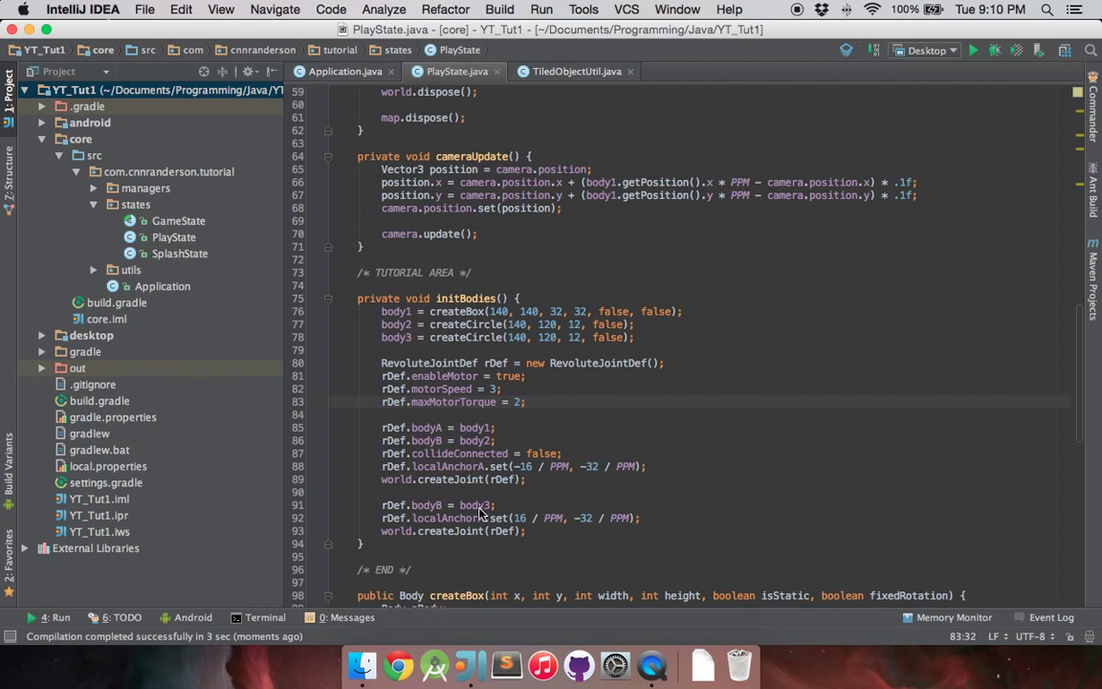
{"action": "mouse_move", "coordinate": [383, 487]}
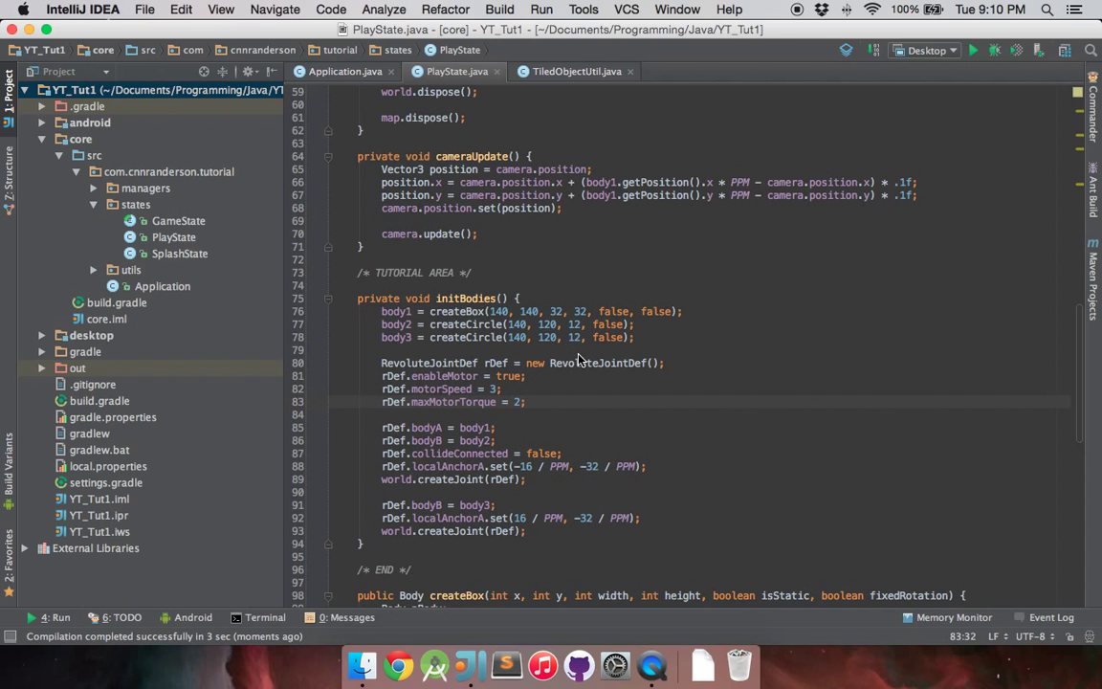
{"action": "mouse_move", "coordinate": [441, 399]}
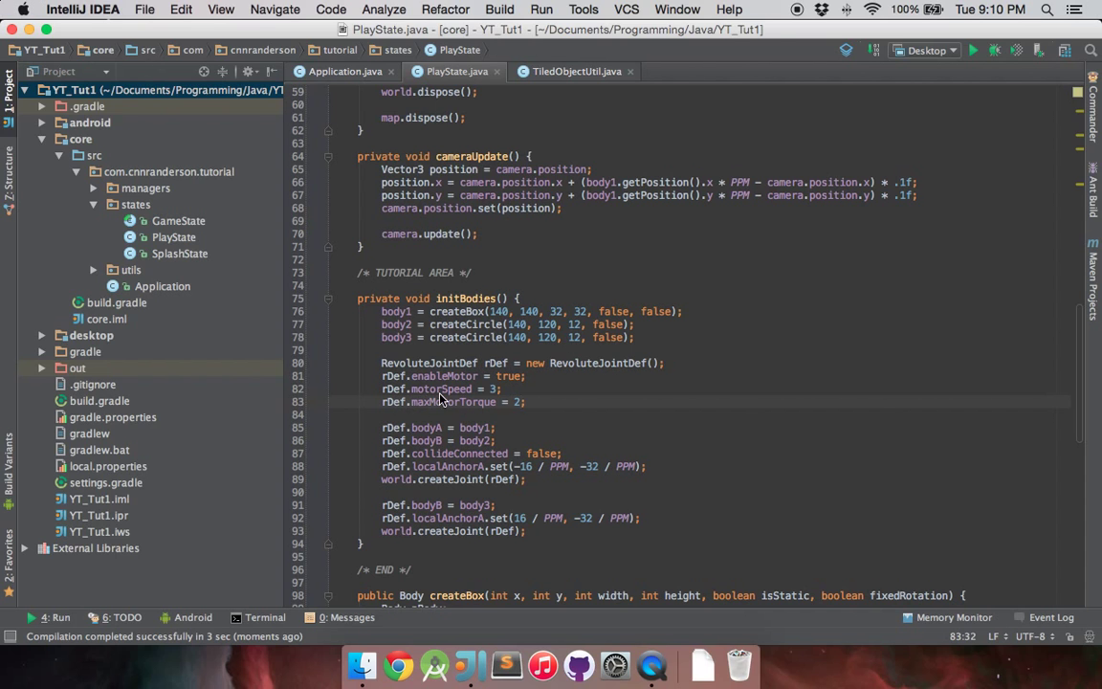
{"action": "mouse_move", "coordinate": [593, 395]}
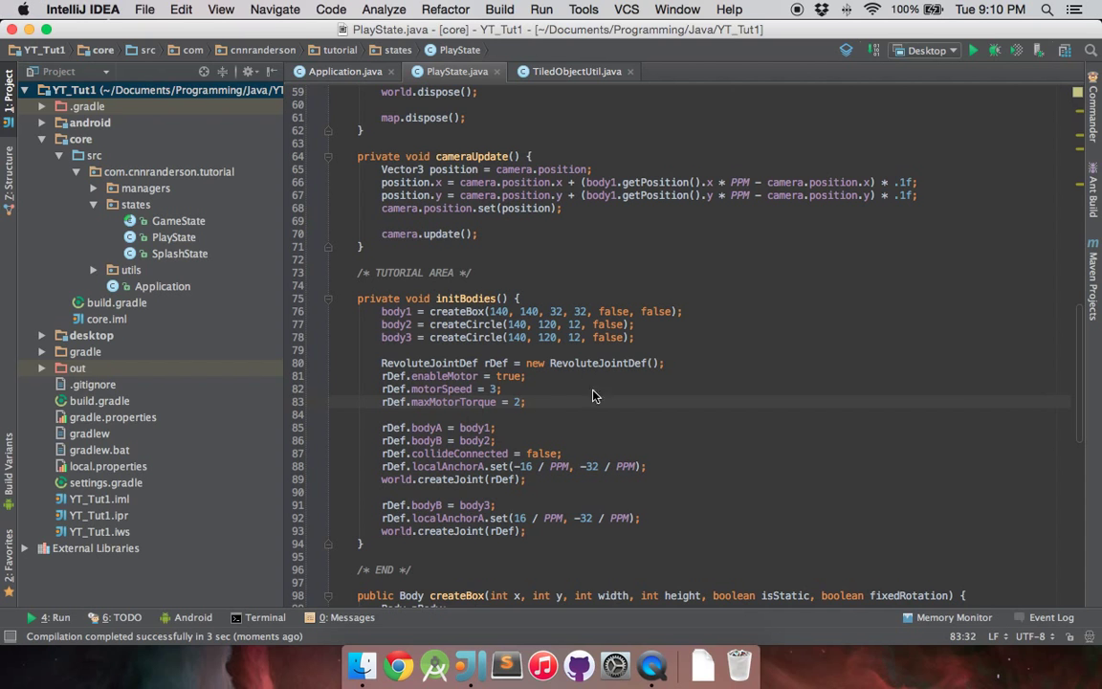
{"action": "mouse_move", "coordinate": [428, 474]}
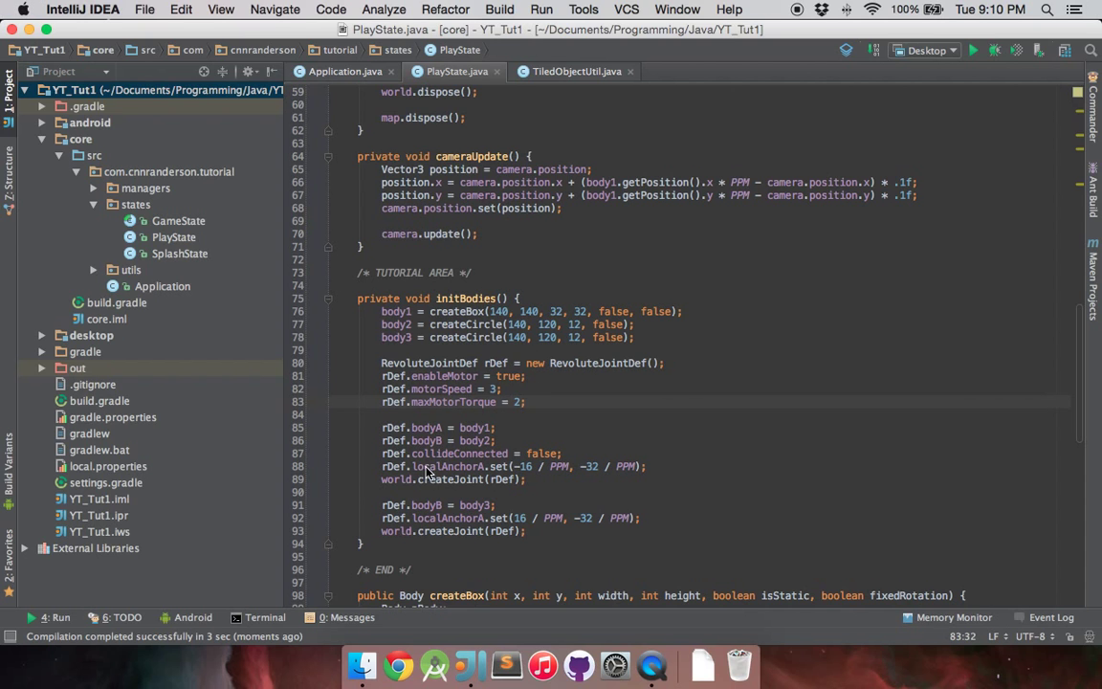
{"action": "mouse_move", "coordinate": [528, 416]}
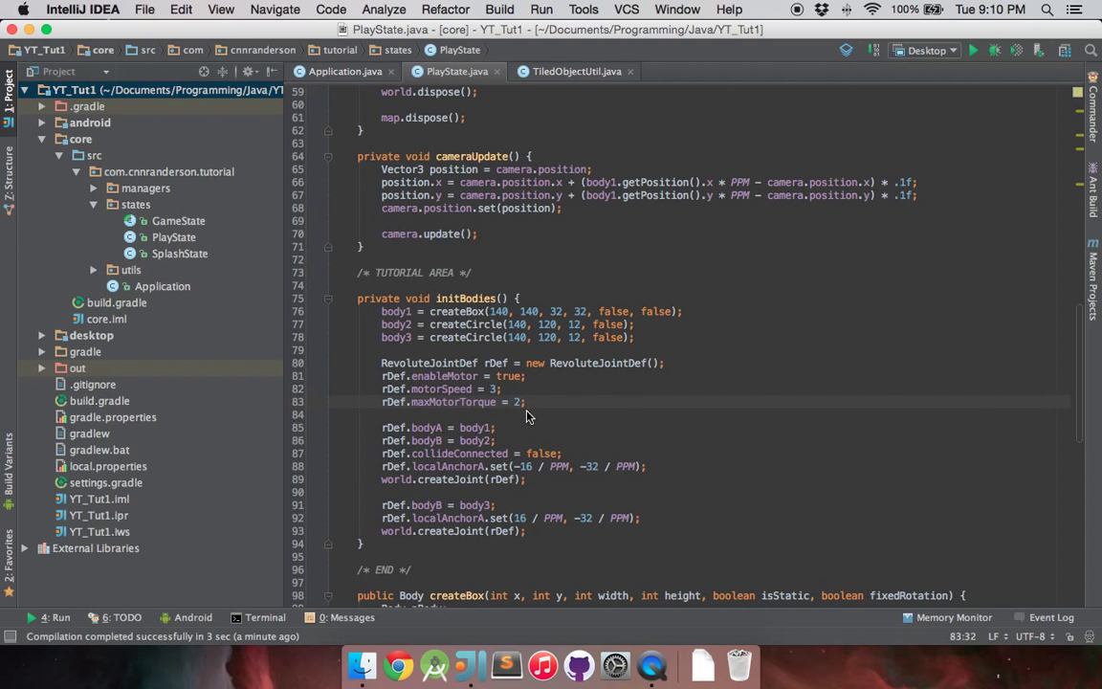
{"action": "mouse_move", "coordinate": [383, 486]}
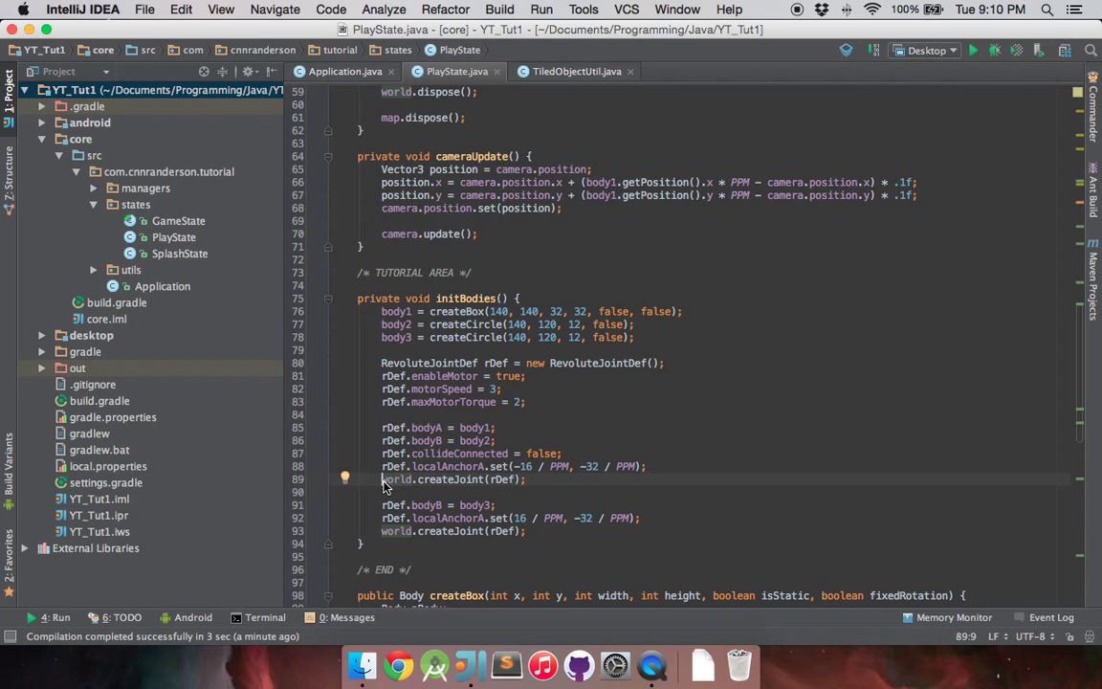
{"action": "scroll", "scroll_direction": "up", "scroll_amount": 3}
{"action": "type", "text": "private"}
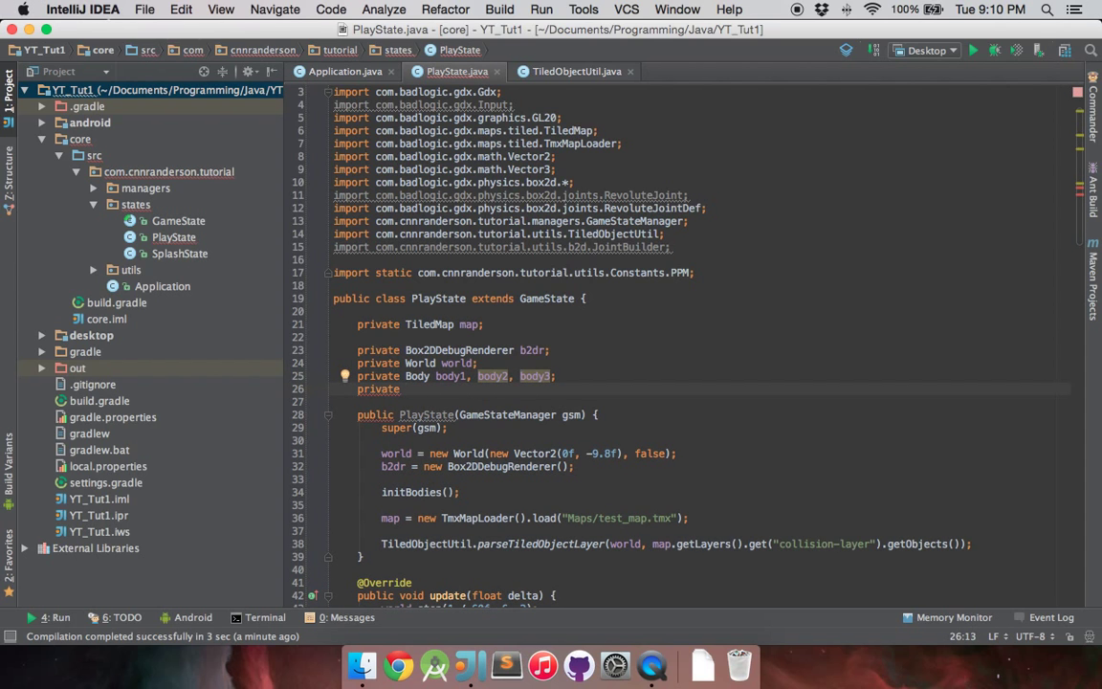
Step: Declare RevoluteJoint fields rLeftWheel, rRightWheel and assign them the cast createJoint results
{"action": "type", "text": "RevoluteJoint"}
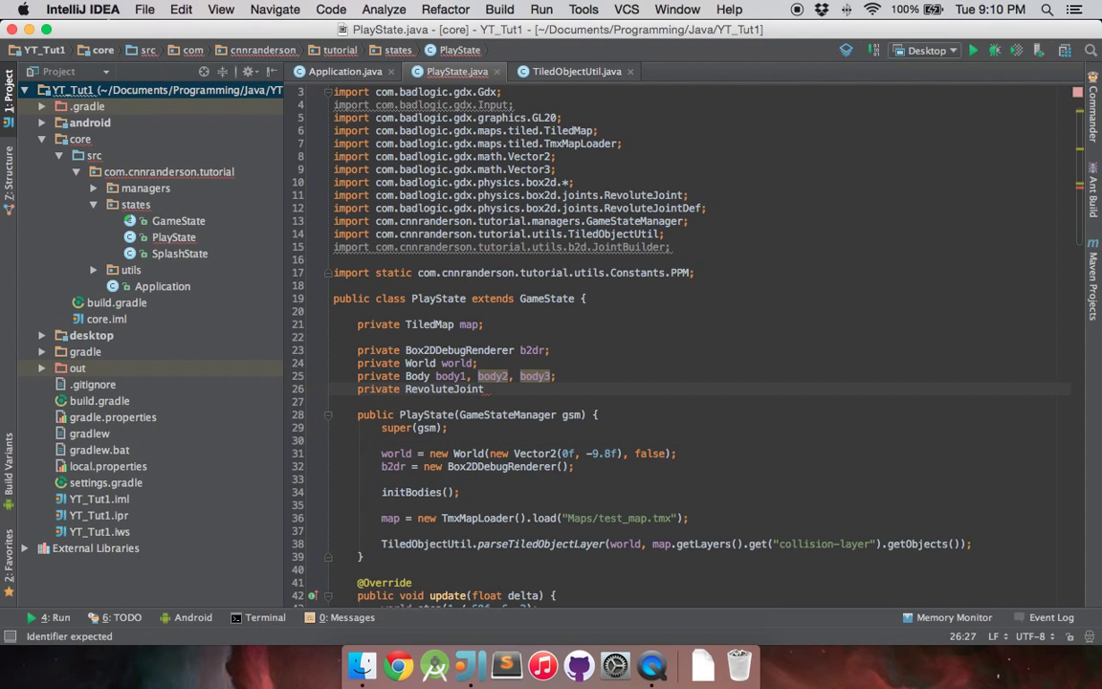
{"action": "type", "text": "rLeft"}
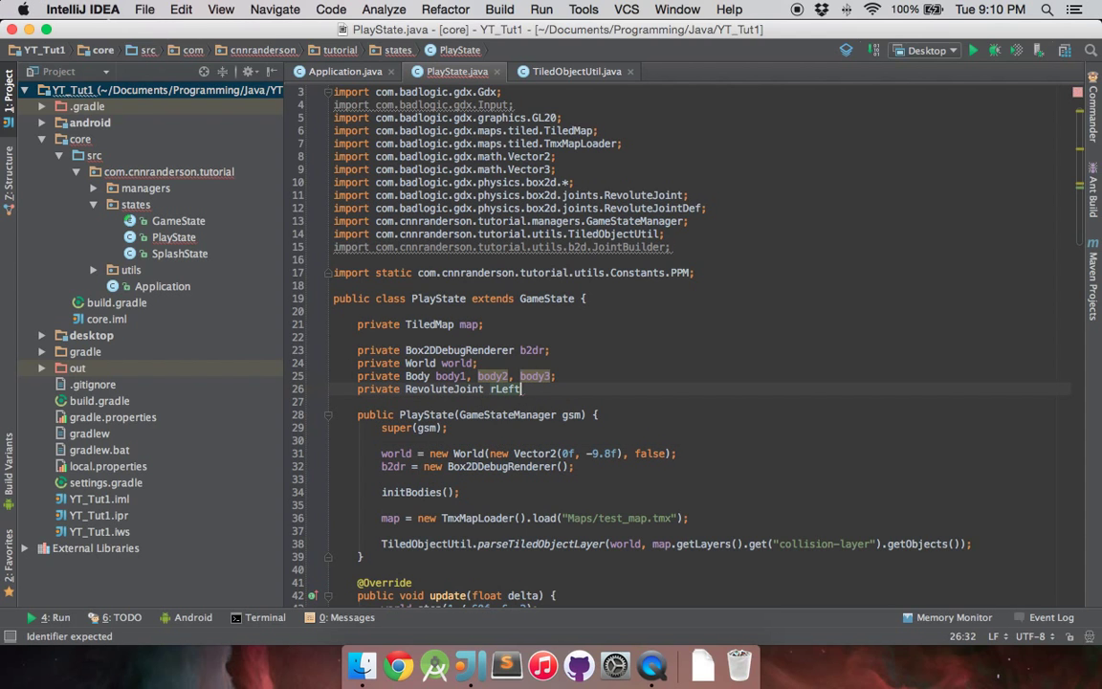
{"action": "type", "text": "Wheel"}
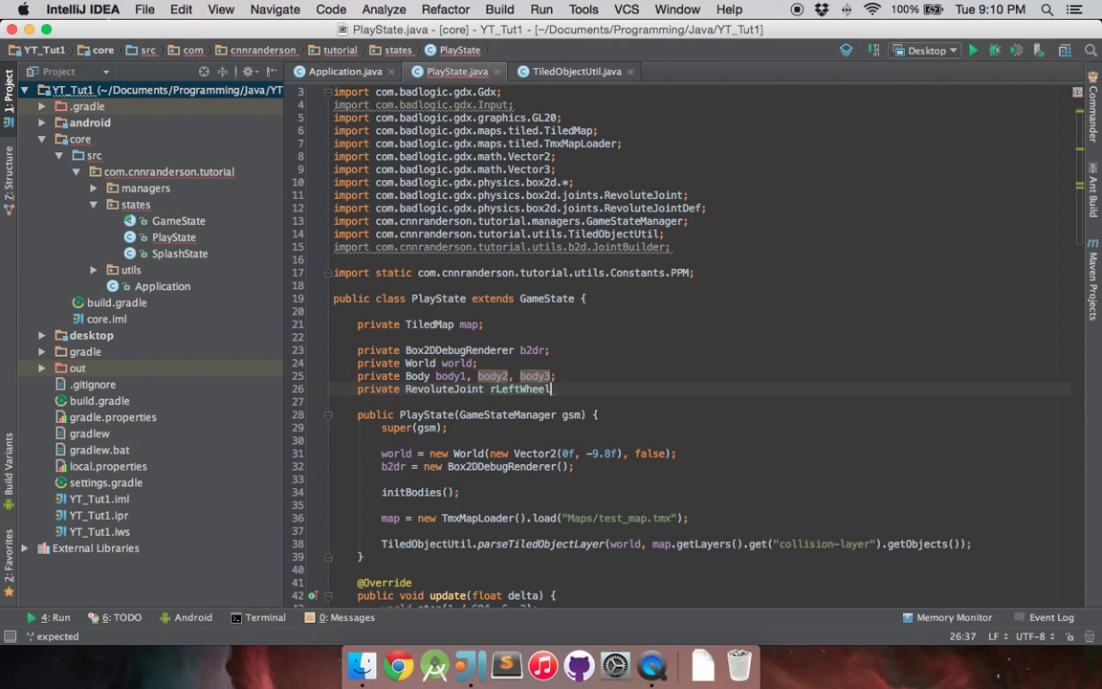
{"action": "type", "text": ", rRight"}
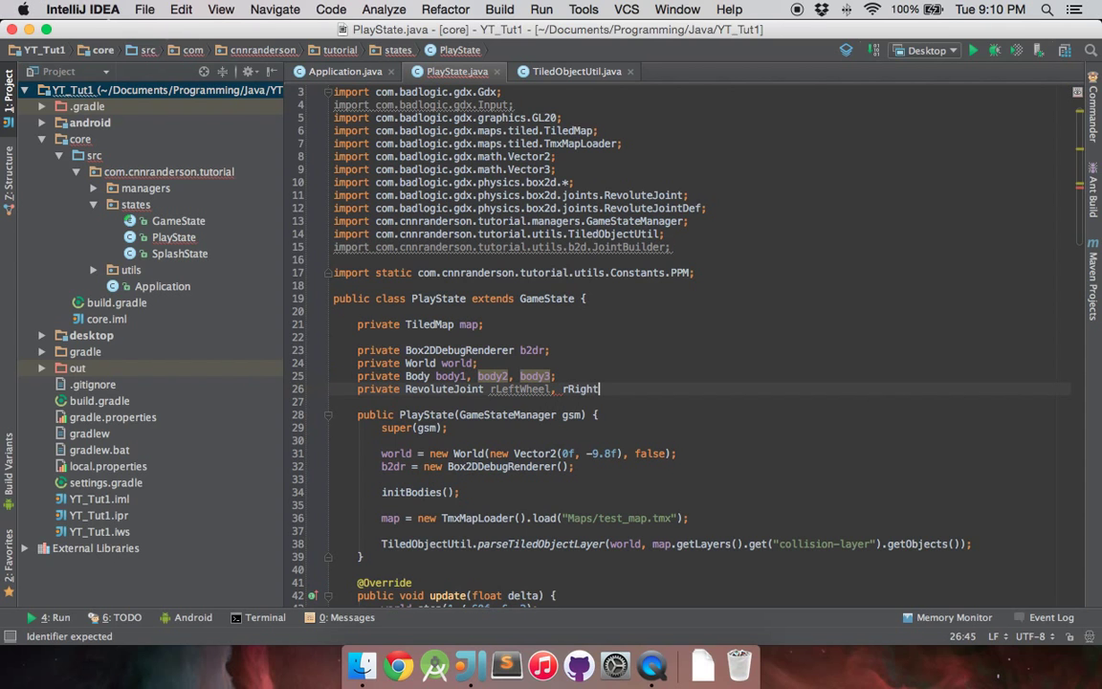
{"action": "type", "text": "Wheel;"}
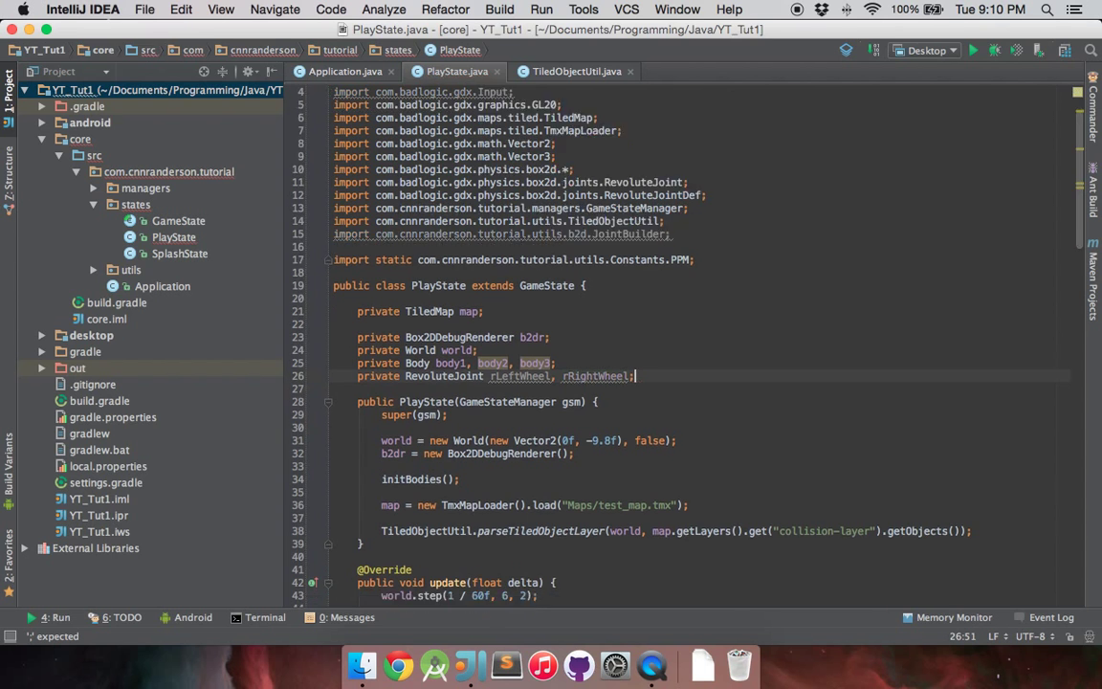
{"action": "scroll", "scroll_direction": "down", "scroll_amount": 3}
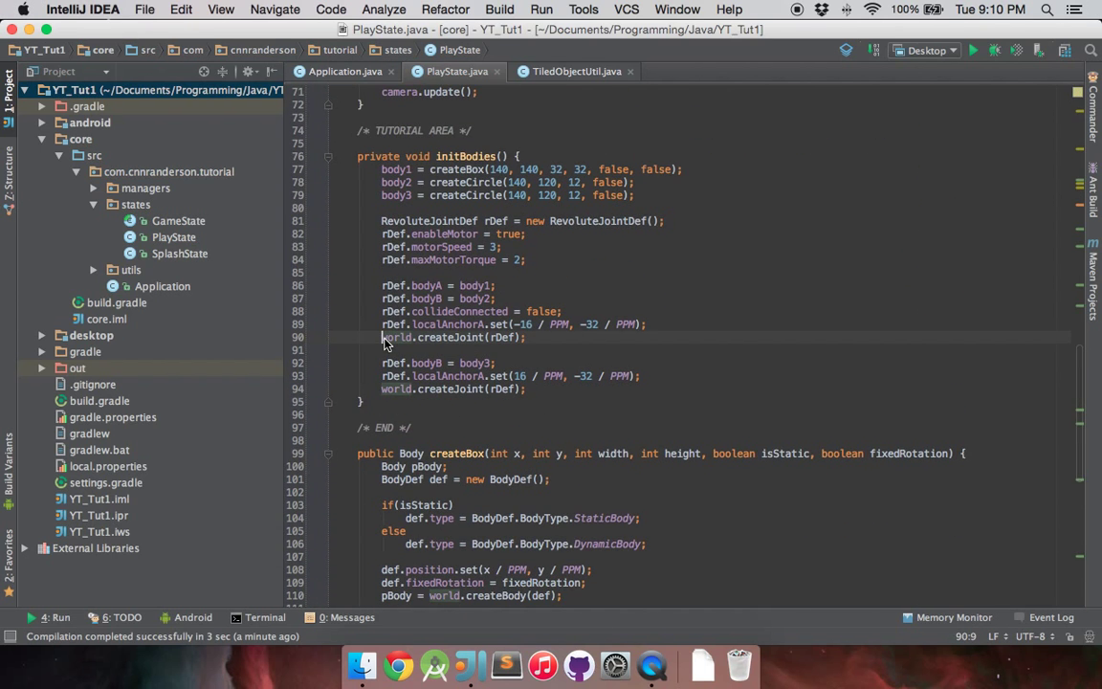
{"action": "type", "text": "rLeftWheel = (RevoluteJoint"}
{"action": "left_click", "coordinate": [455, 388]}
{"action": "type", "text": "rRightWheel = (RevoluteJoint) "}
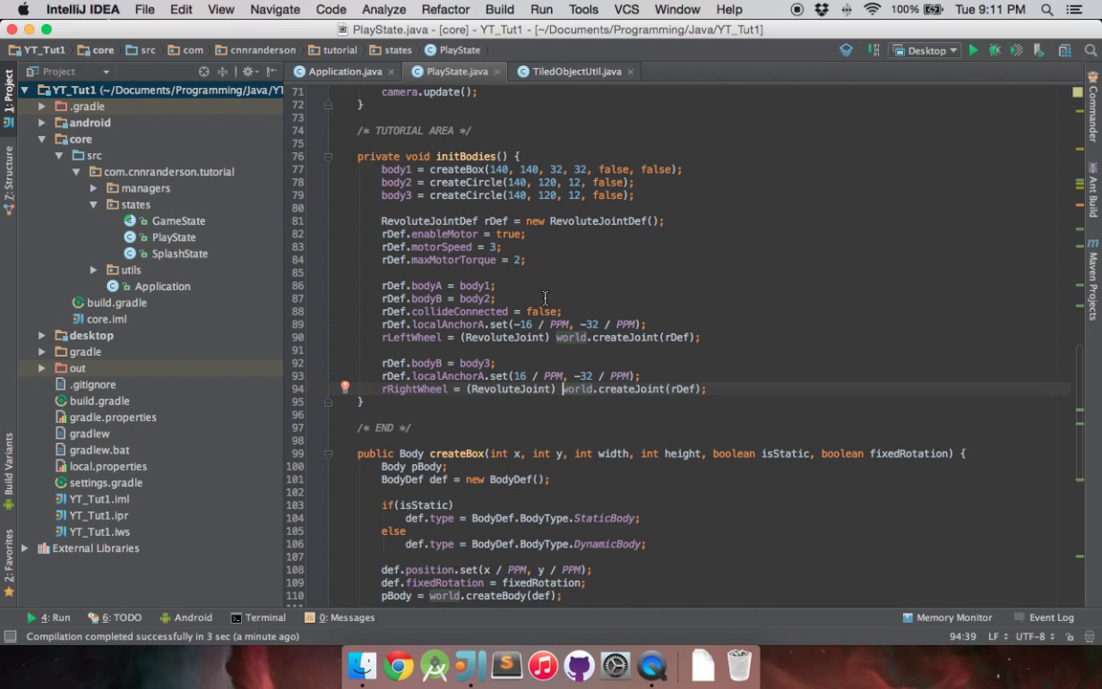
Step: In update(), start an if on Gdx.input.isKeyJustPressed(Input.Keys.SPACE)
{"action": "scroll", "scroll_direction": "up", "scroll_amount": 3}
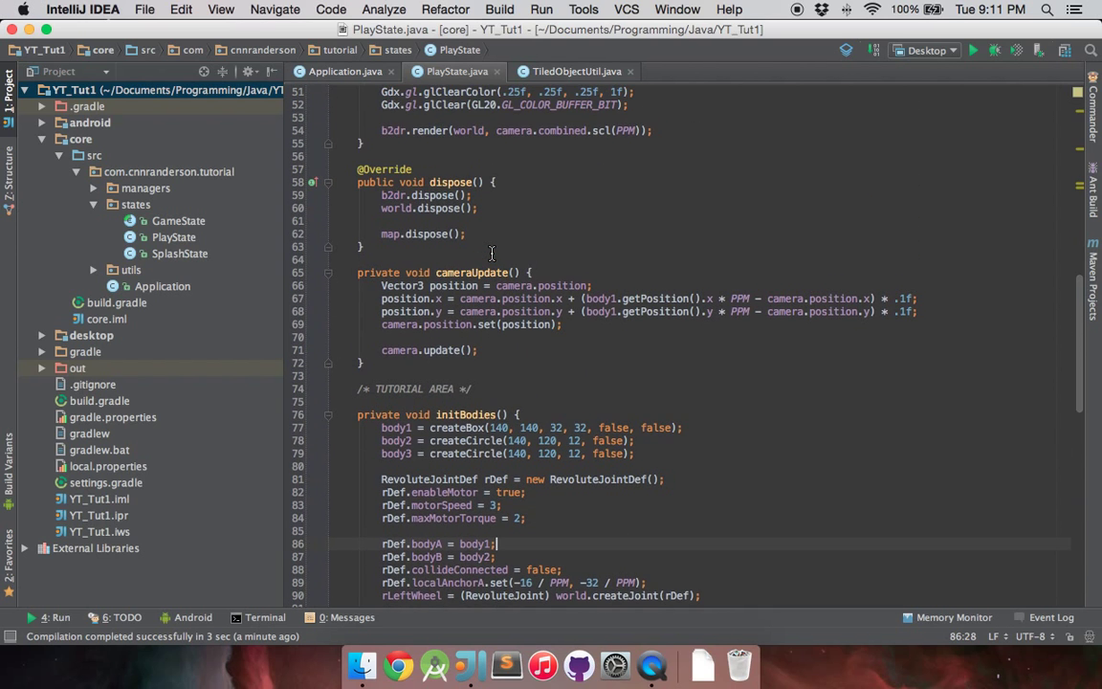
{"action": "scroll", "scroll_direction": "up", "scroll_amount": 3}
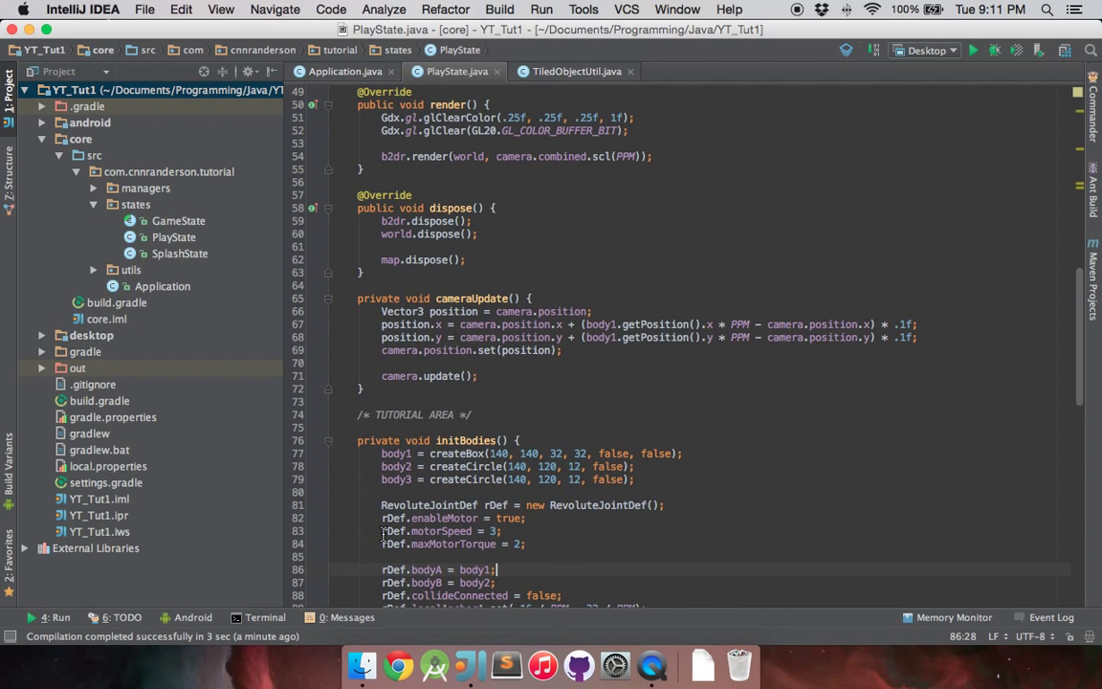
{"action": "scroll", "scroll_direction": "up", "scroll_amount": 3}
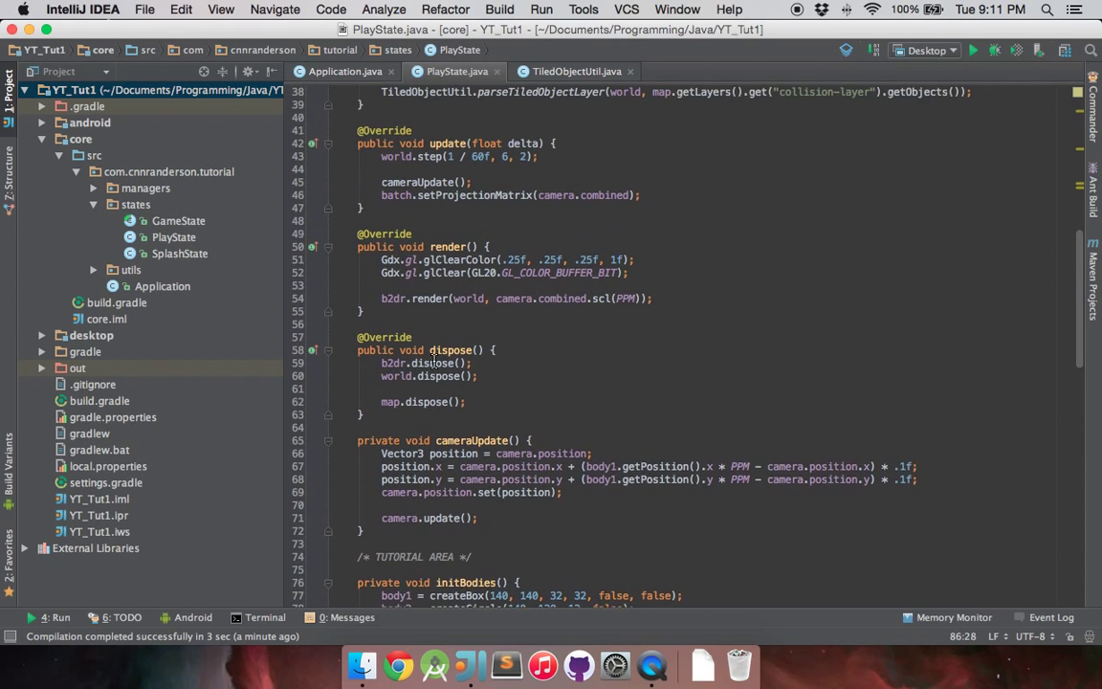
{"action": "scroll", "scroll_direction": "up", "scroll_amount": 3}
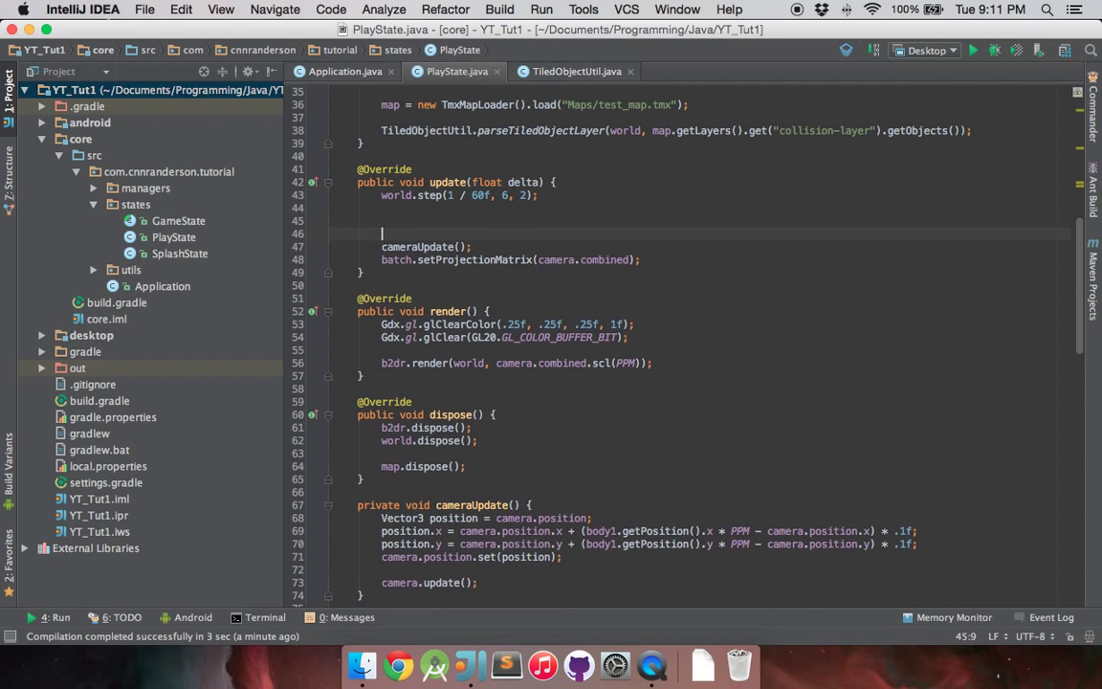
{"action": "type", "text": "if("}
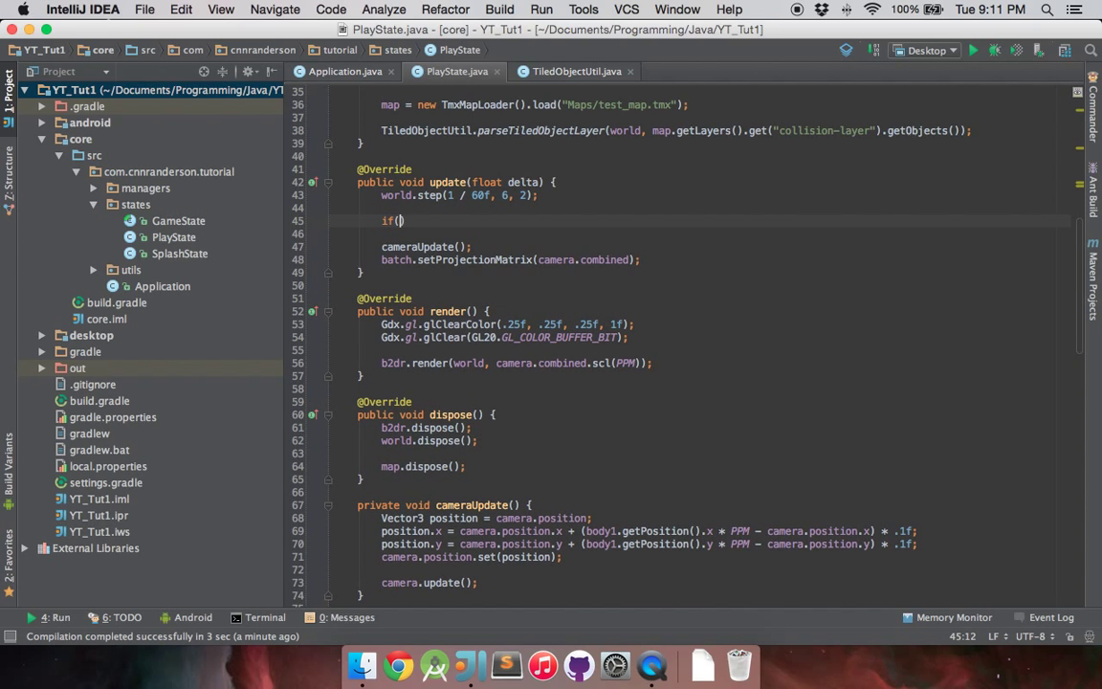
{"action": "type", "text": "Gdx.in"}
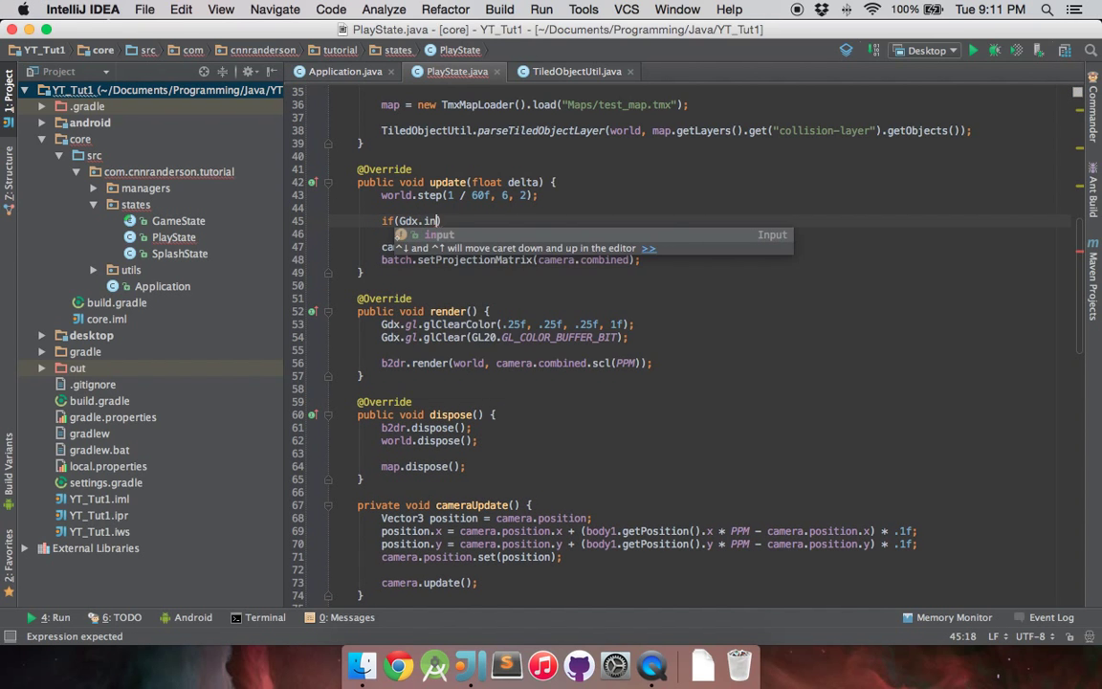
{"action": "type", "text": "put.isKeyJustPressed(Input.Keys.SPACE"}
{"action": "type", "text": "rRightWheel ="}
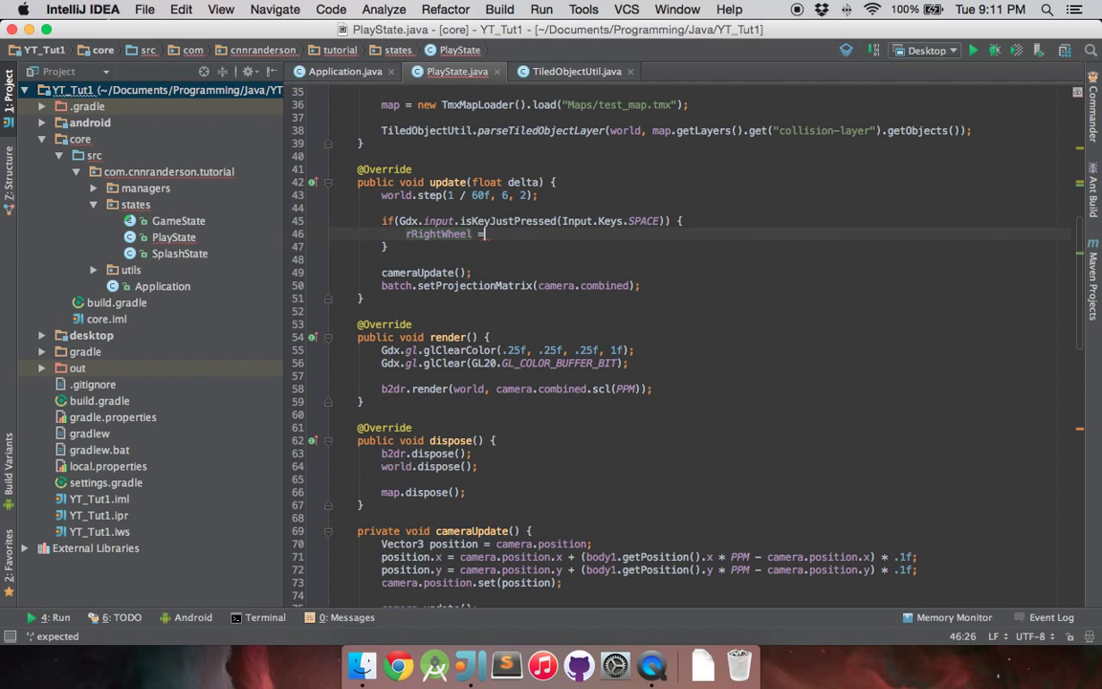
Step: Set both wheel joints' motor speeds to -getJointSpeed() and relaunch the Tutorial game
{"action": "type", "text": ".setMotorSpeed();"}
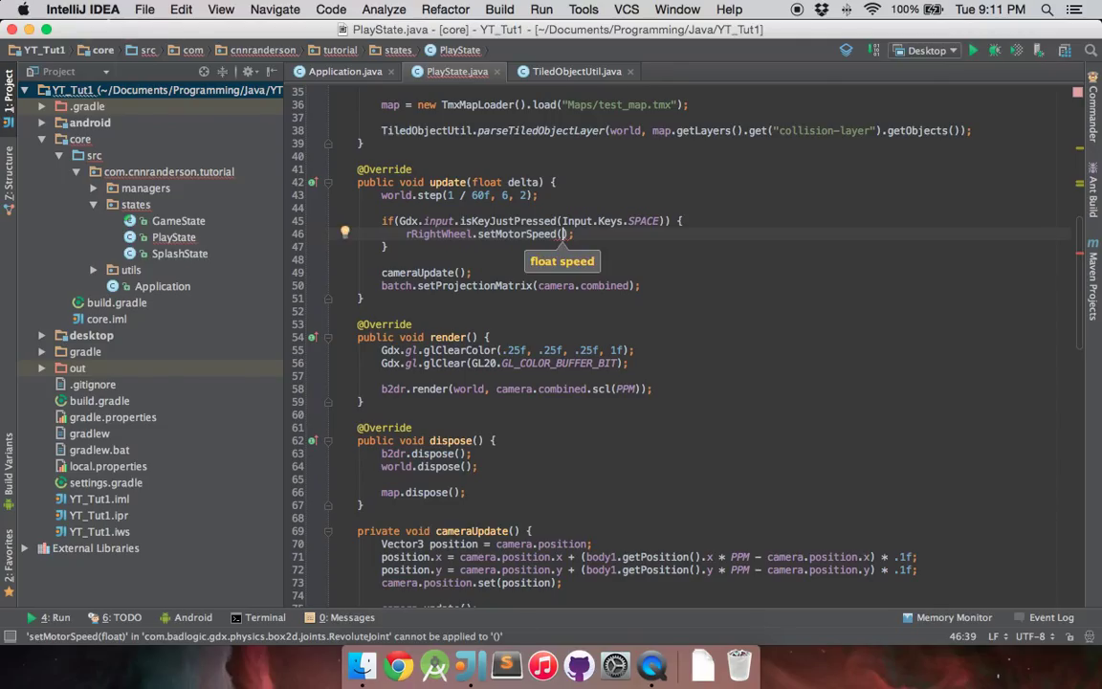
{"action": "type", "text": "rRightWheel.getJointSpeed("}
{"action": "type", "text": "rLeftWheel.setMotorSpeed(-rLeftWheel.getJointSpeed());"}
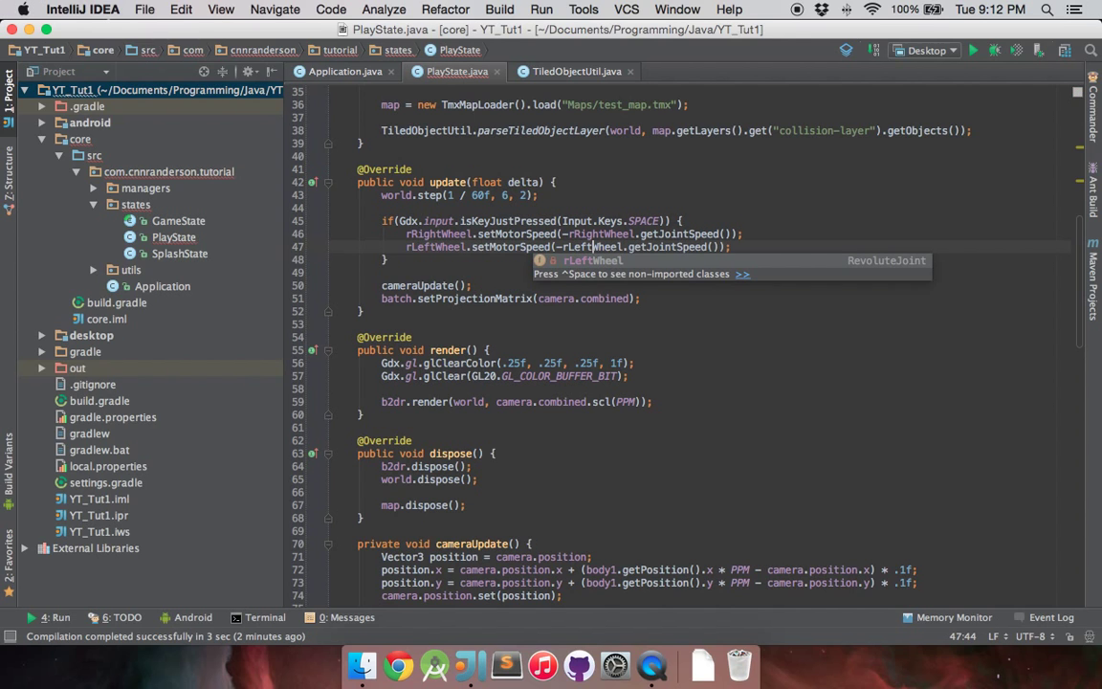
{"action": "left_click", "coordinate": [759, 233]}
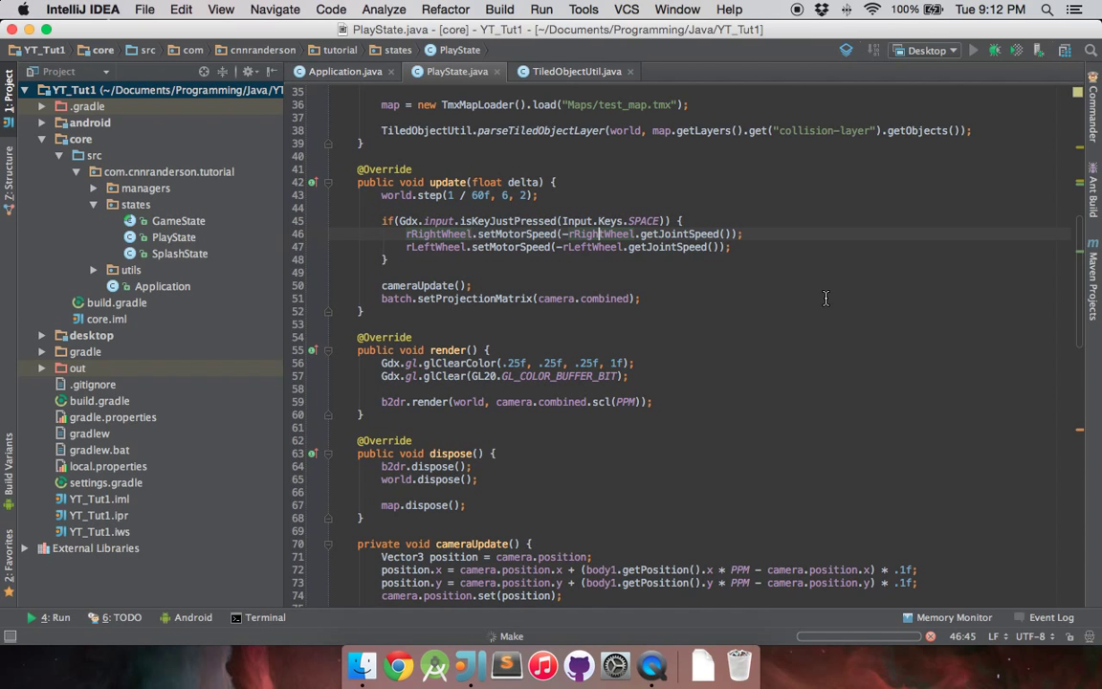
{"action": "left_click", "coordinate": [972, 50]}
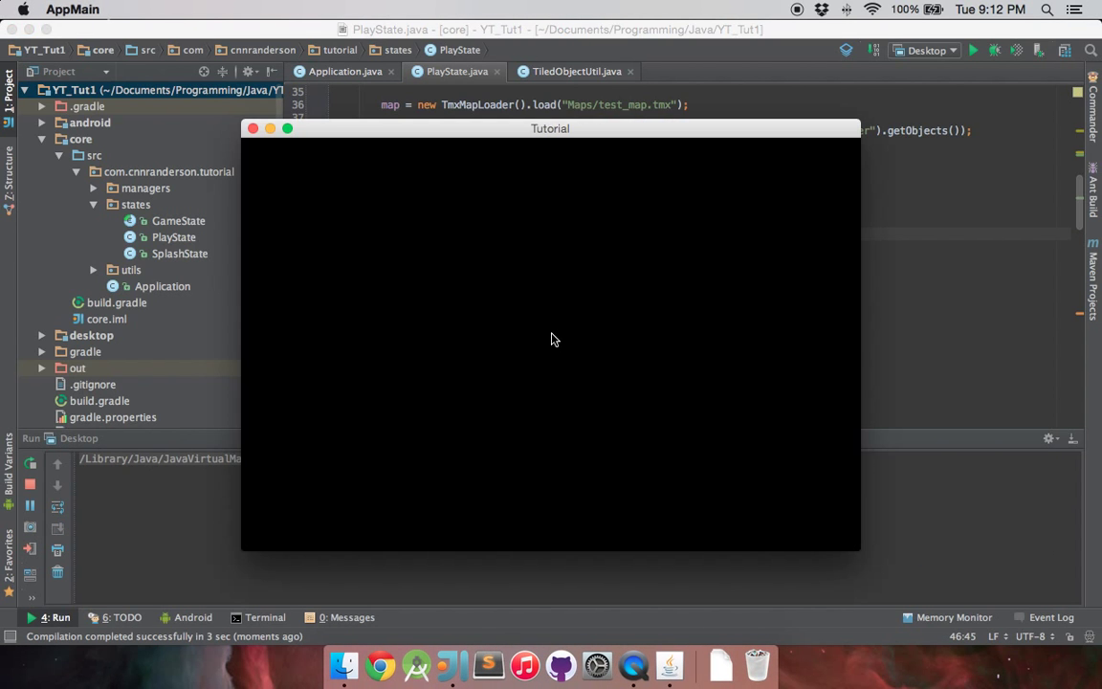